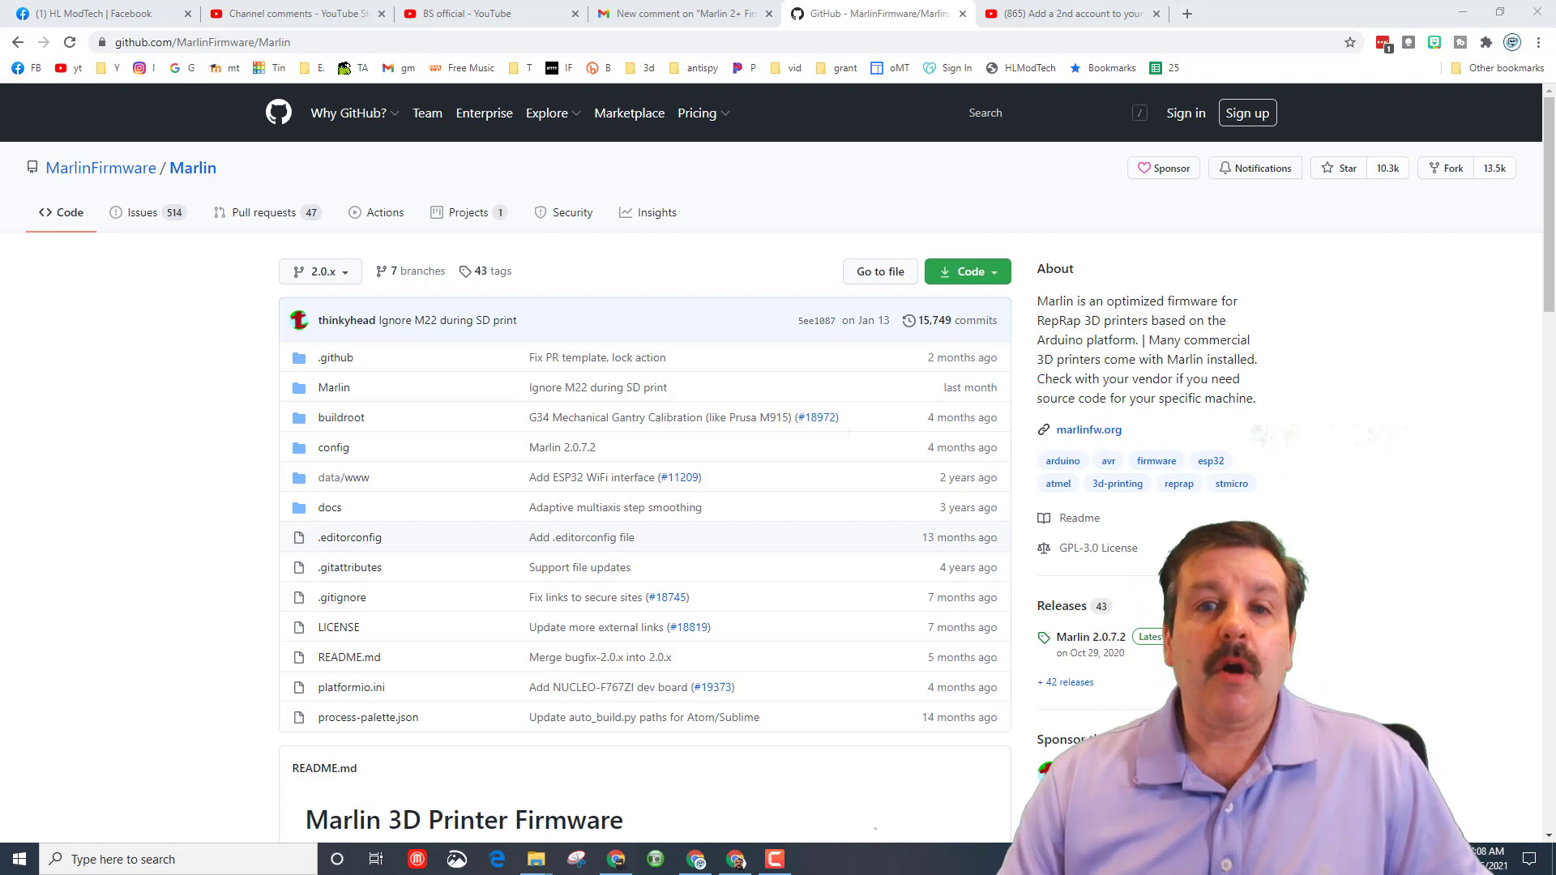
pyautogui.moveTo(319, 272)
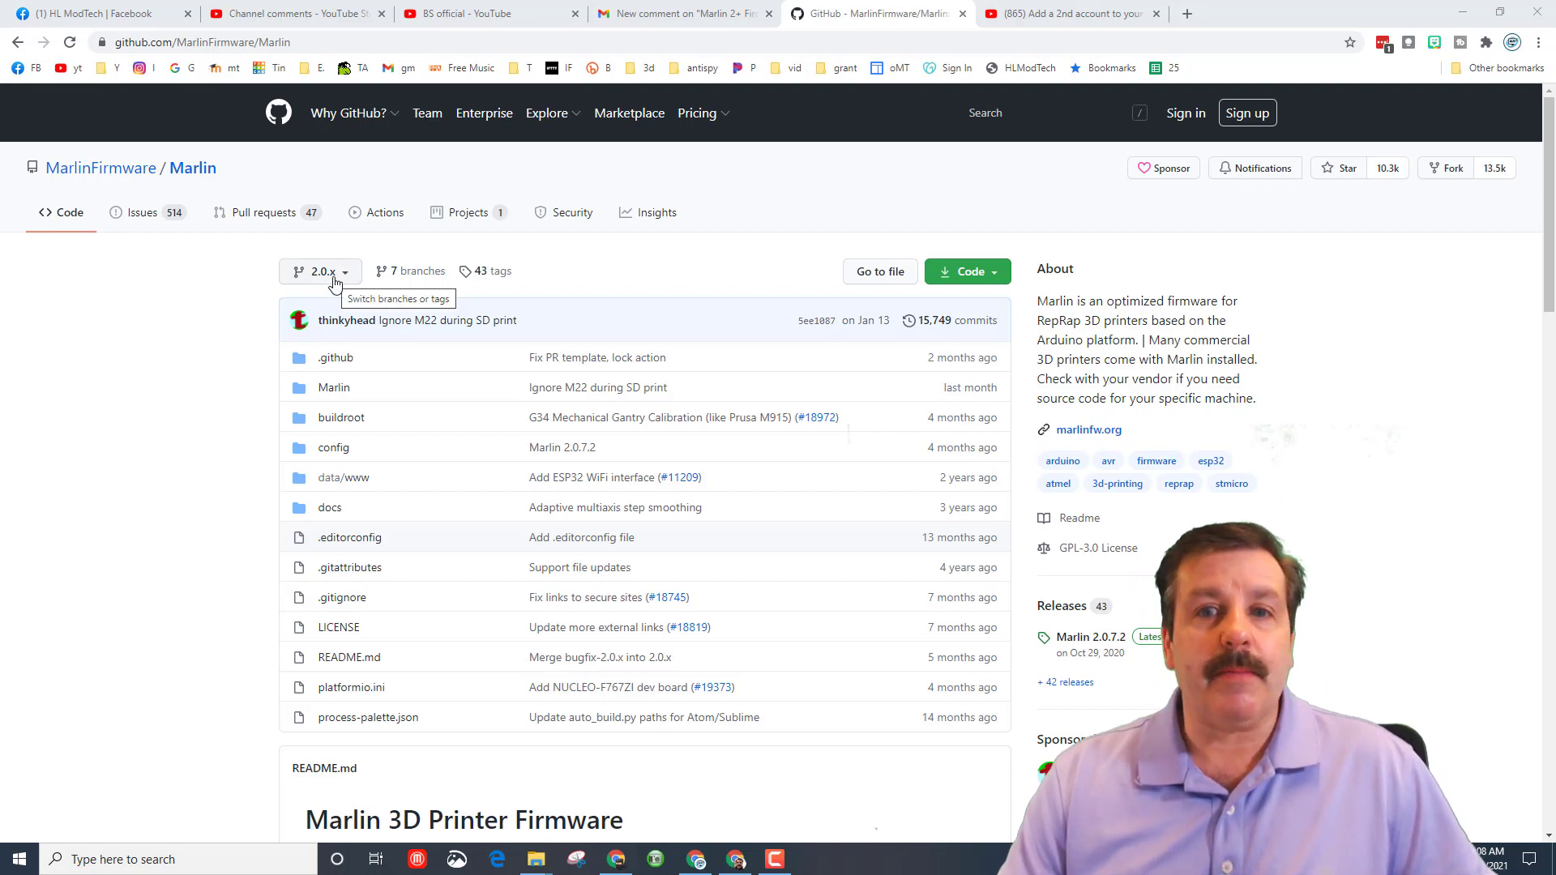
# Switch the Marlin repository to the bugfix-2.0.x branch.
pyautogui.click(320, 270)
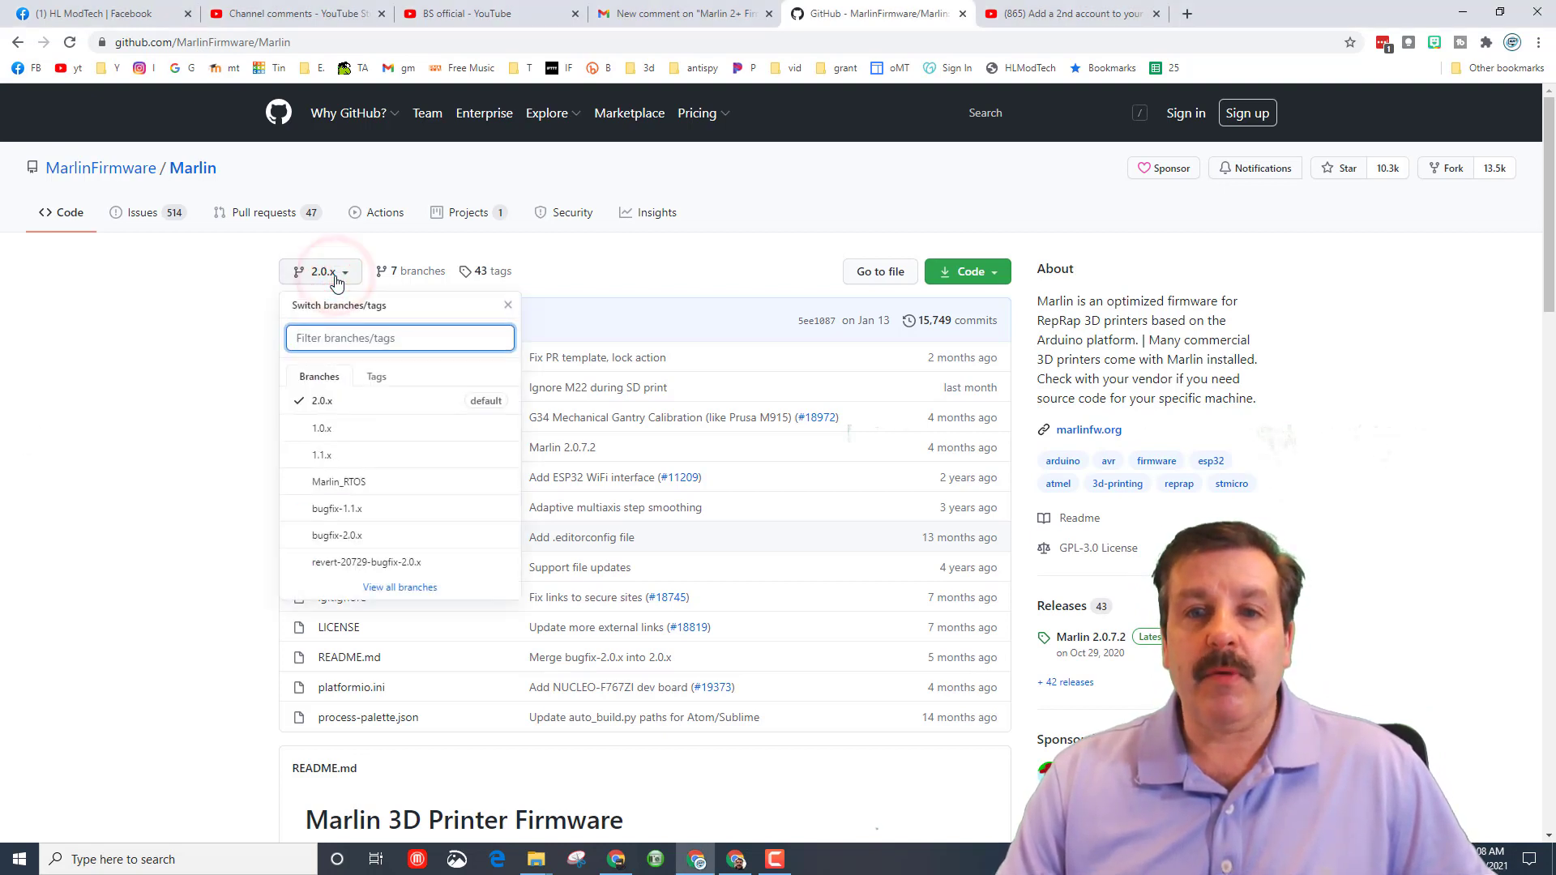
pyautogui.moveTo(337, 537)
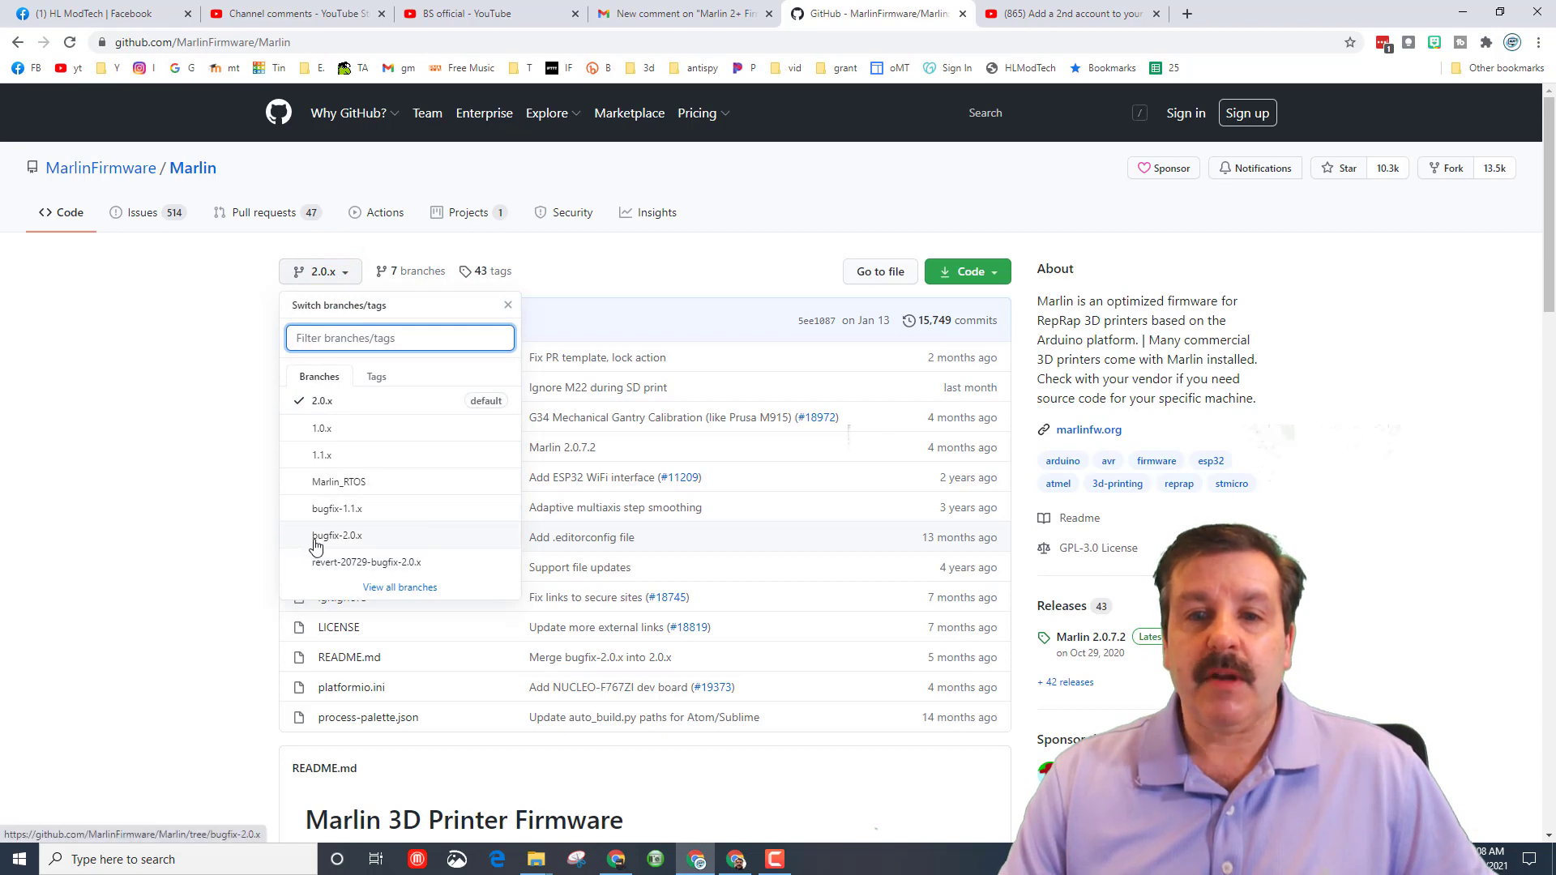
pyautogui.click(337, 537)
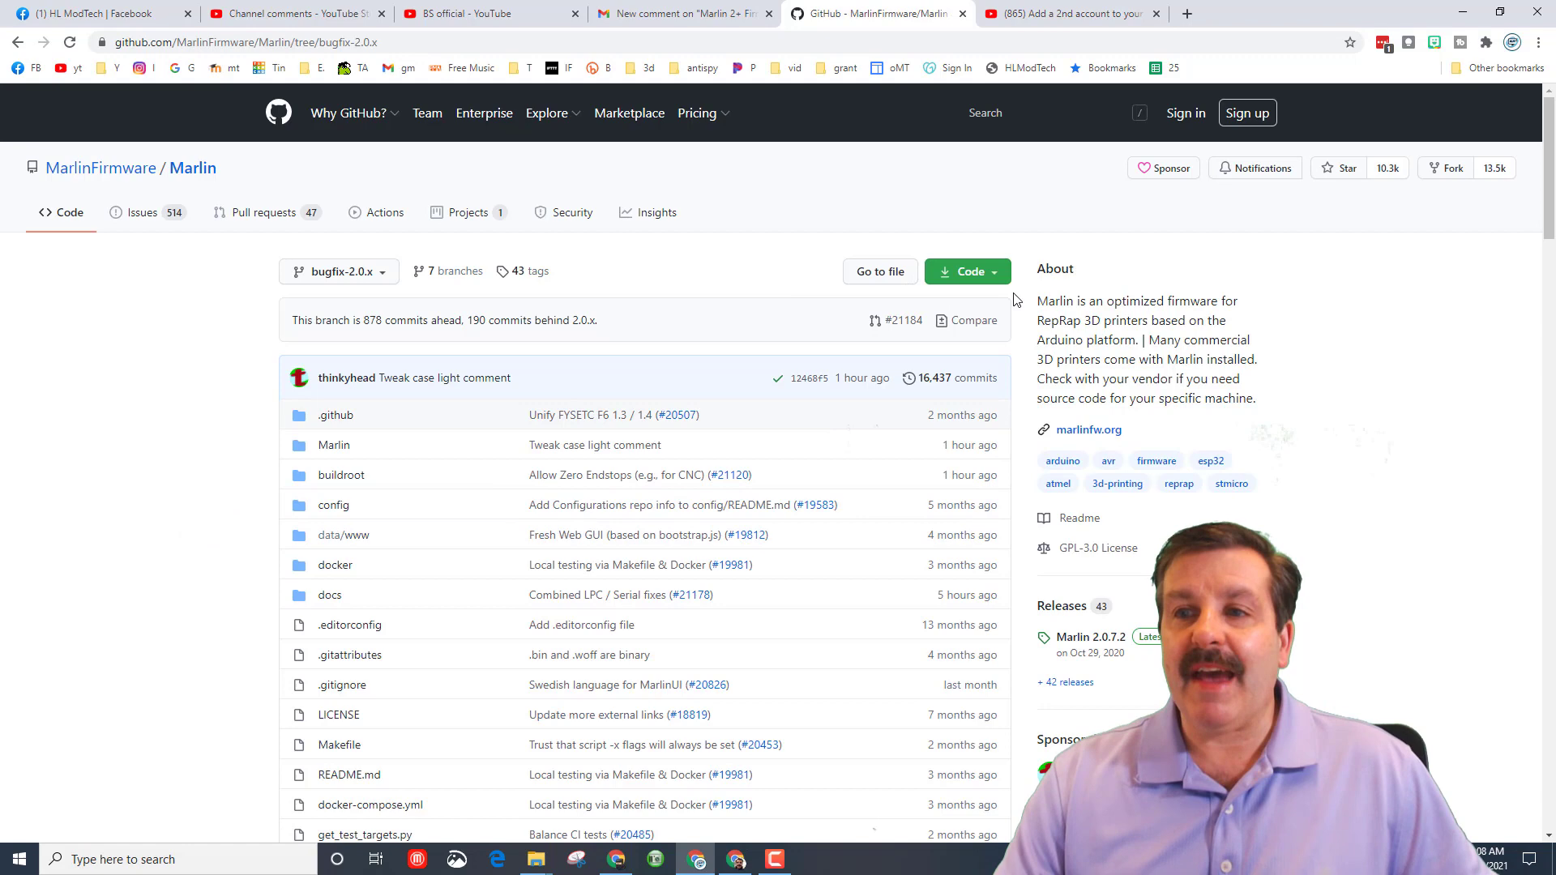
# Download the bugfix-2.0.x branch as Marlin-bugfix-2.0.x.zip via Code > Download ZIP.
pyautogui.click(964, 271)
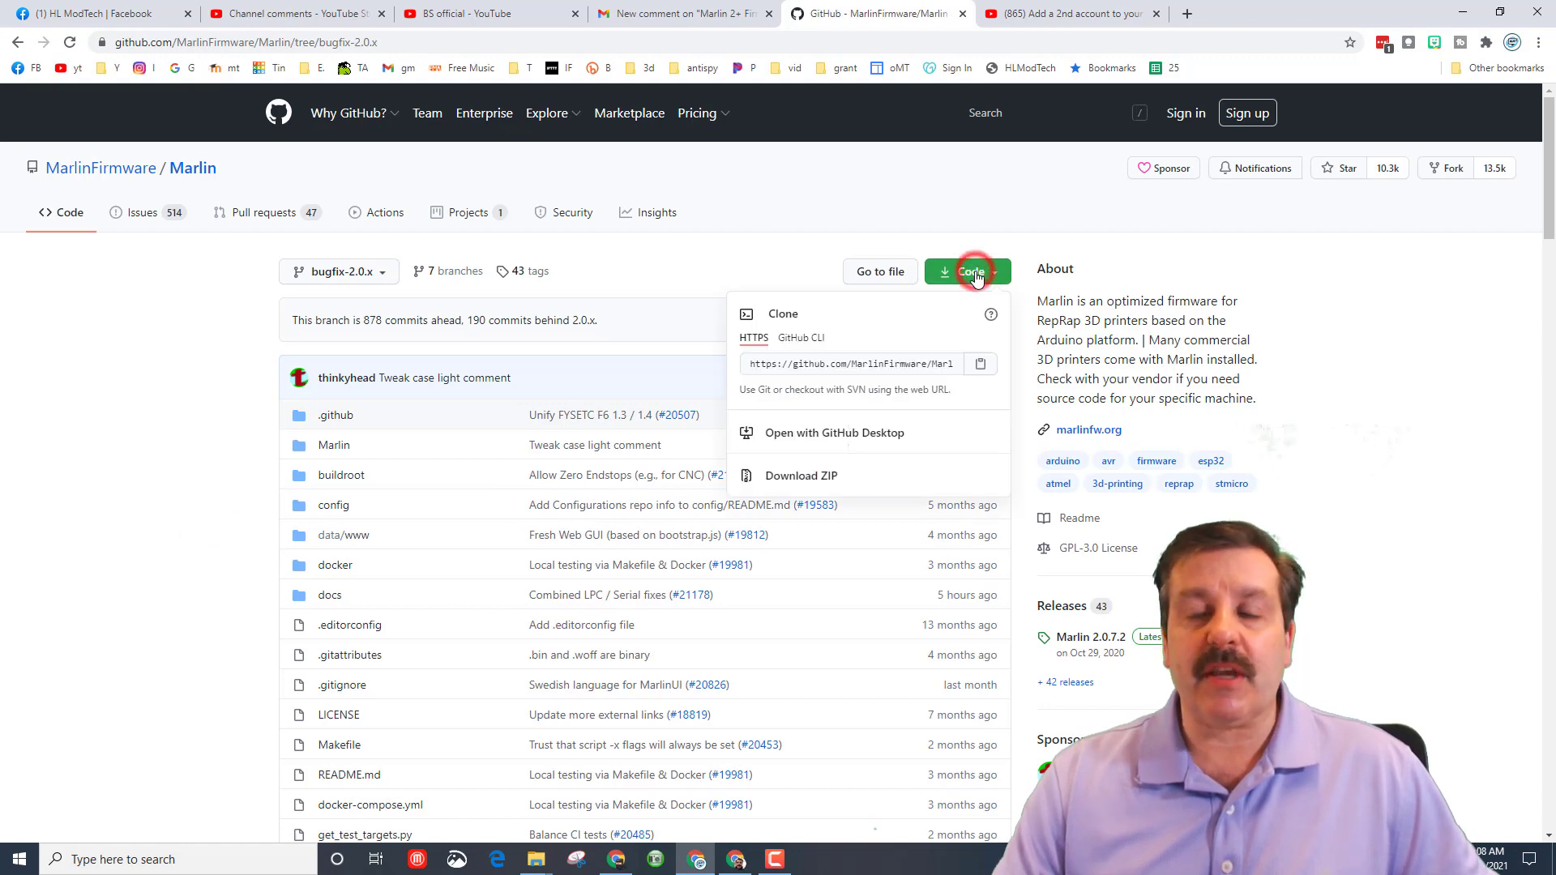
pyautogui.click(799, 475)
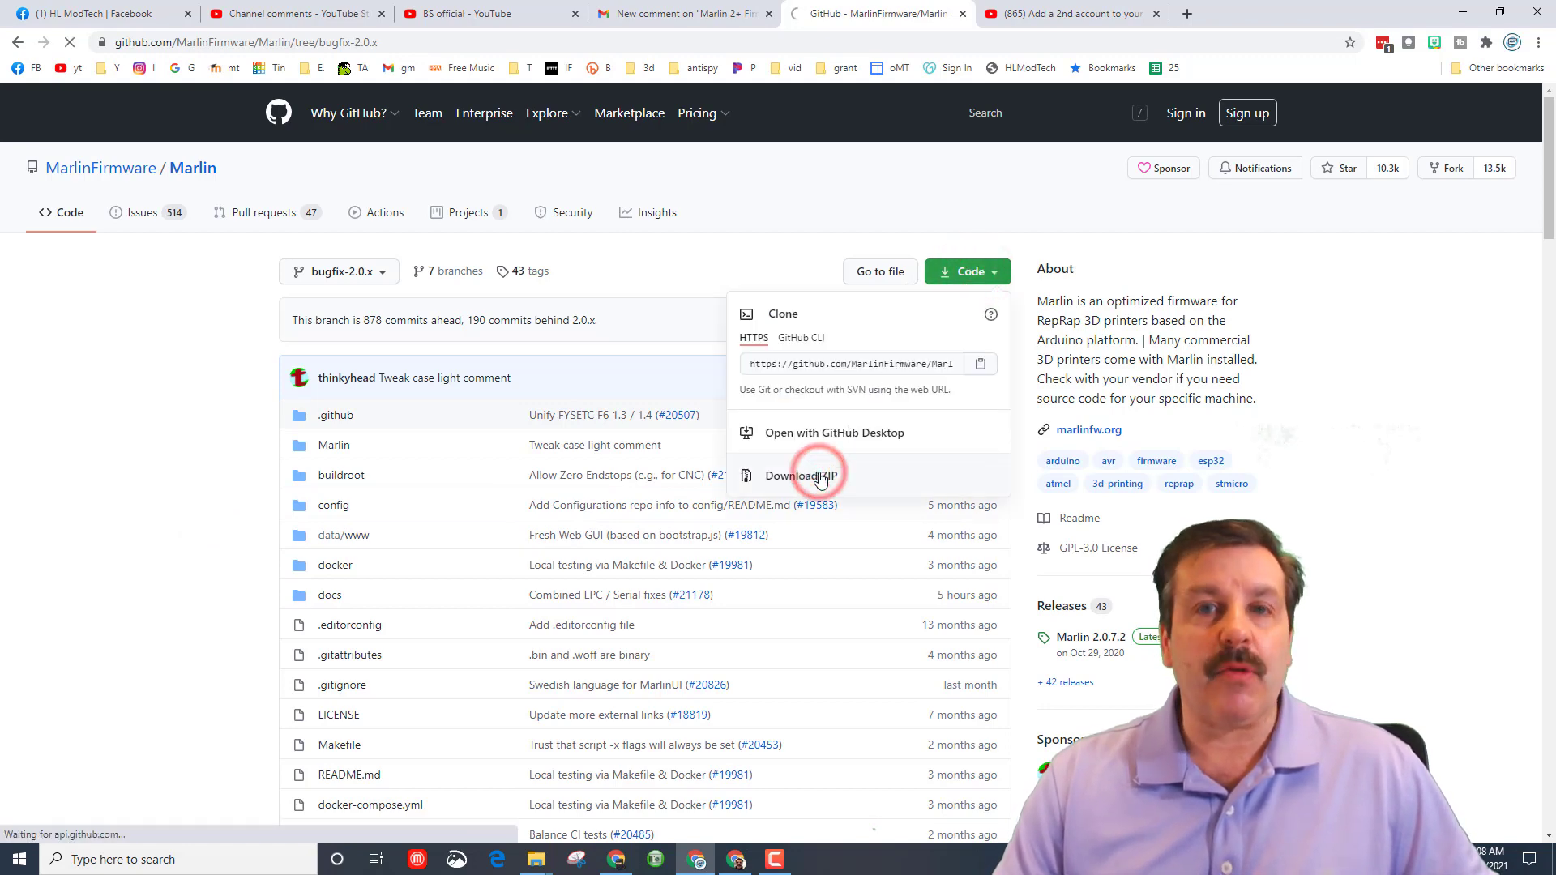
pyautogui.click(803, 475)
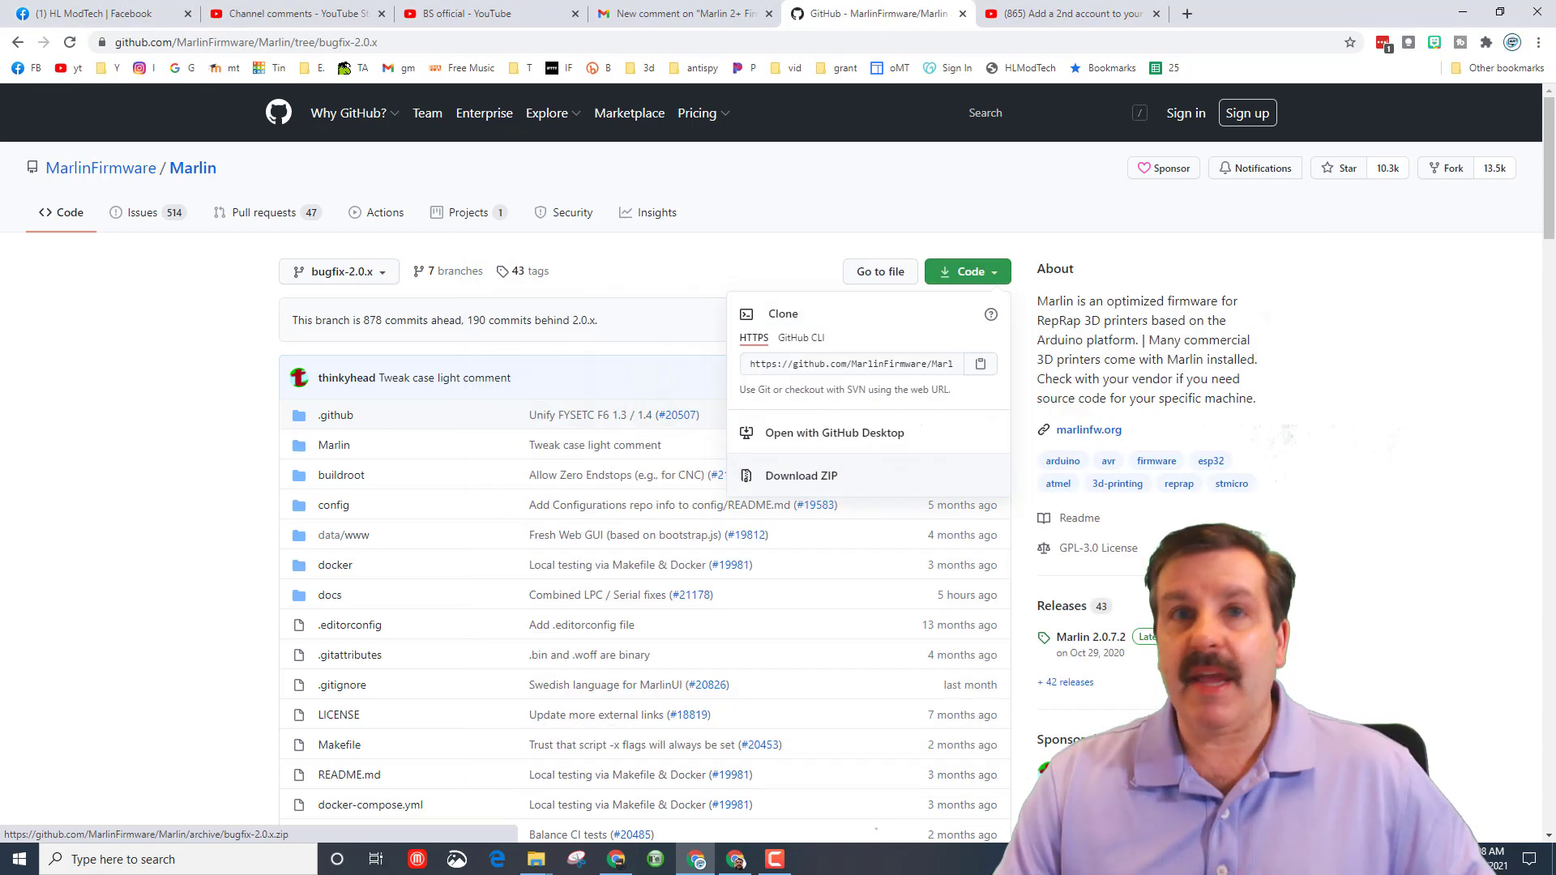
pyautogui.click(800, 475)
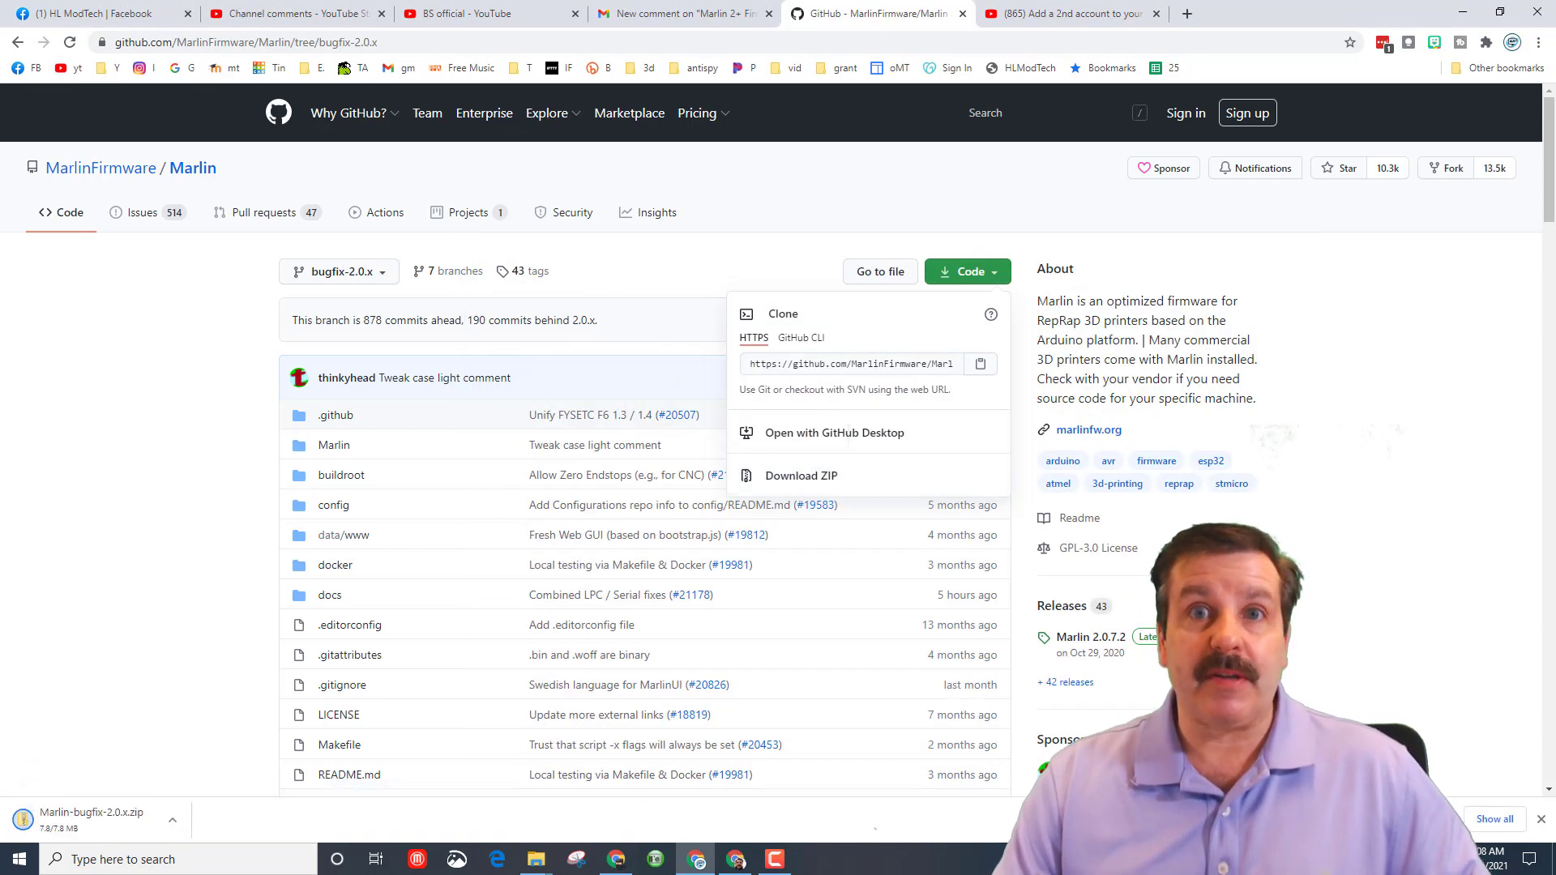
pyautogui.click(963, 270)
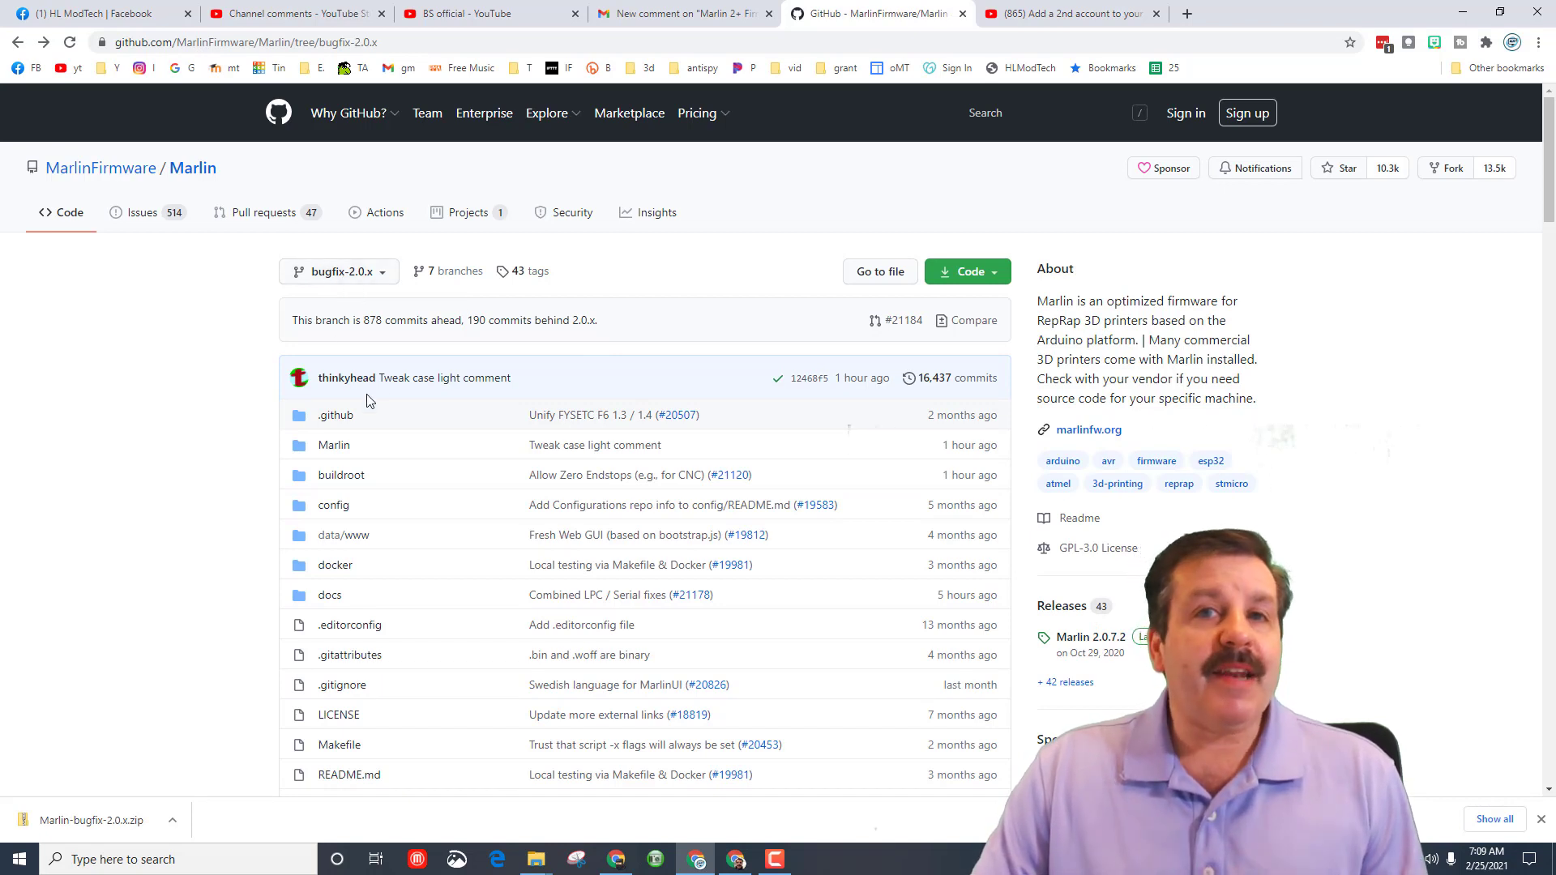
pyautogui.moveTo(100, 167)
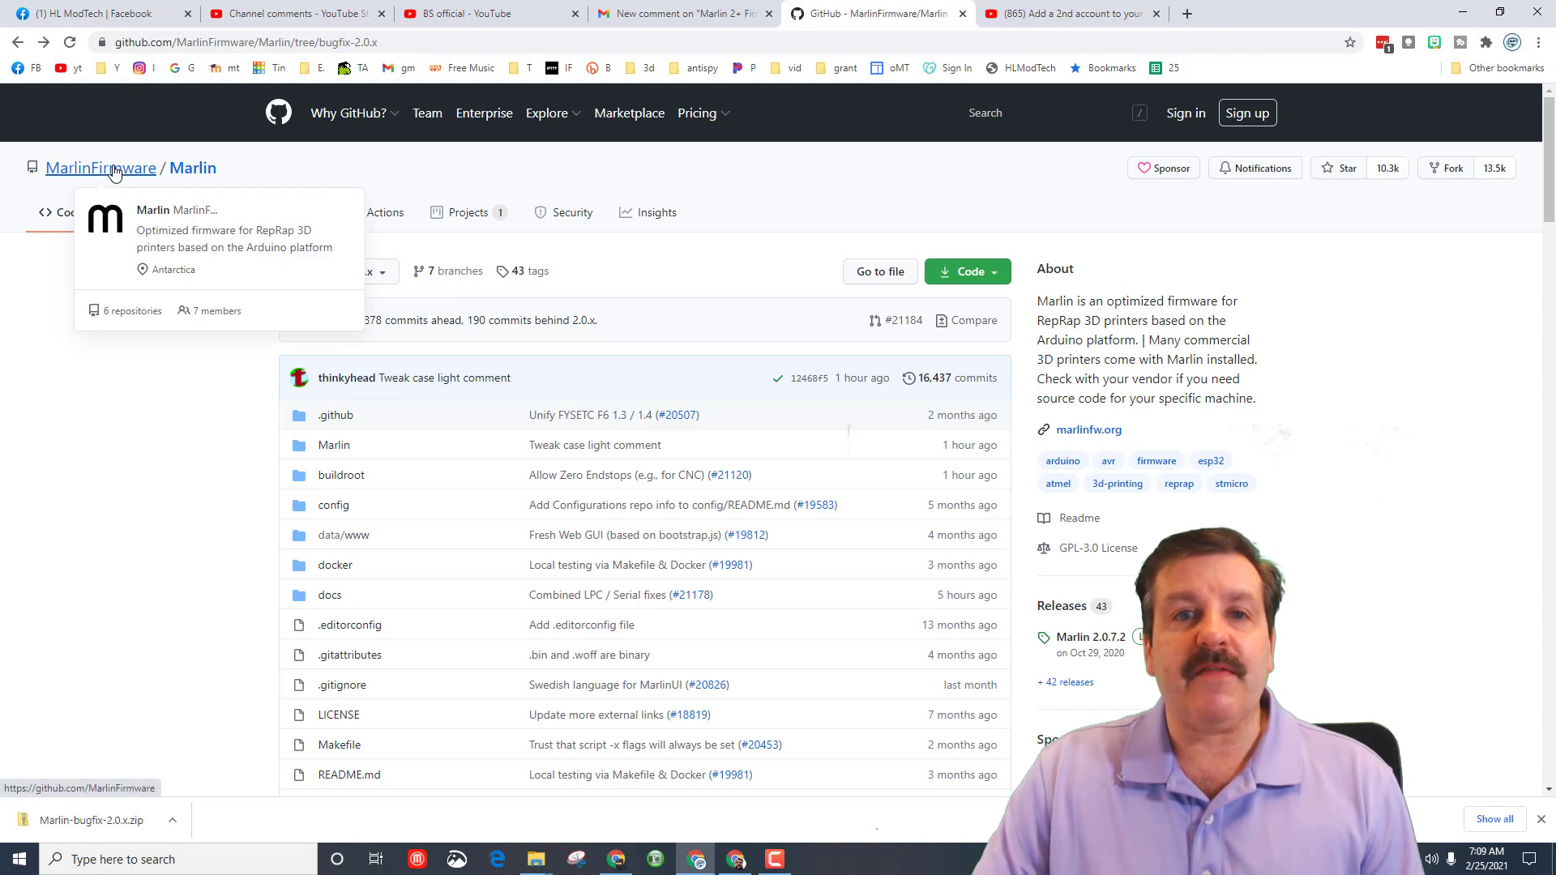
# Navigate to the MarlinFirmware organisation and into its Configurations repository.
pyautogui.click(100, 167)
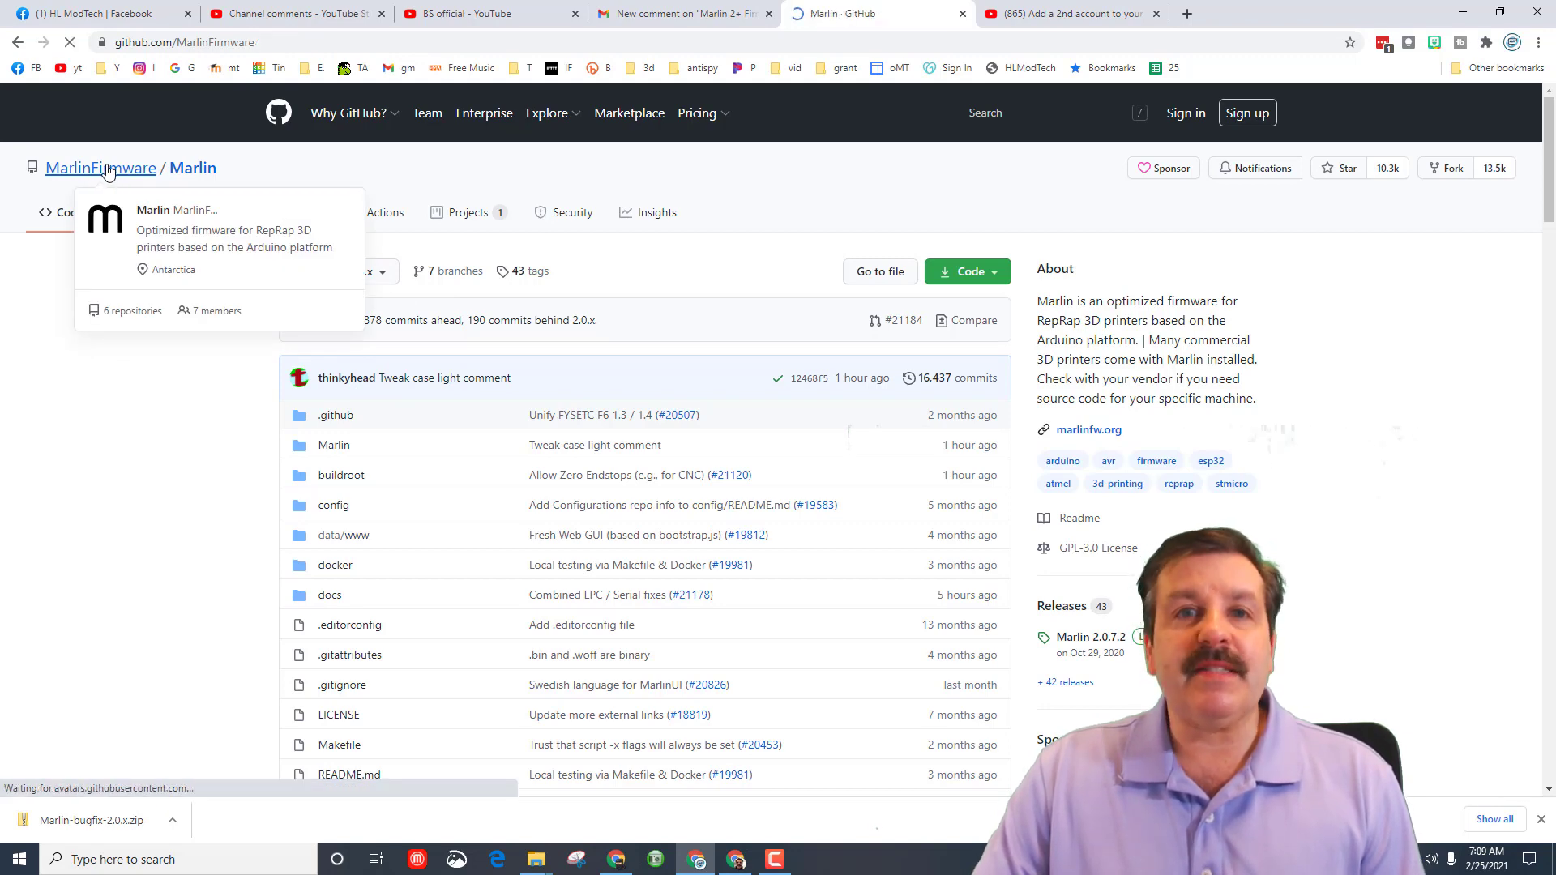
pyautogui.click(100, 167)
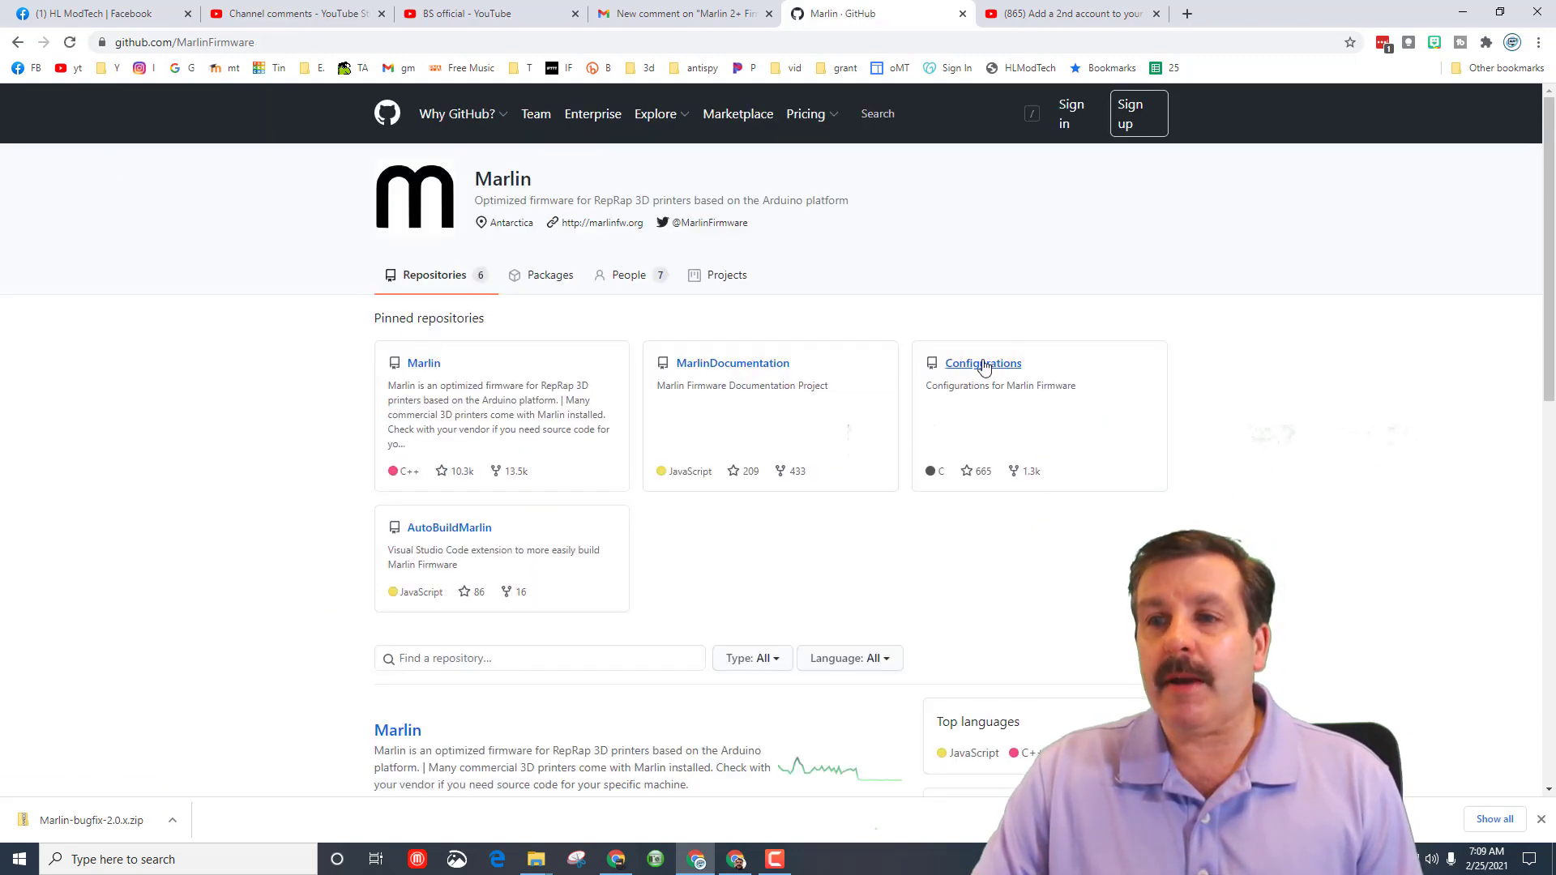
pyautogui.click(982, 363)
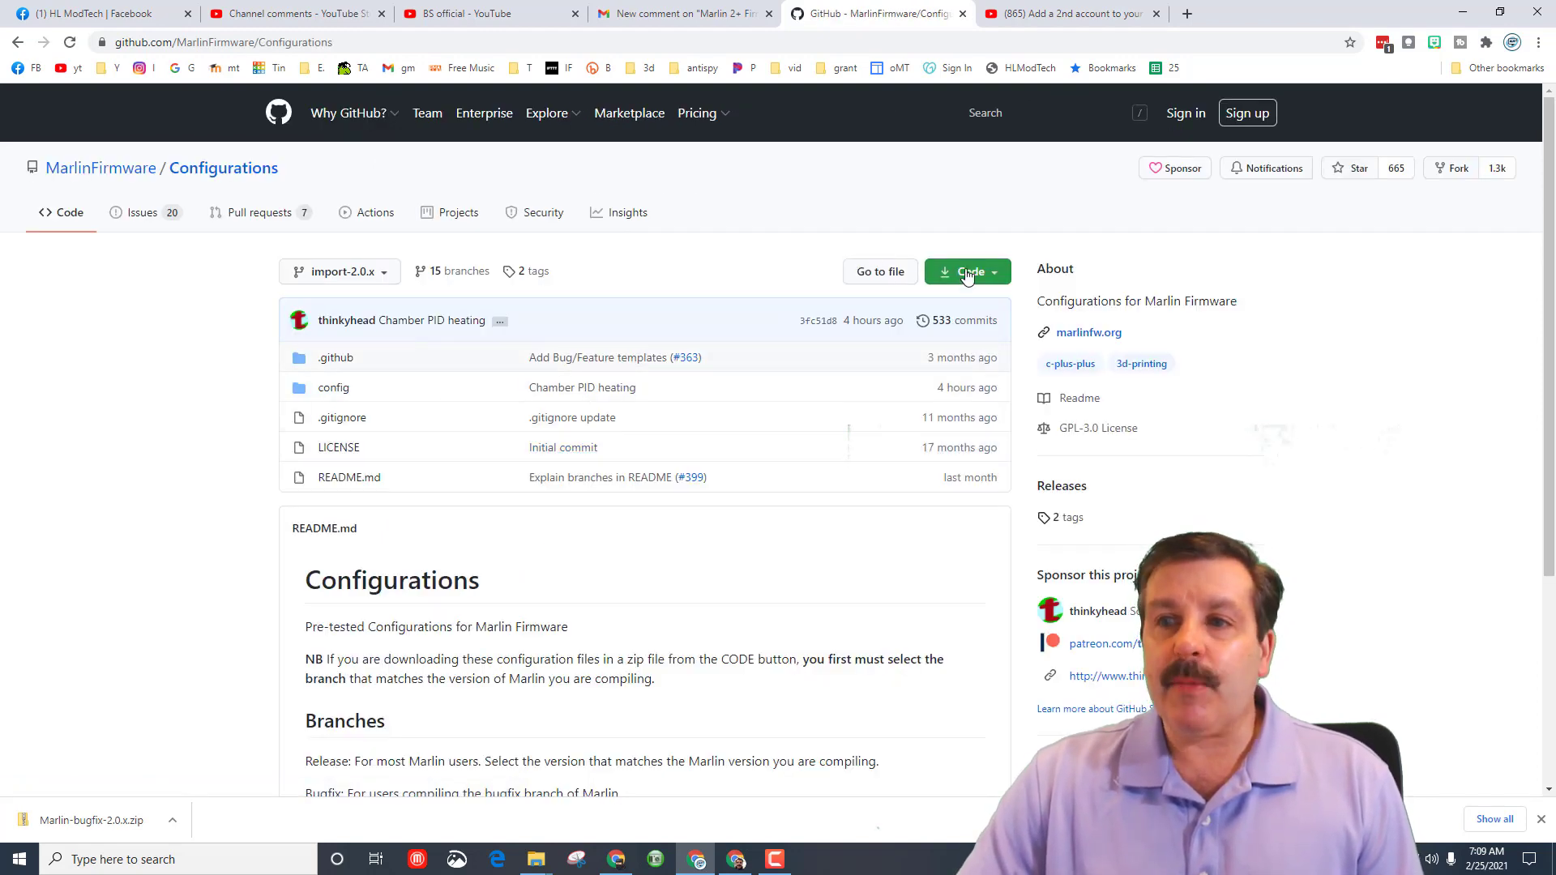
# Download the Configurations repository as a zip archive.
pyautogui.click(799, 475)
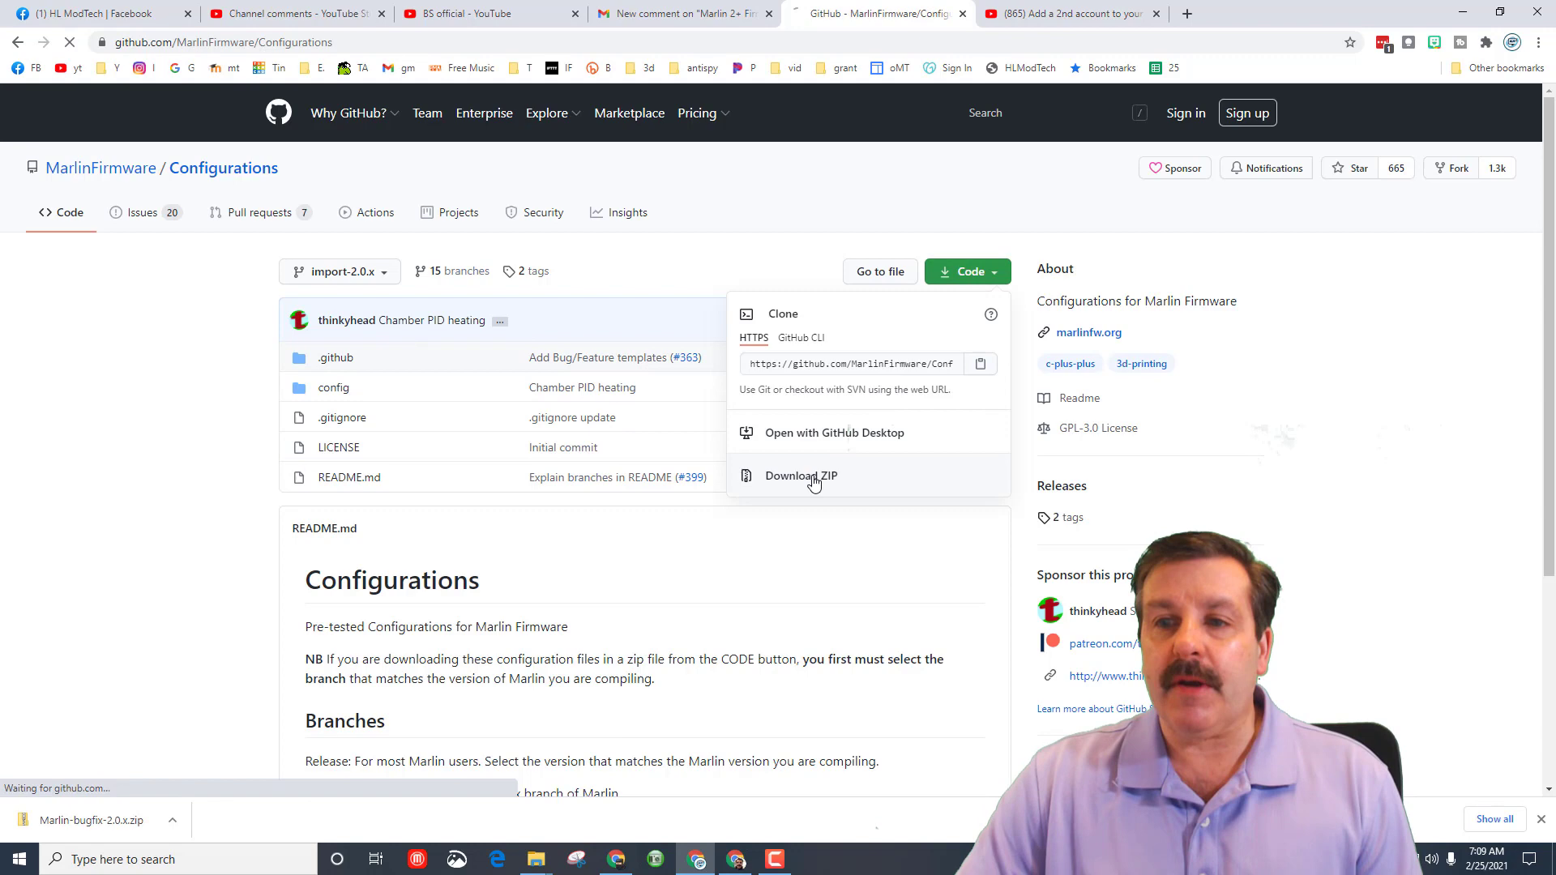
pyautogui.click(801, 475)
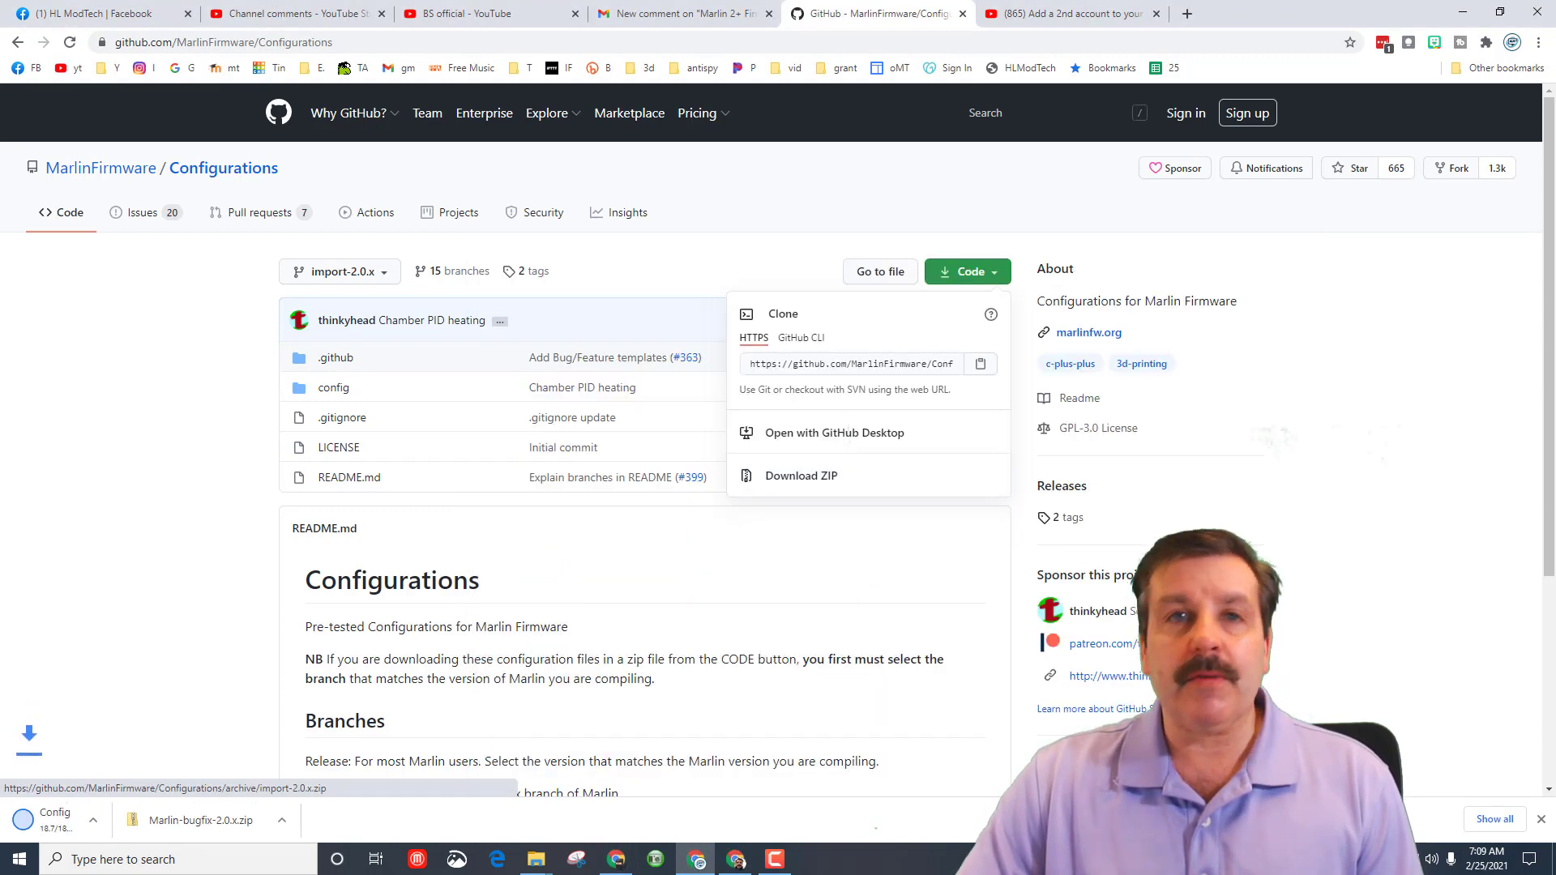
pyautogui.click(799, 475)
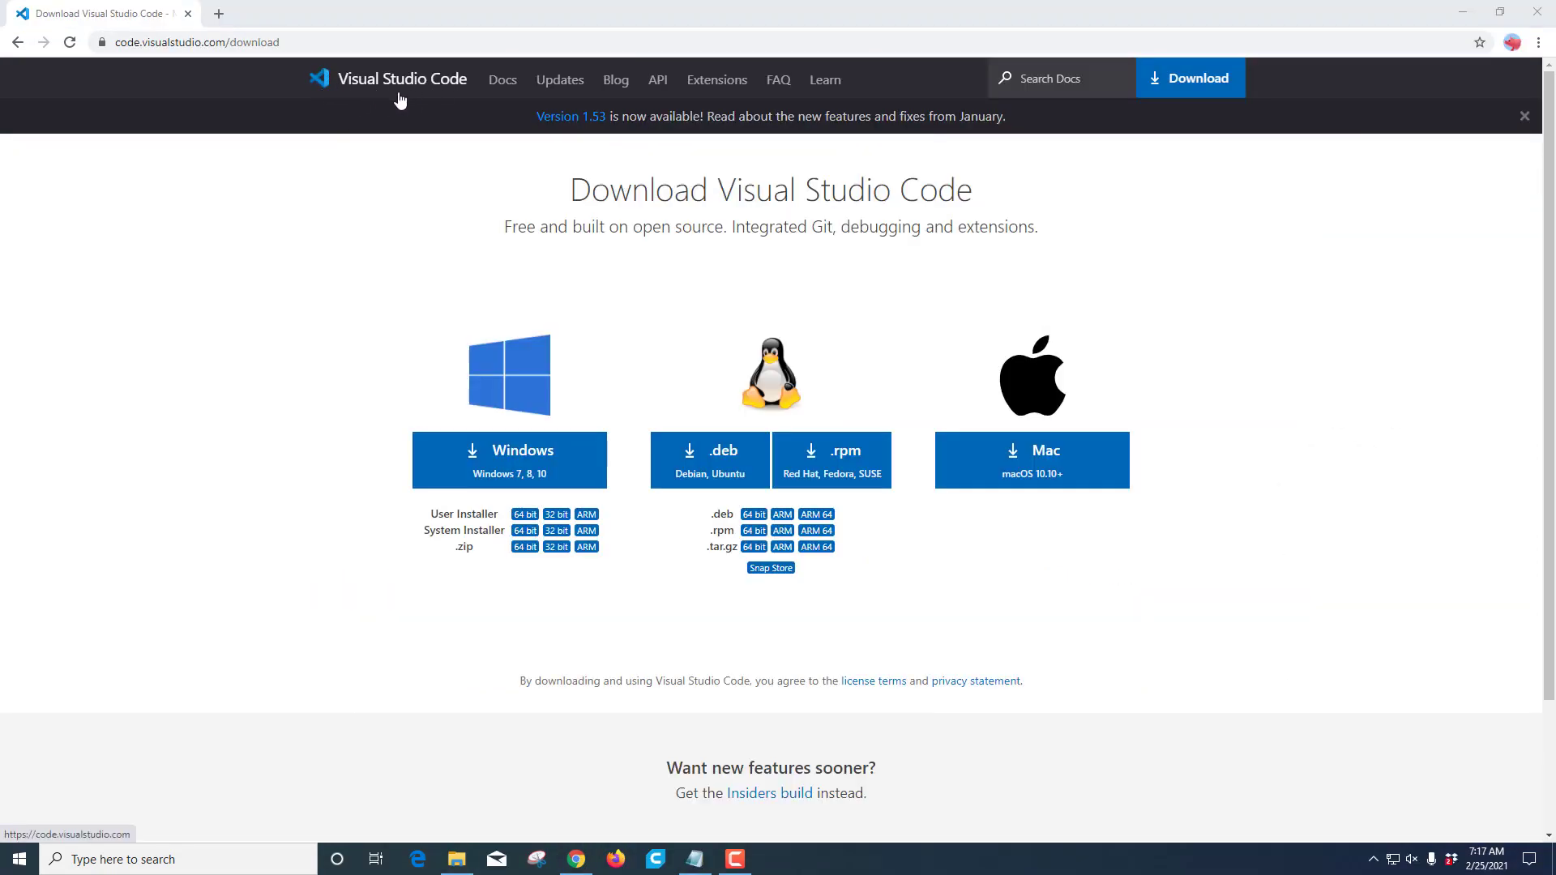
pyautogui.moveTo(260, 425)
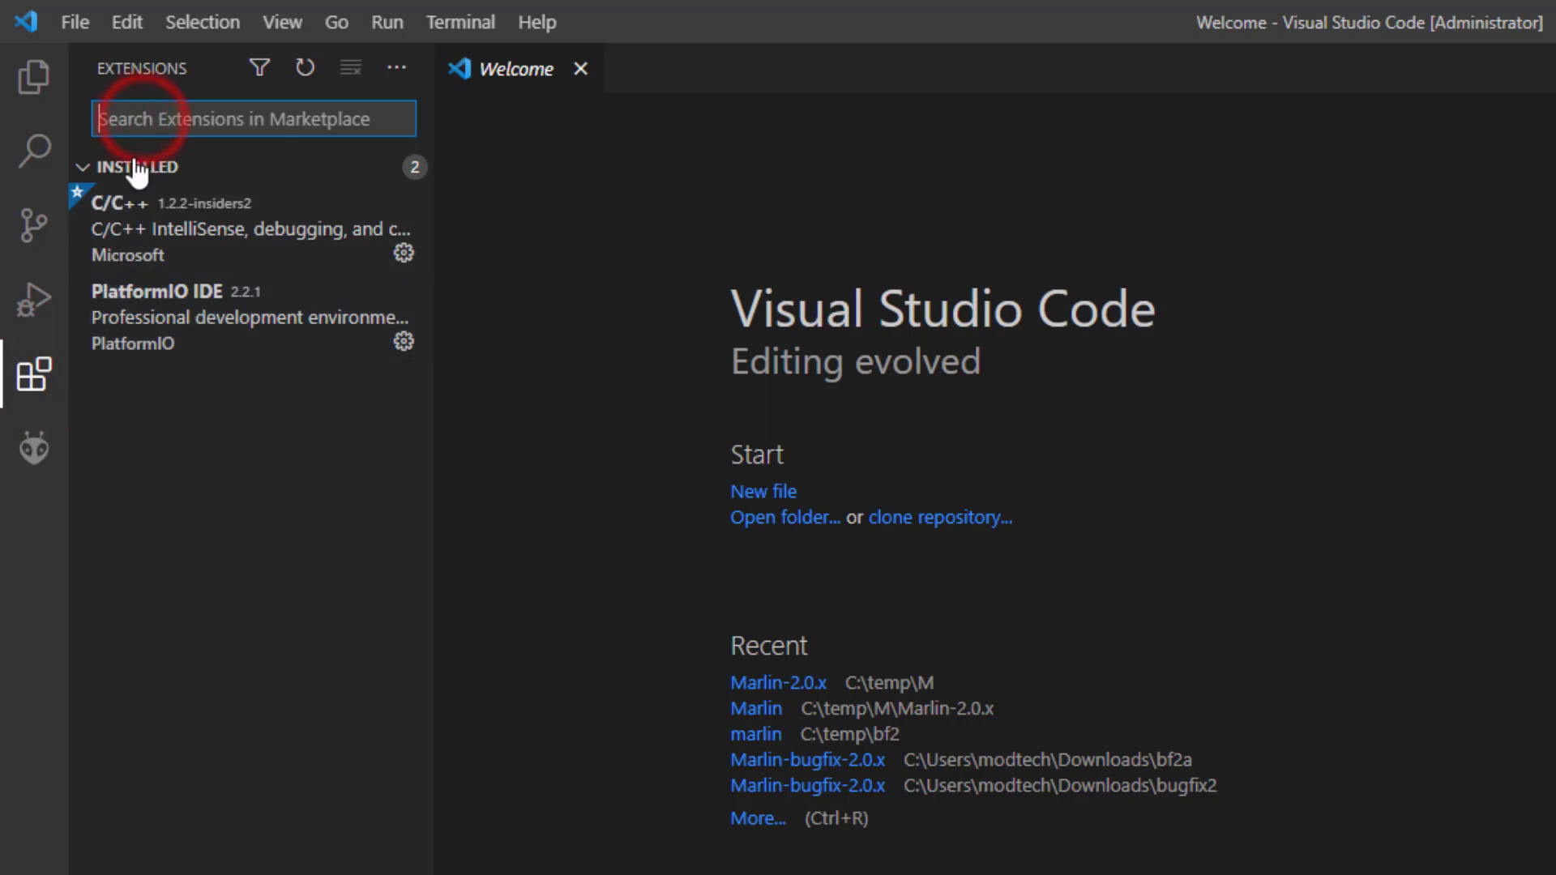
# Search extensions for 'plat' to confirm PlatformIO IDE, then begin Open Folder from the Explorer.
pyautogui.write('plat')
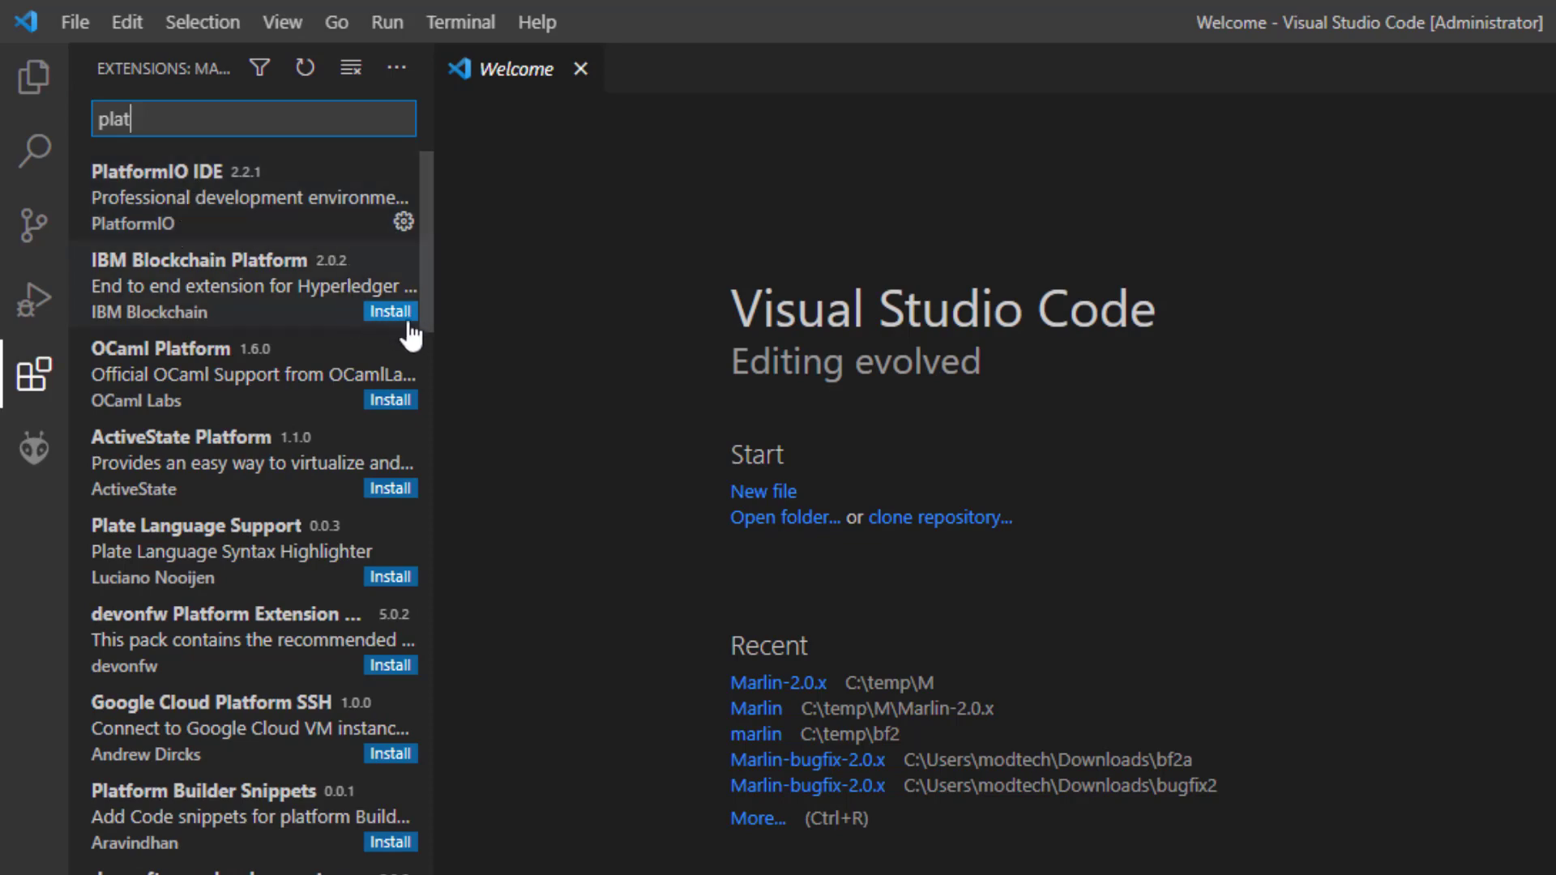
pyautogui.moveTo(593, 467)
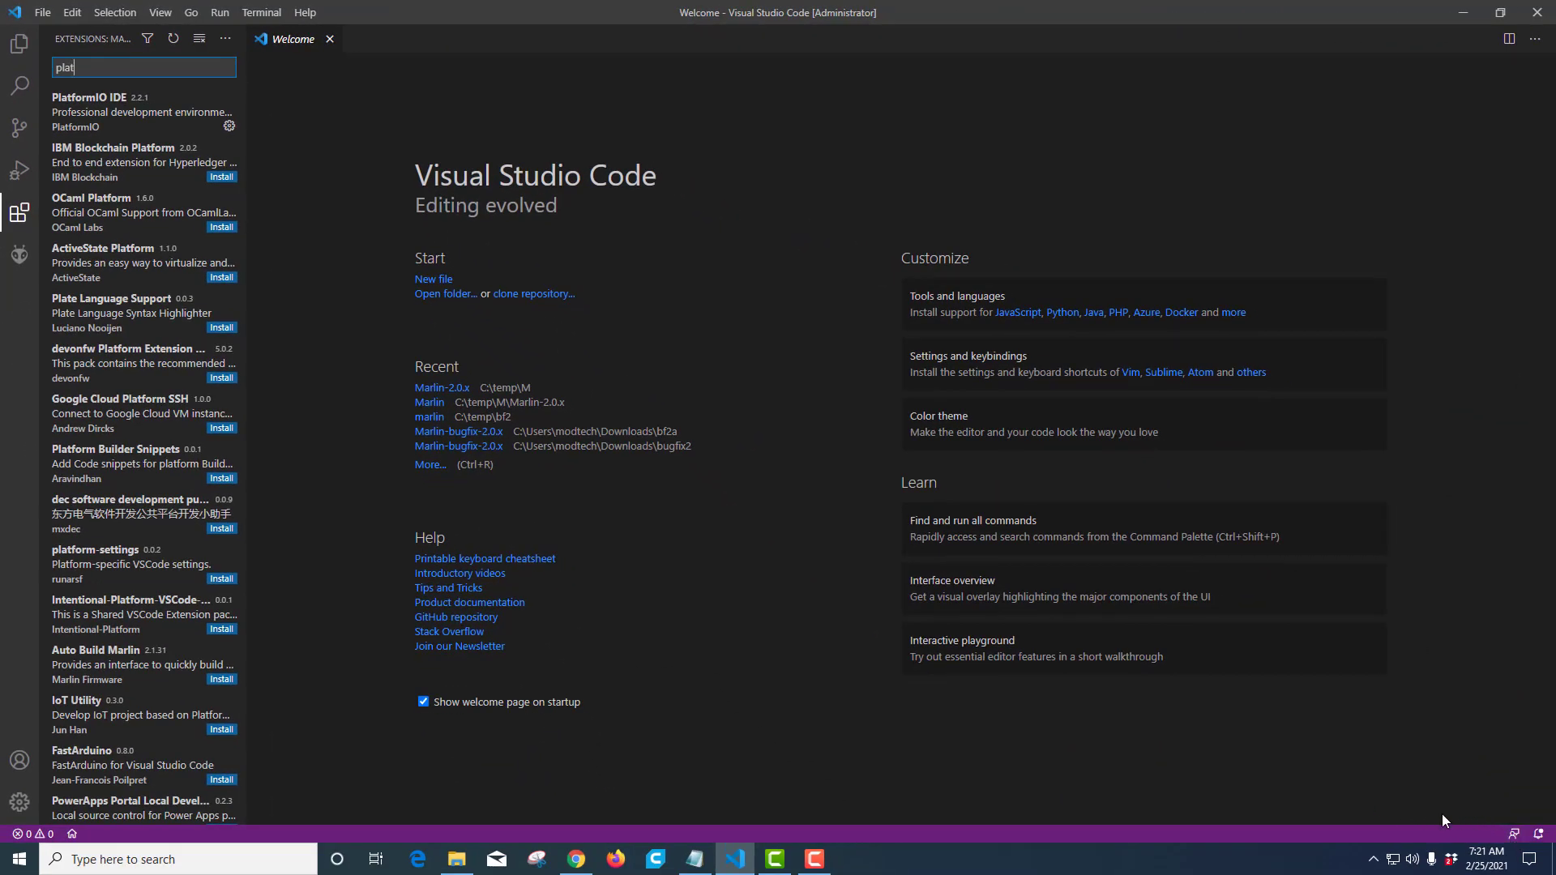
pyautogui.moveTo(523, 402)
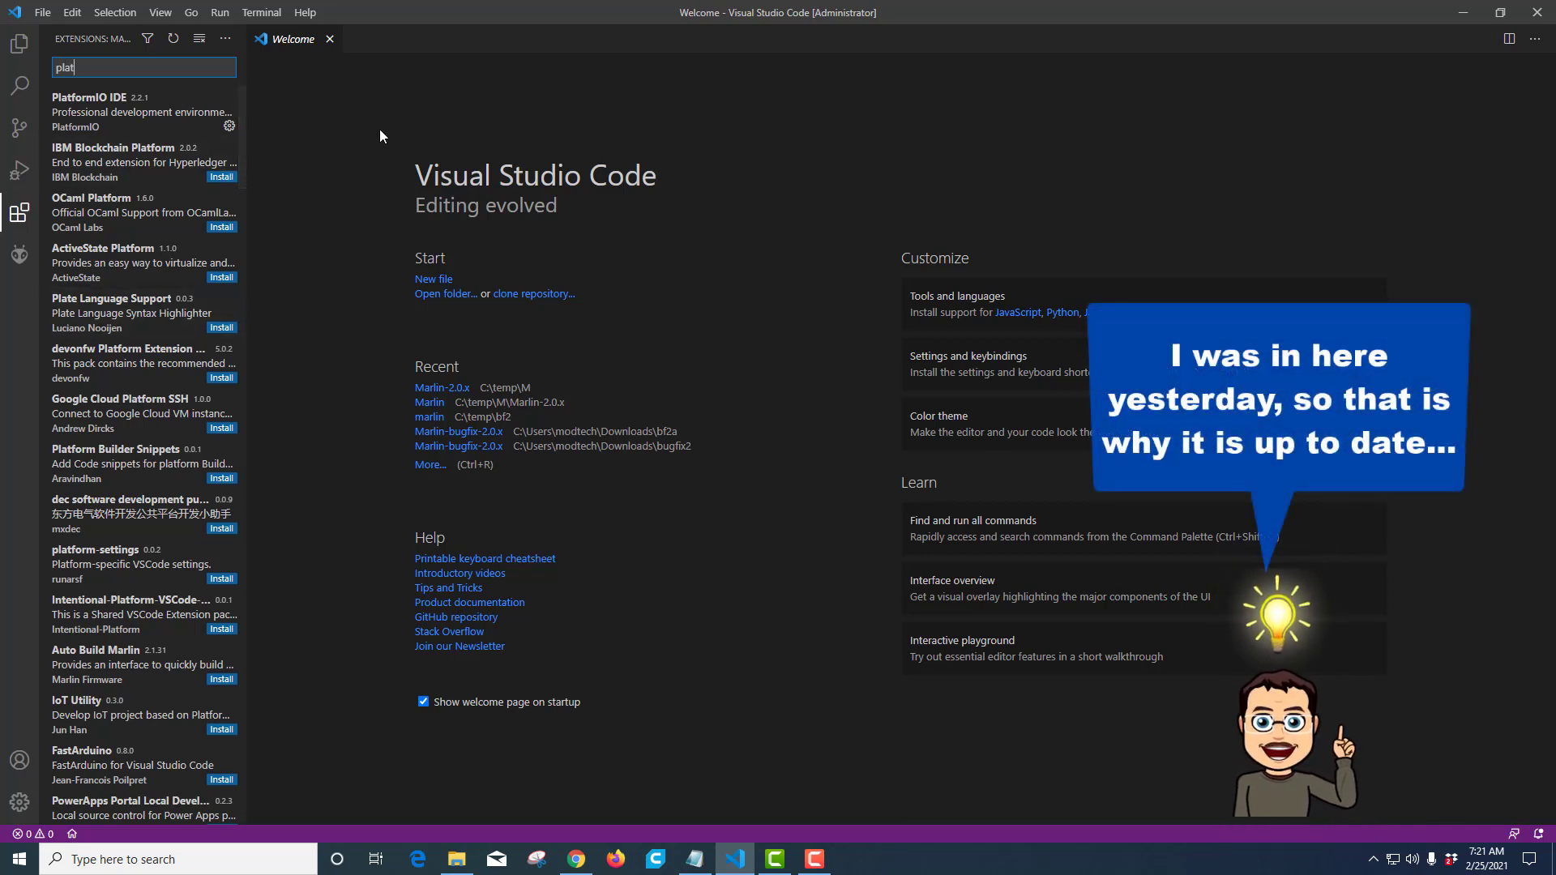
pyautogui.moveTo(593, 488)
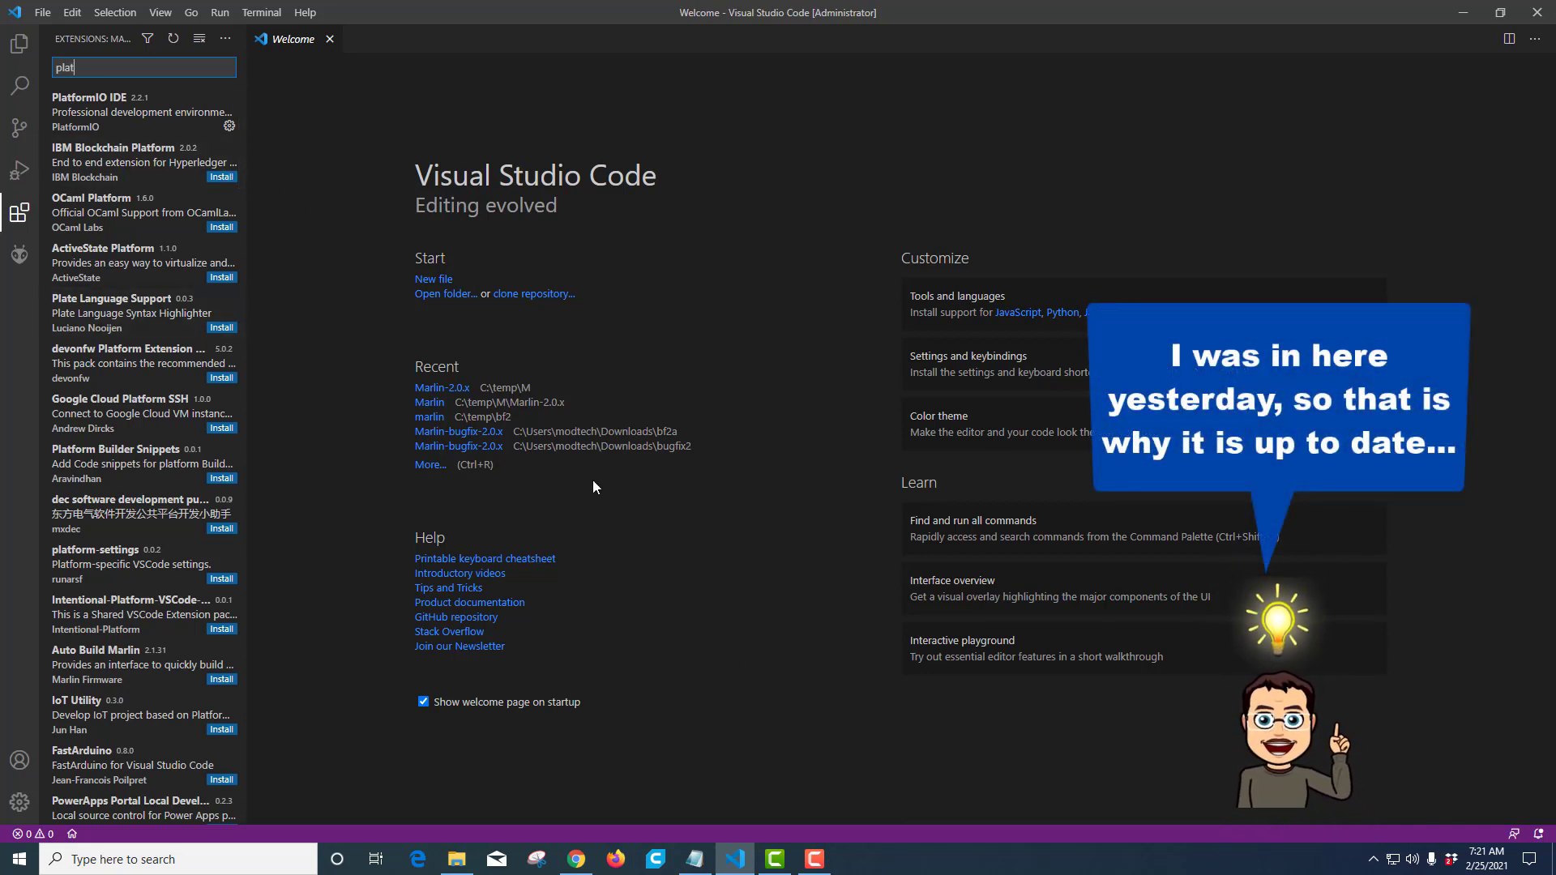
pyautogui.click(20, 45)
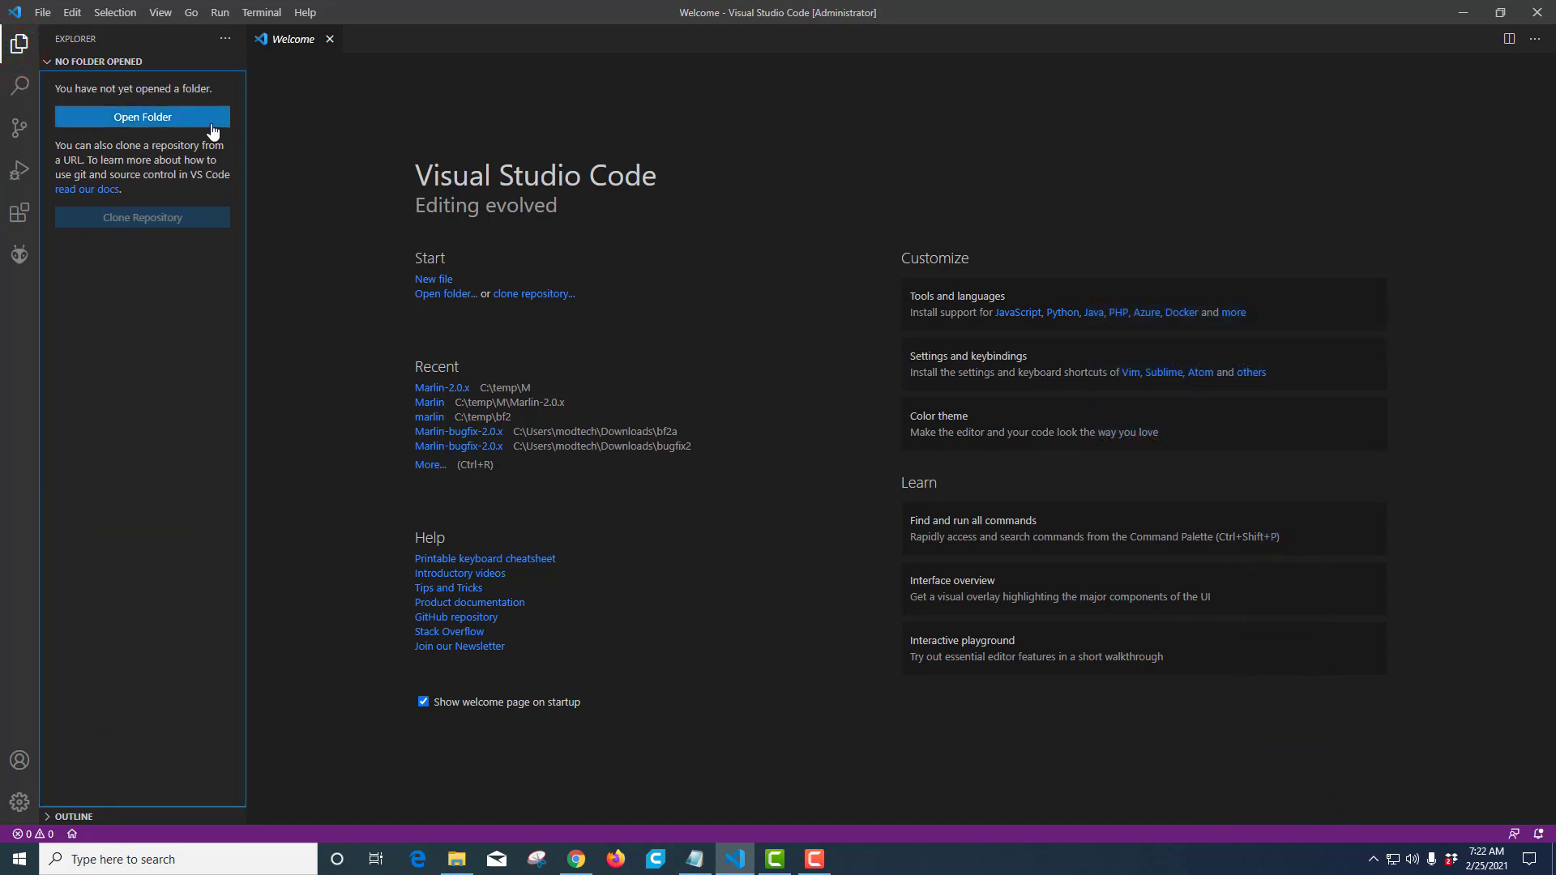
pyautogui.click(456, 859)
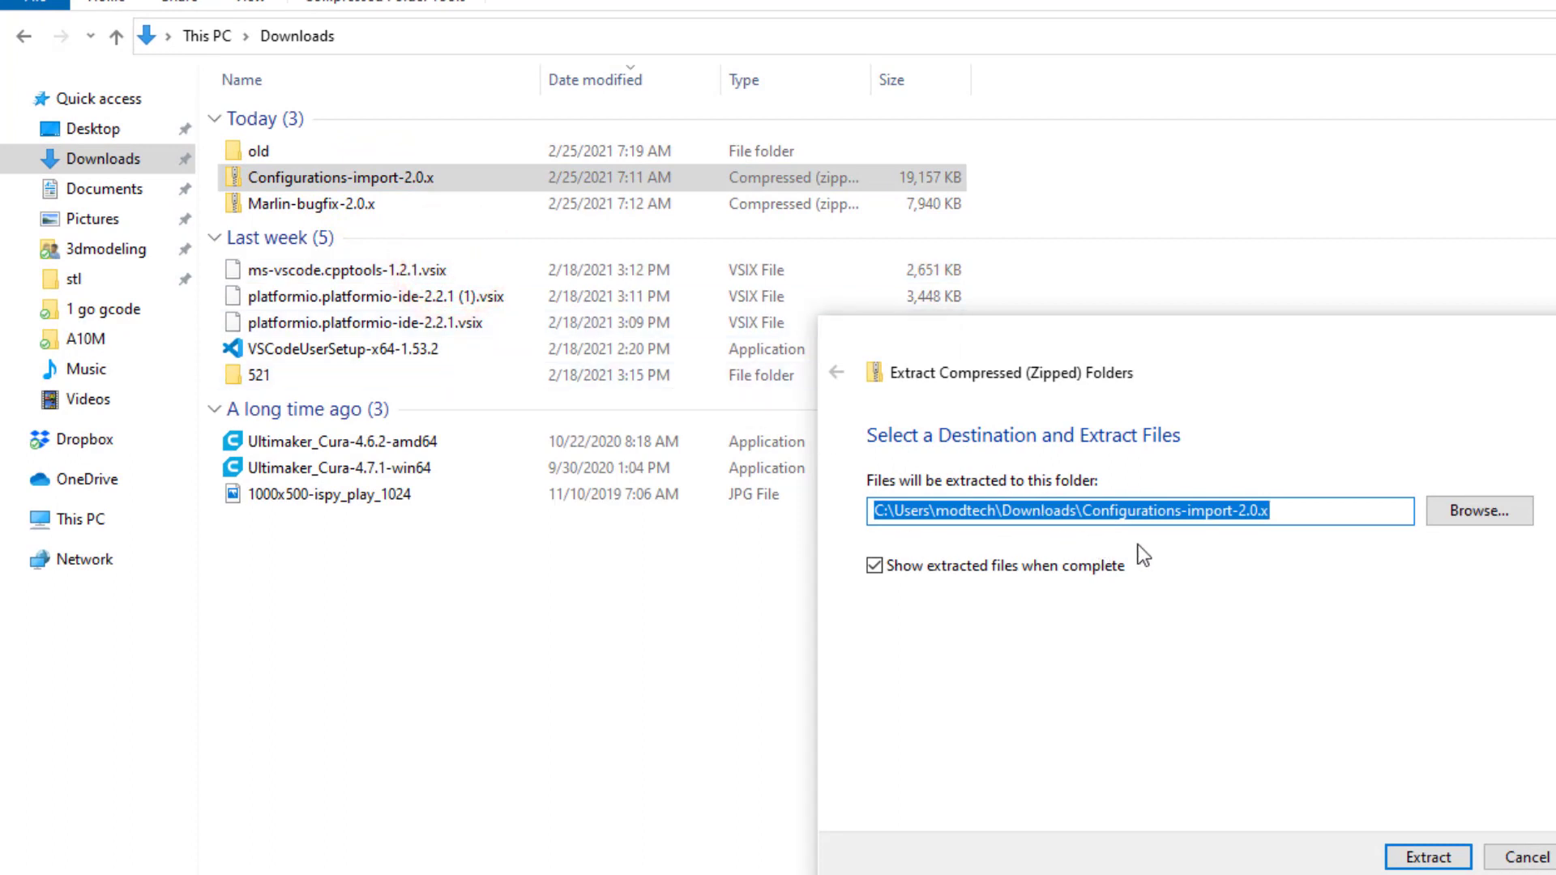
# Extract the Configurations-import-2.0.x and Marlin-bugfix-2.0.x zips into Downloads folders.
pyautogui.click(1427, 856)
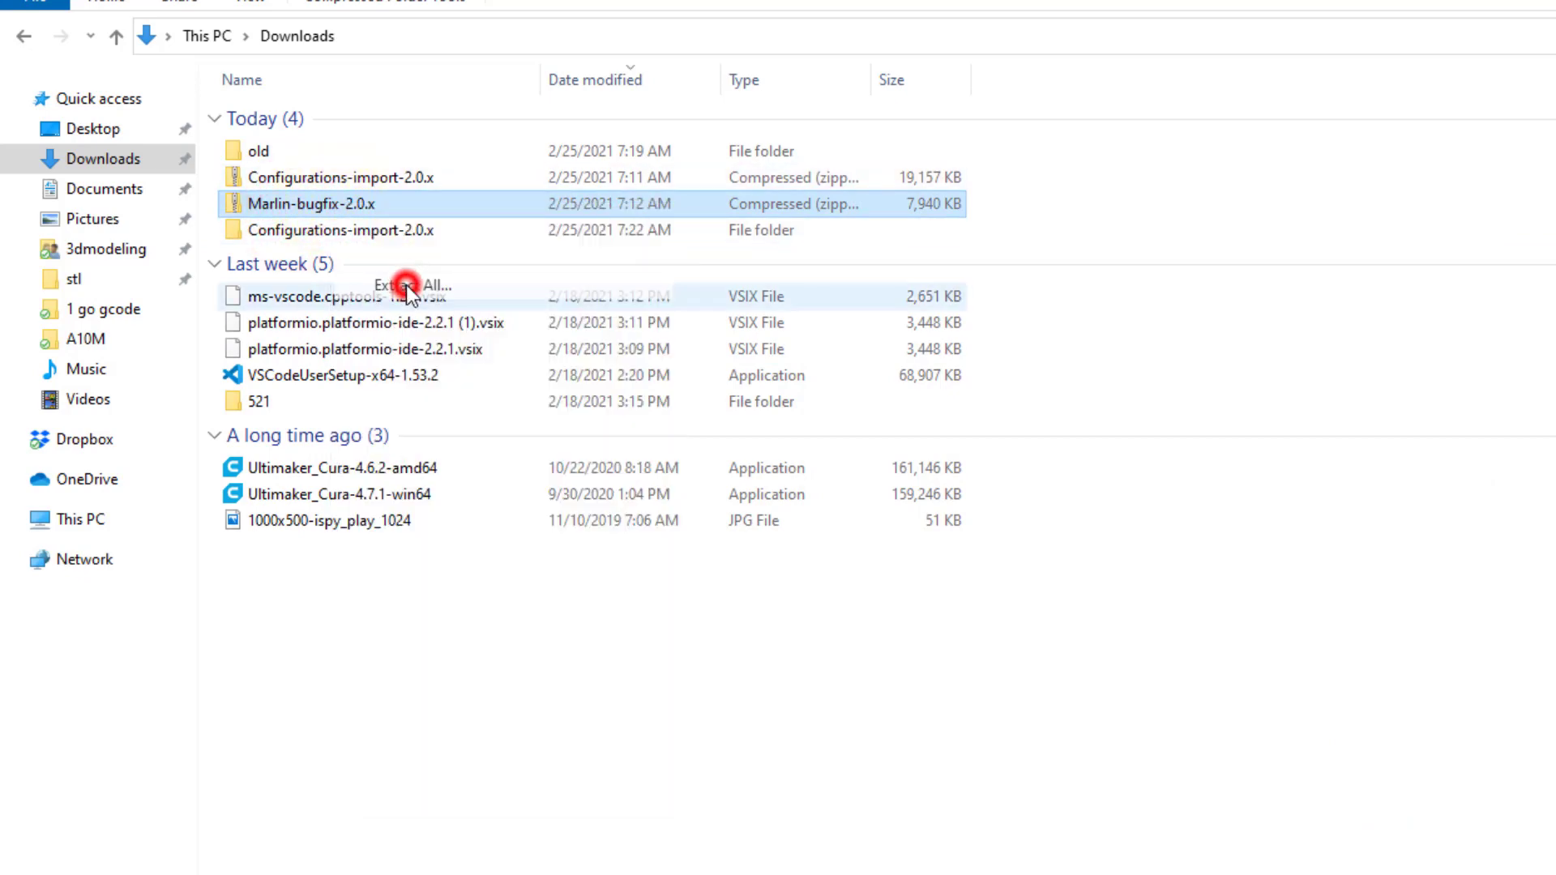
pyautogui.click(410, 285)
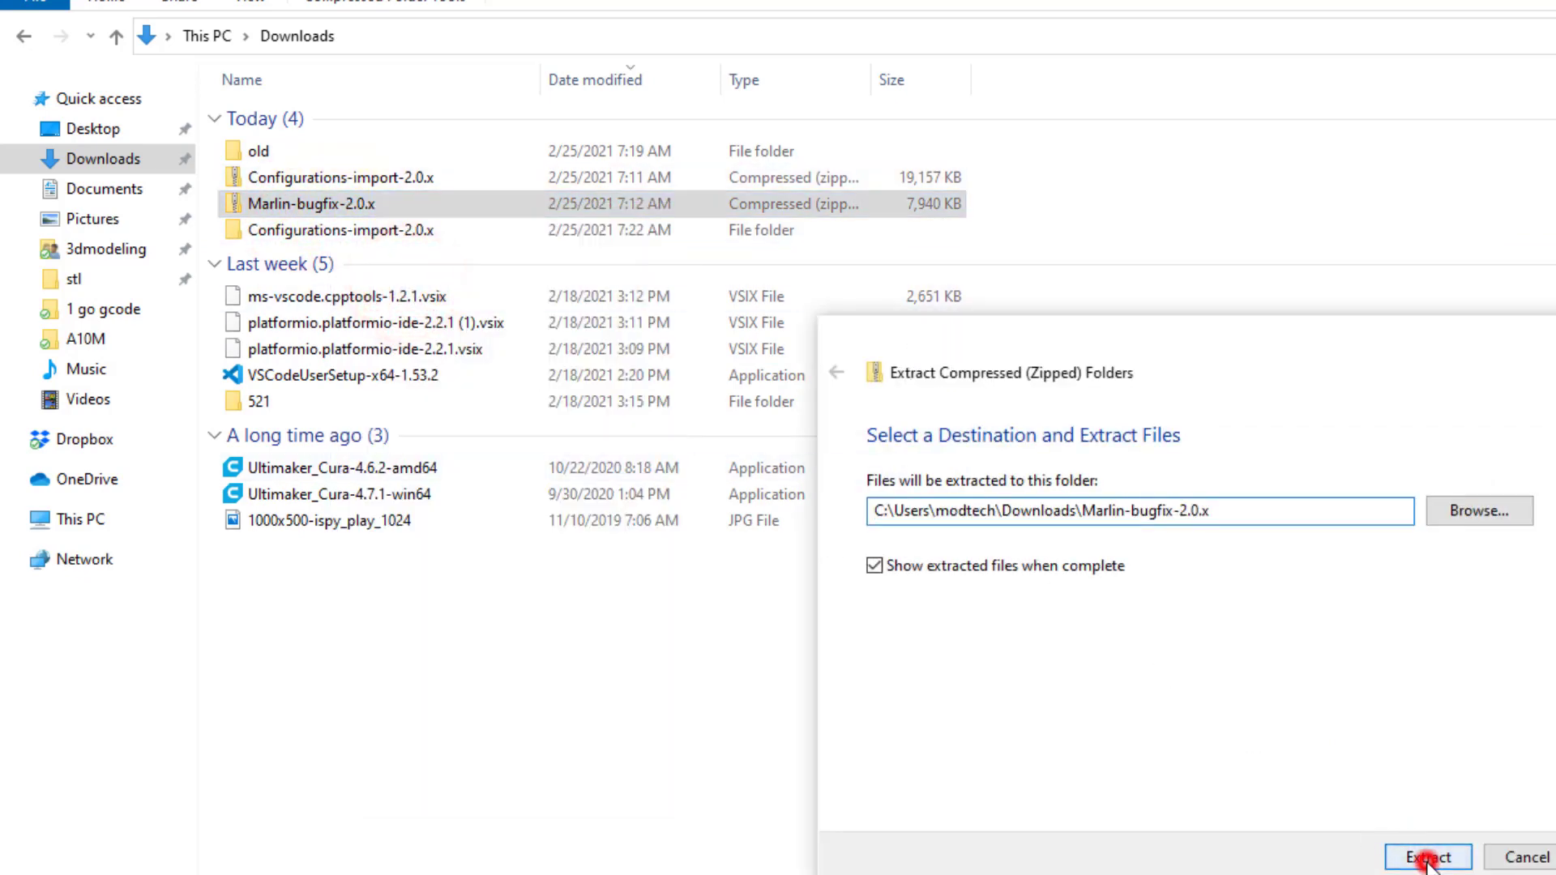
pyautogui.click(1426, 856)
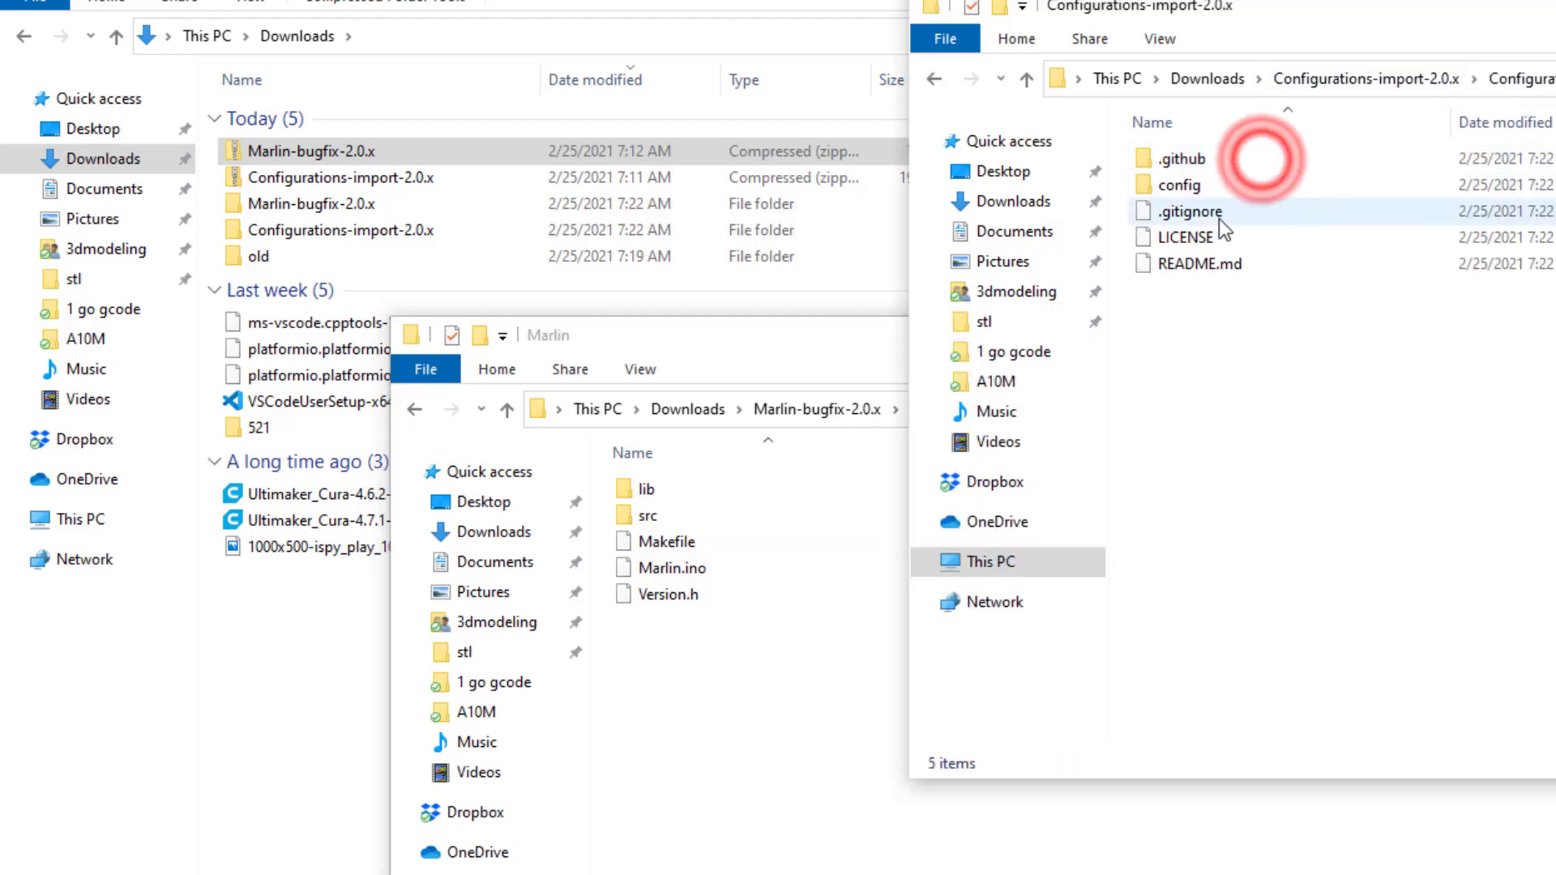
# Browse config > examples > Geeetech > A10M and select its Configuration.h and Configuration_adv.h.
pyautogui.doubleClick(1180, 185)
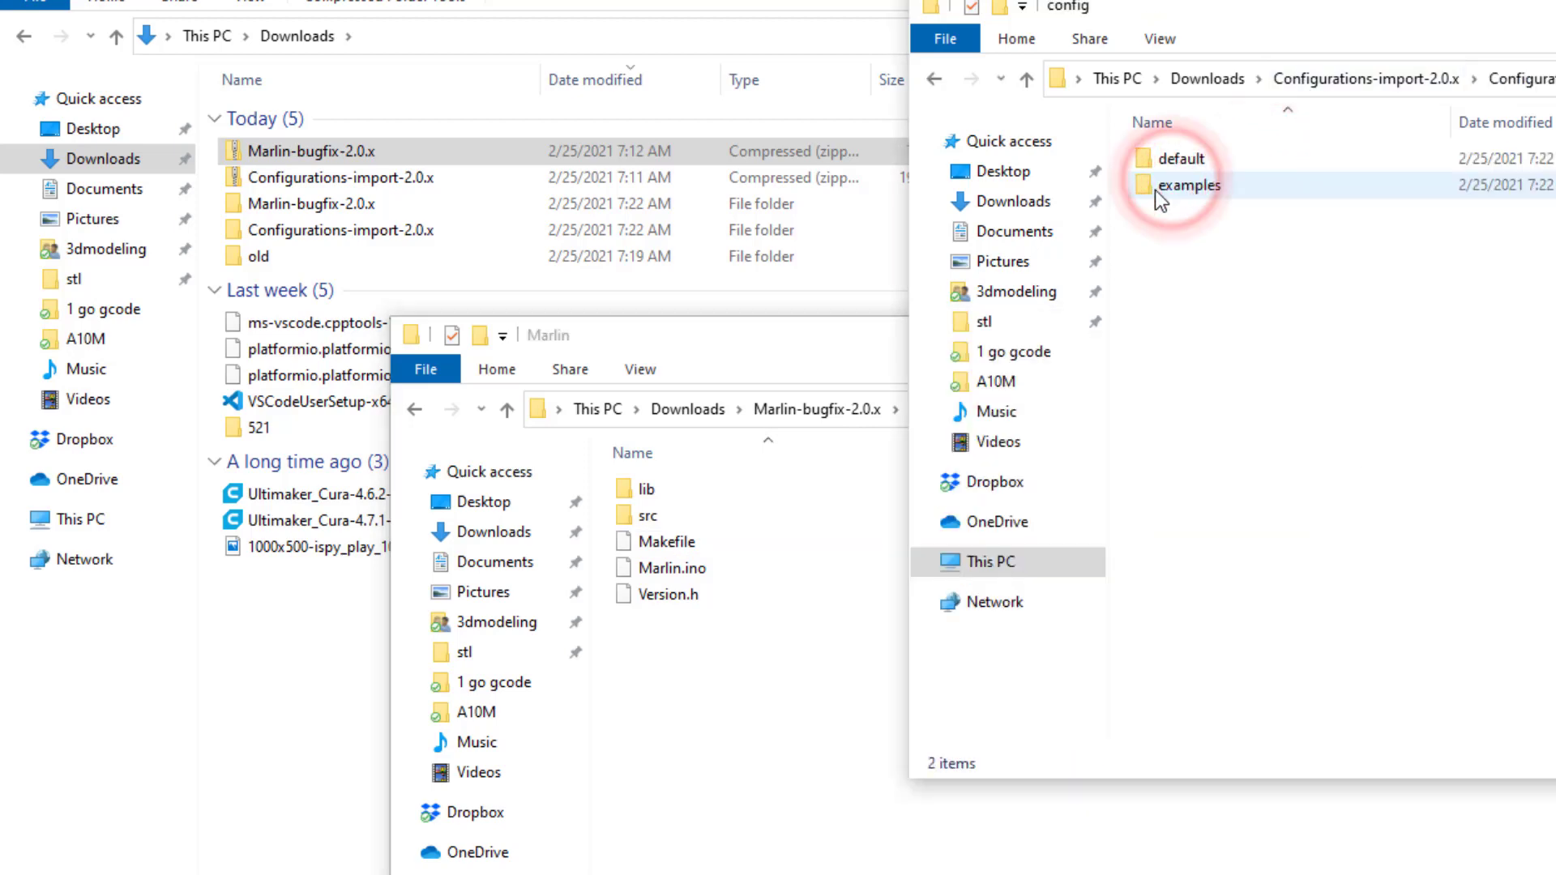
pyautogui.doubleClick(1188, 185)
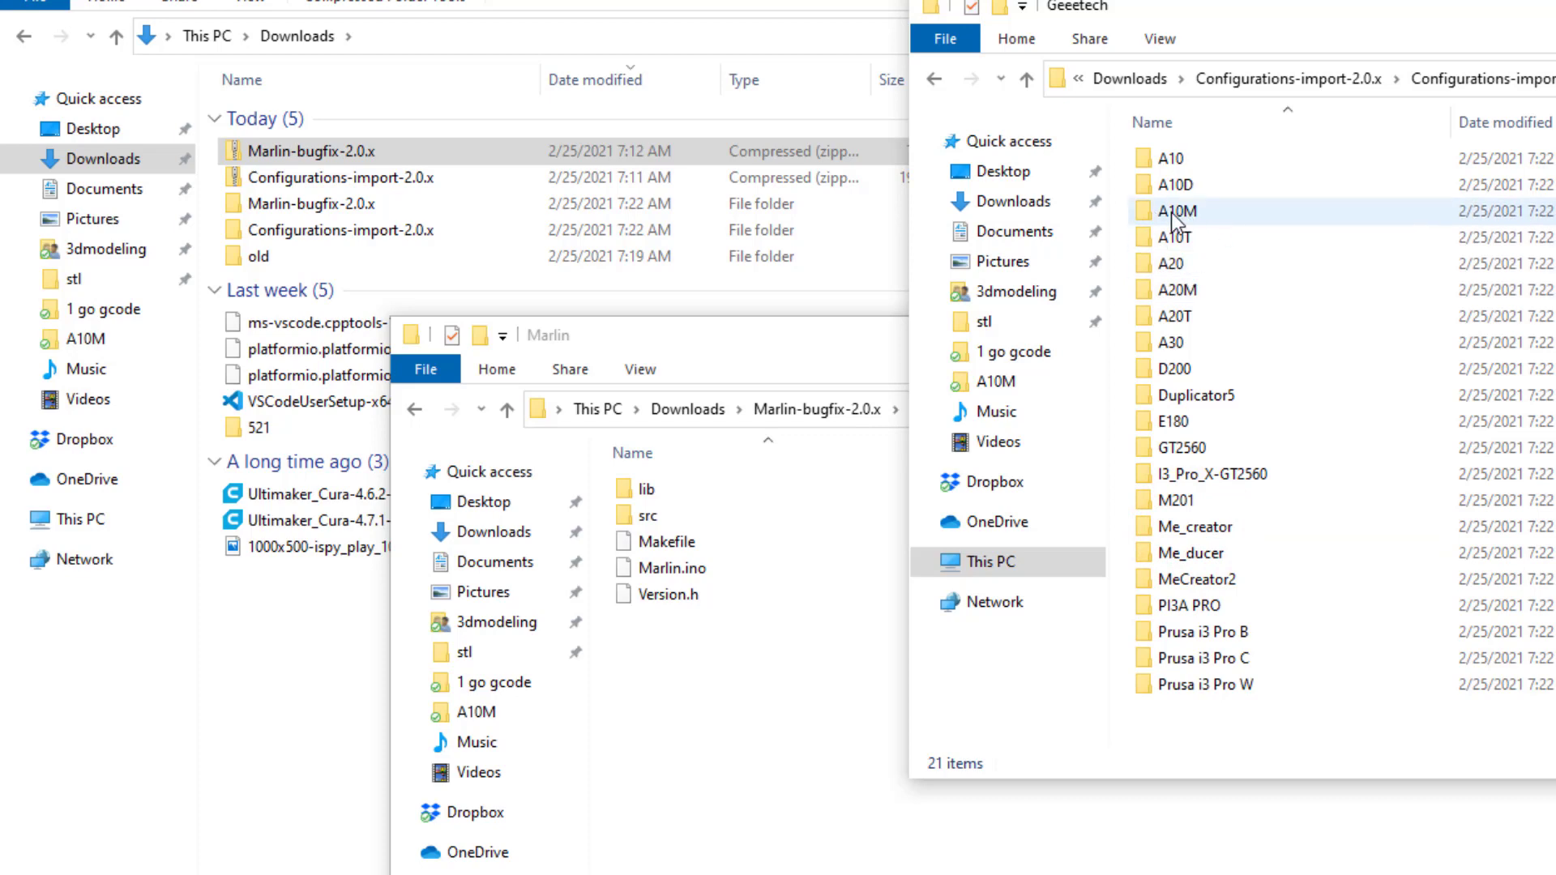
pyautogui.doubleClick(1175, 211)
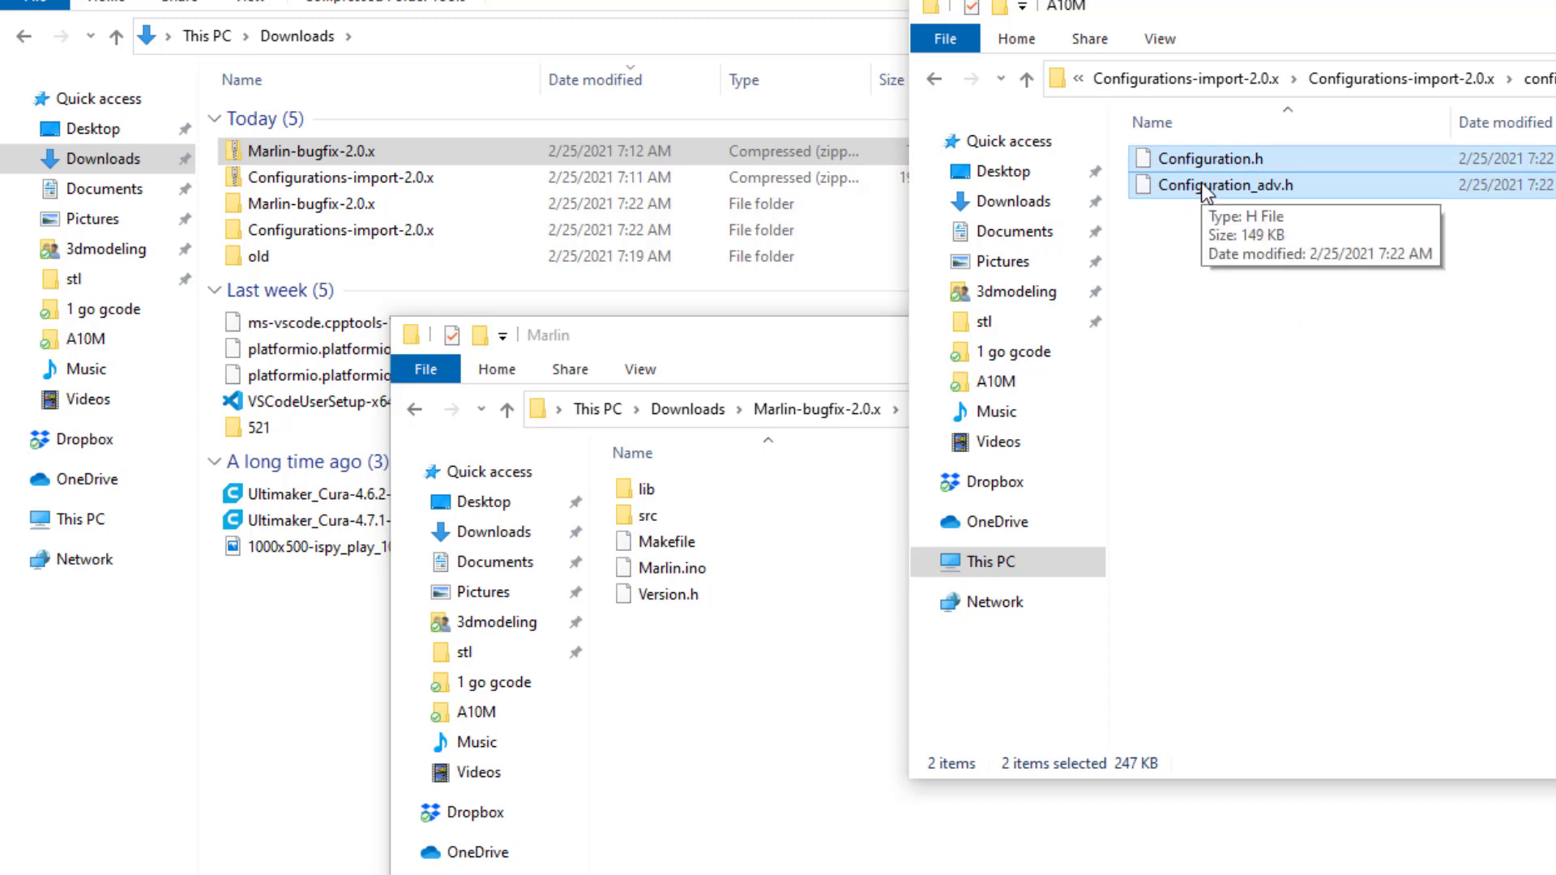
pyautogui.click(1262, 491)
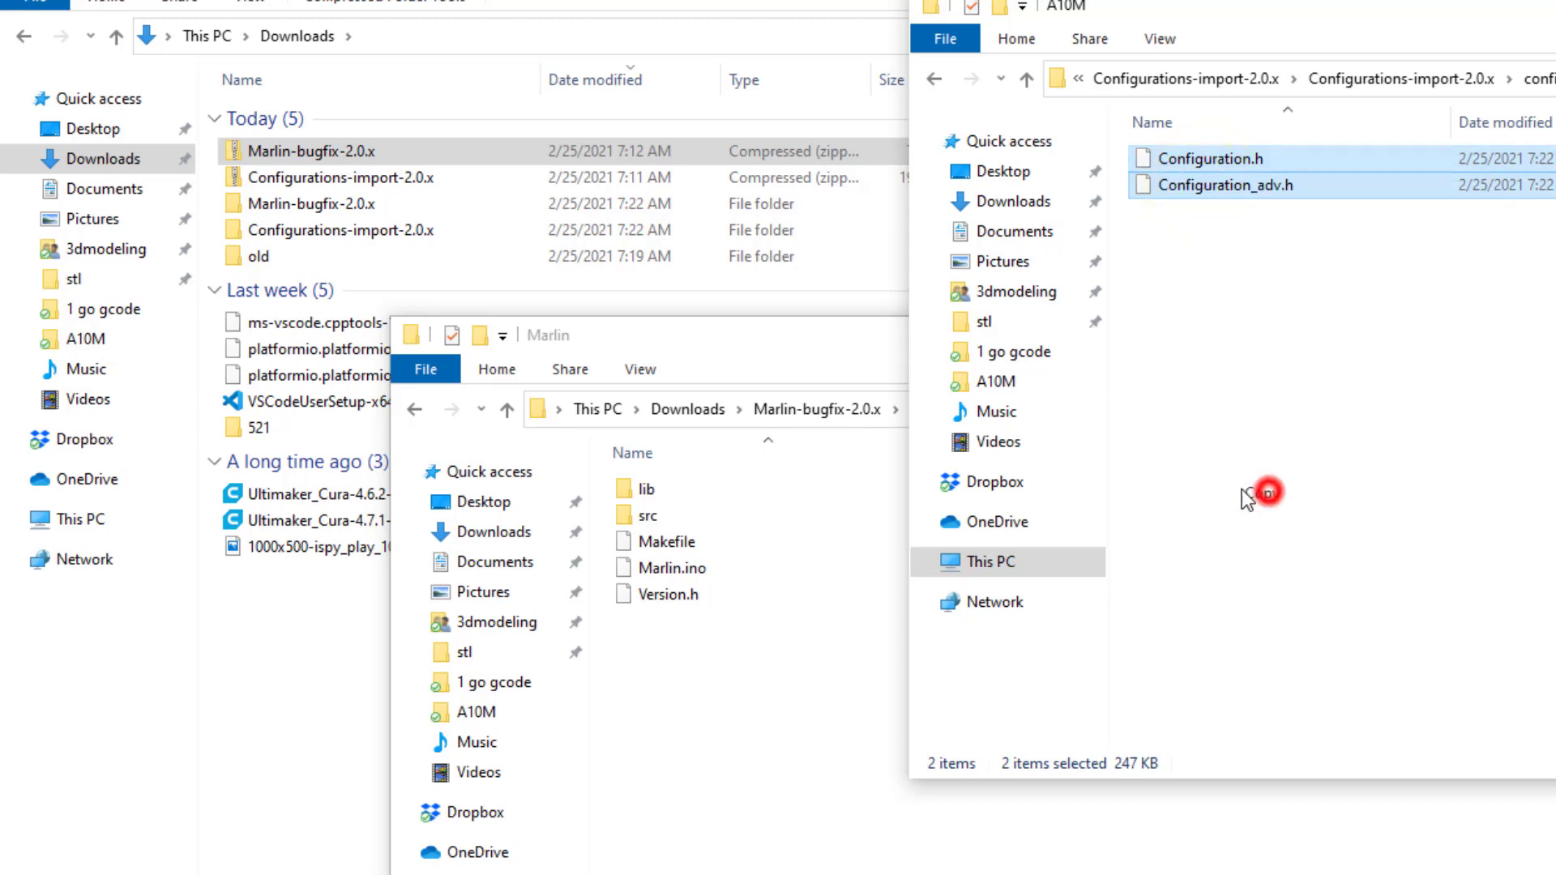
# Paste the two A10M configuration files into the Marlin-bugfix-2.0.x\Marlin folder.
pyautogui.rightClick(794, 645)
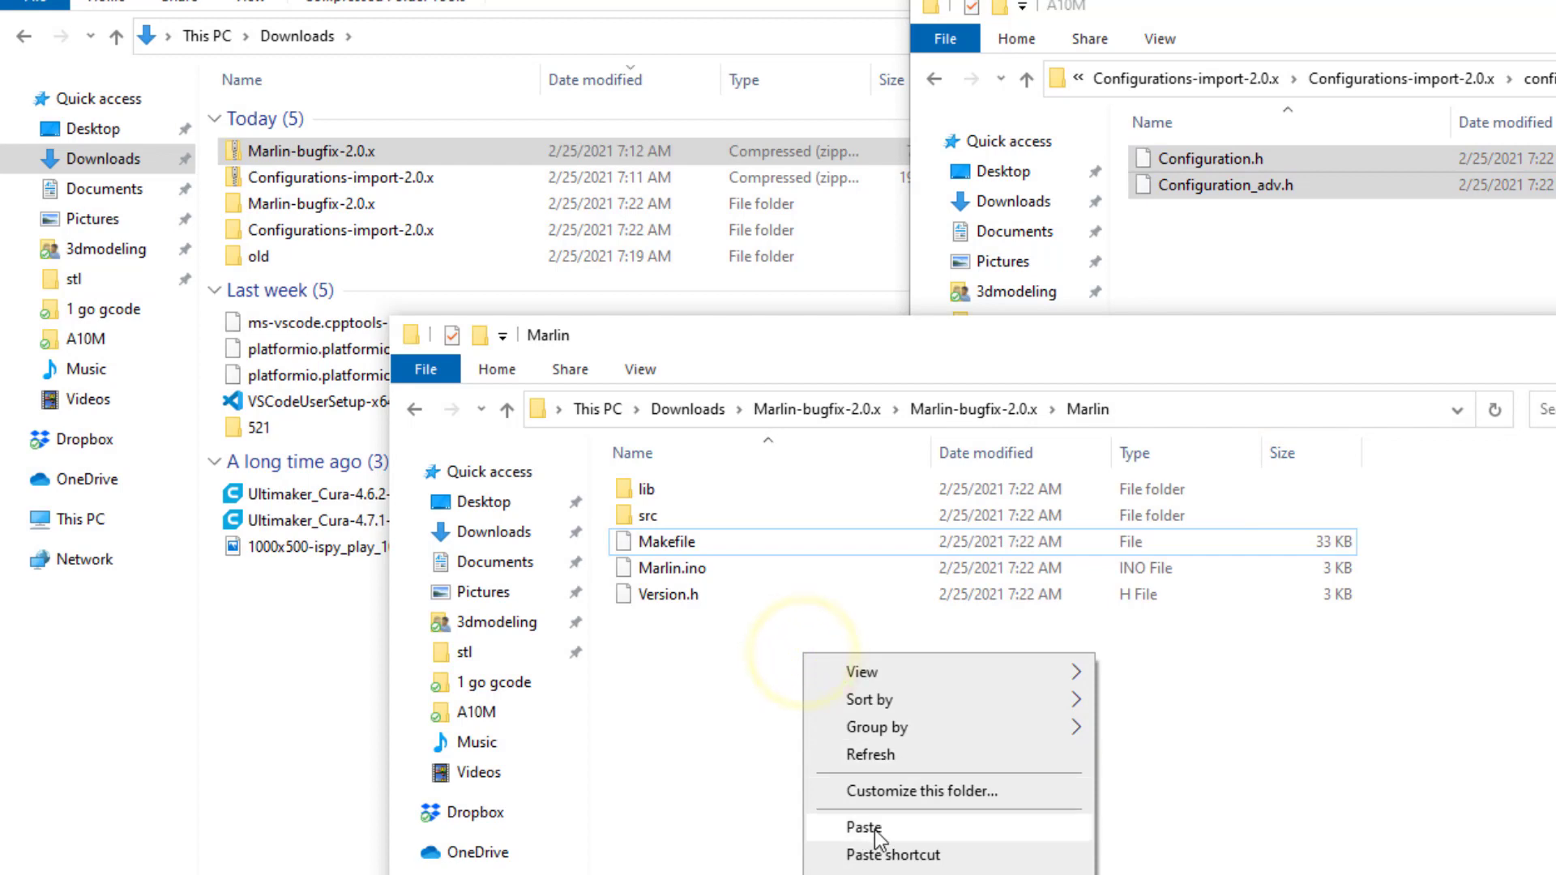
pyautogui.click(863, 826)
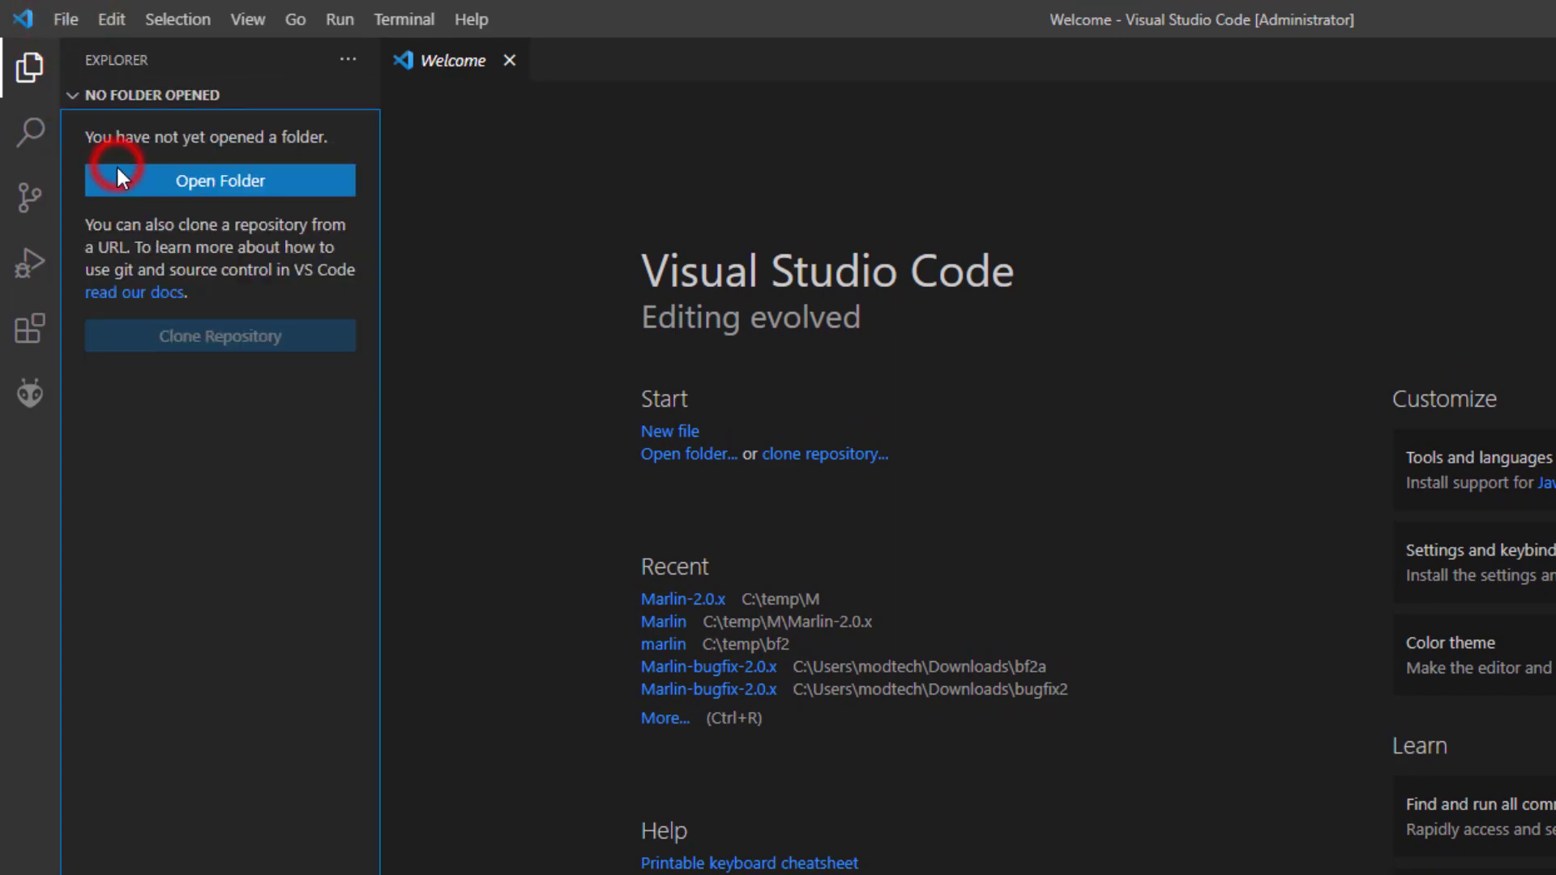
# Open Downloads\Marlin-bugfix-2.0.x\Marlin-bugfix-2.0.x as the project workspace folder.
pyautogui.click(219, 179)
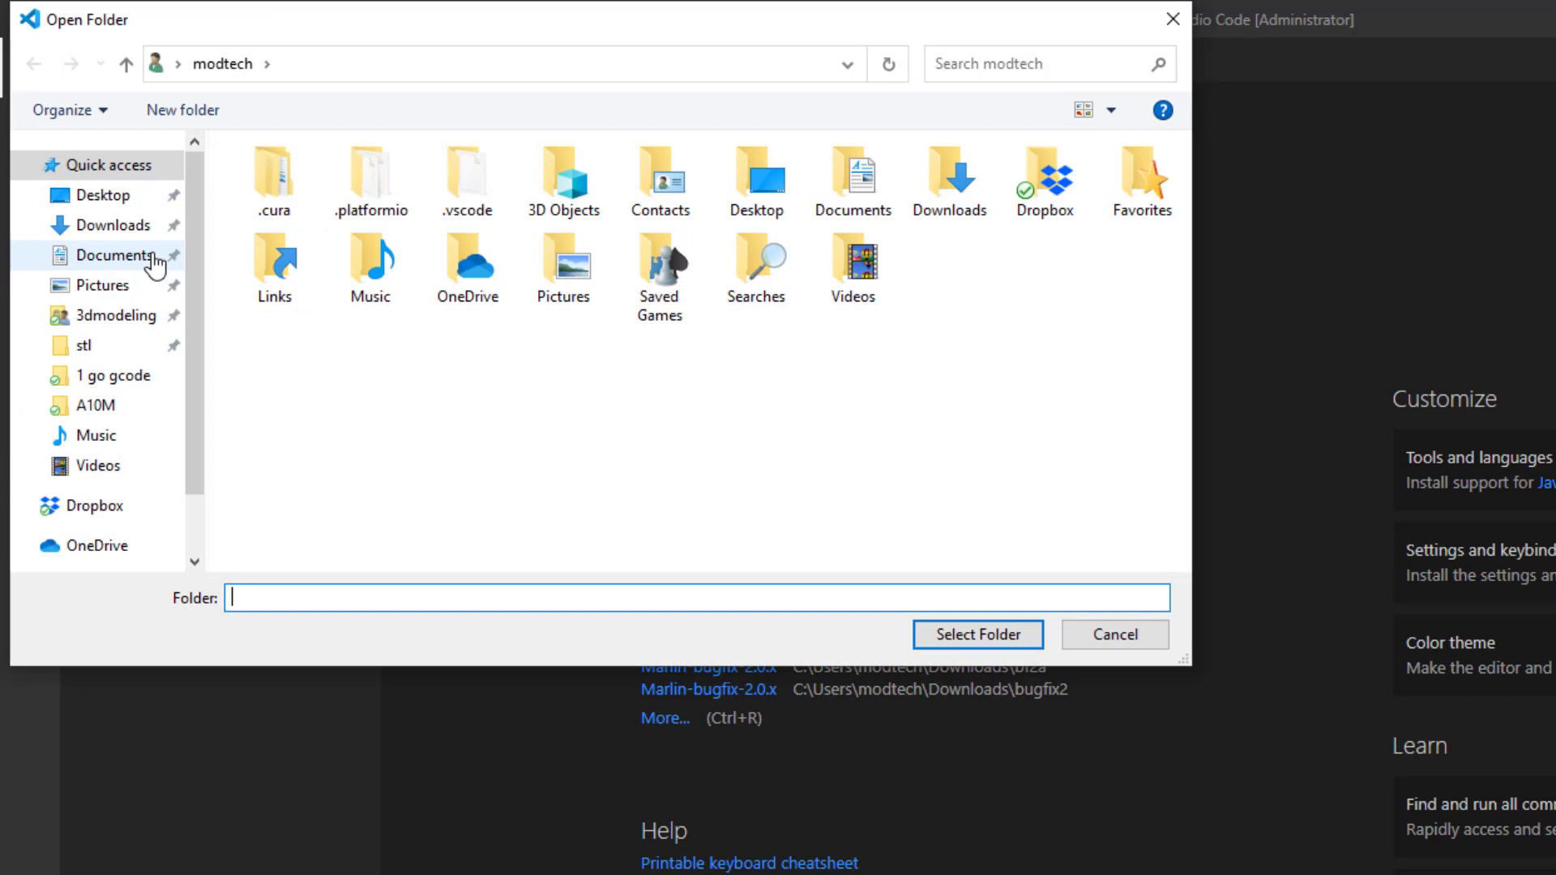
pyautogui.click(109, 226)
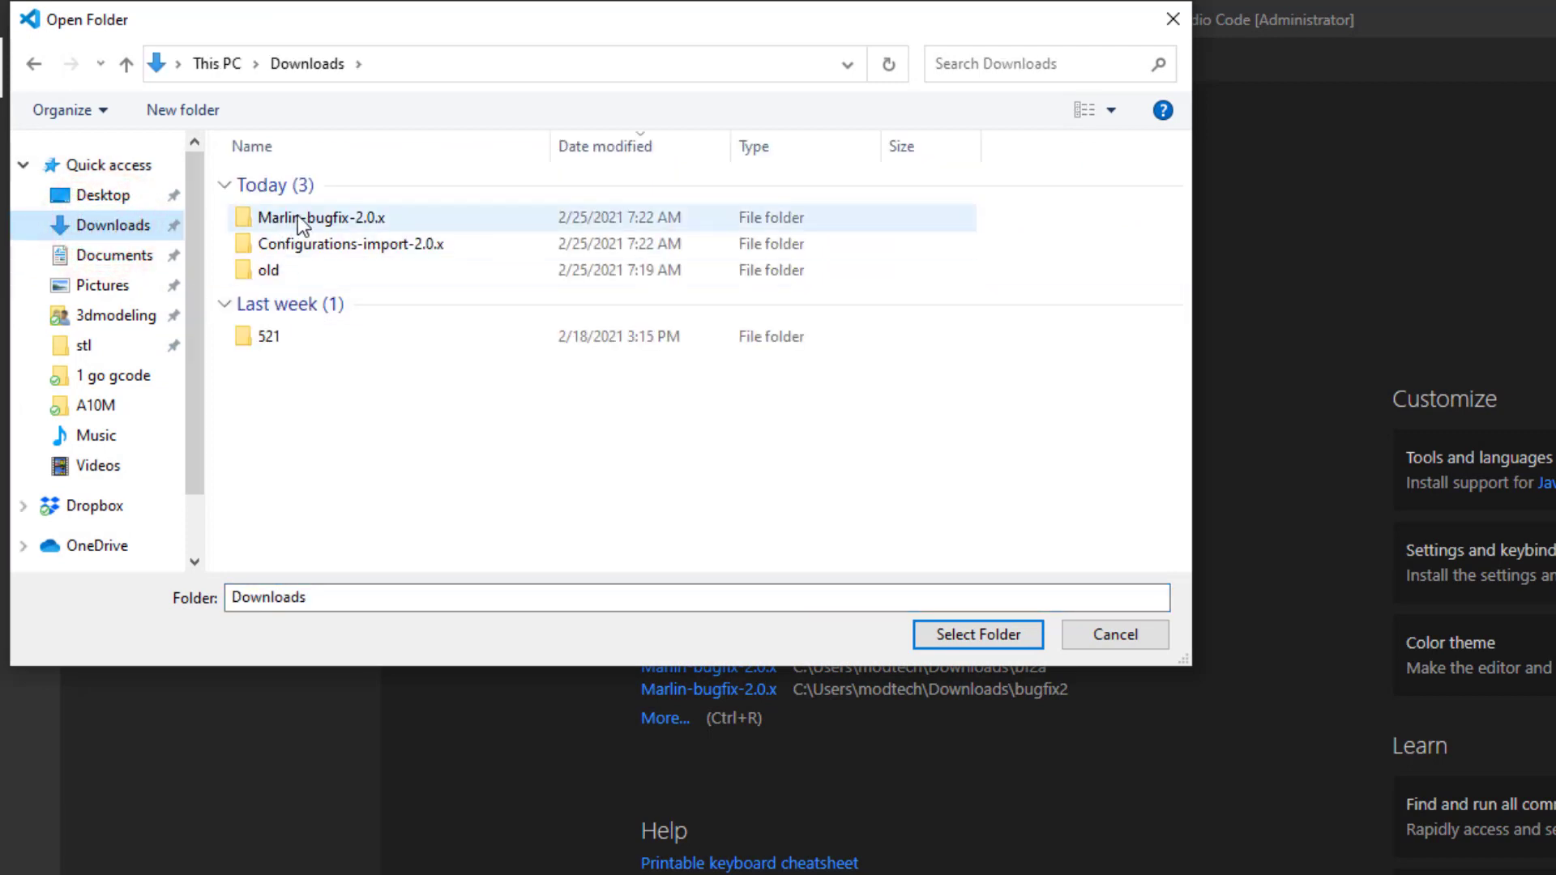
pyautogui.doubleClick(320, 217)
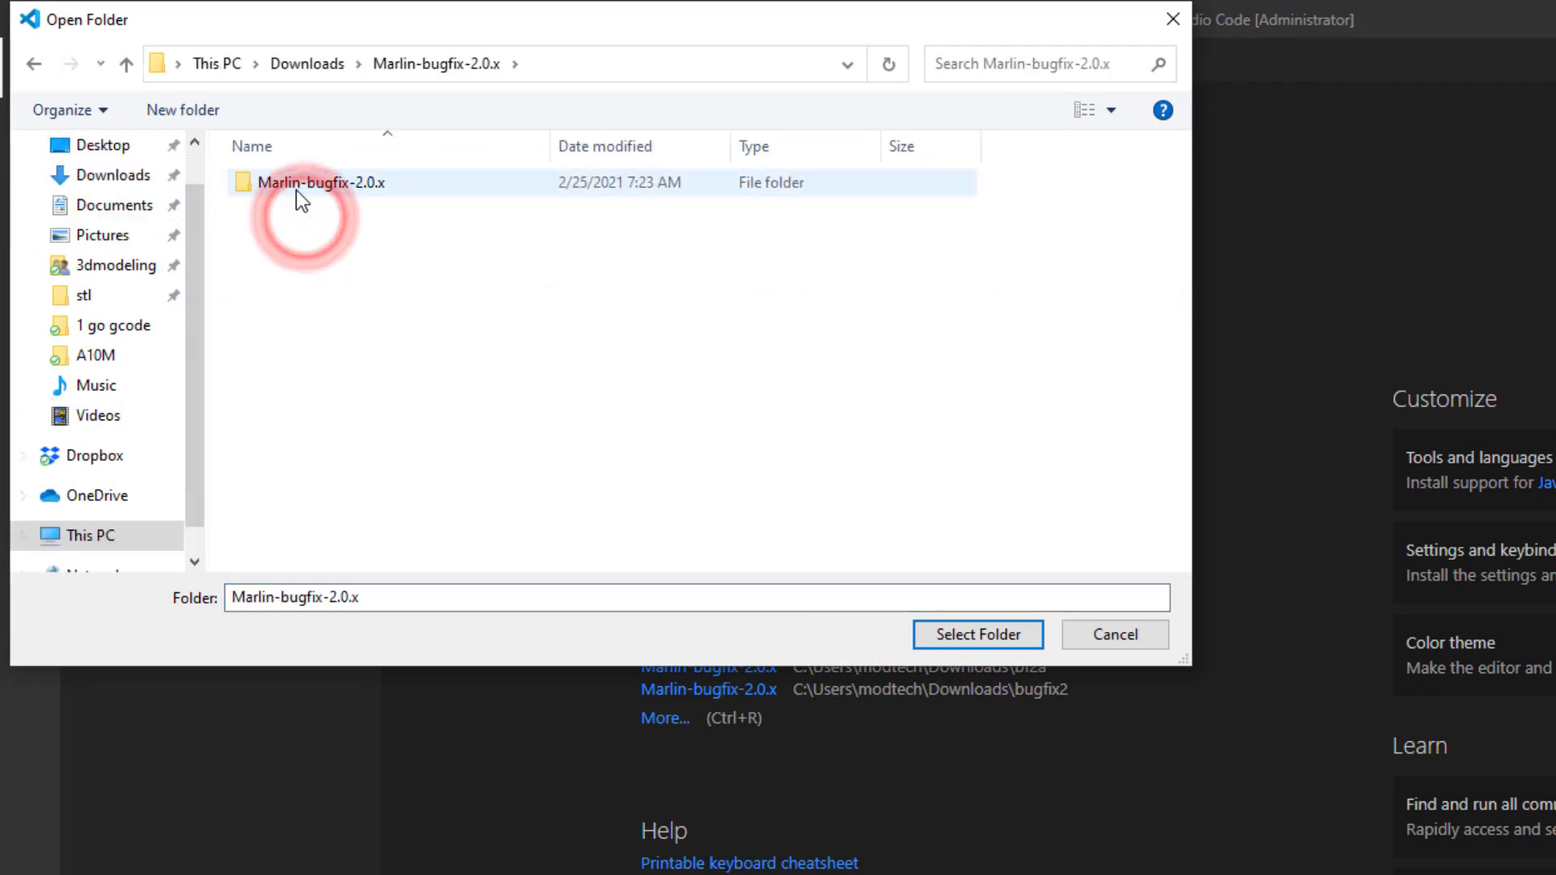
pyautogui.doubleClick(321, 183)
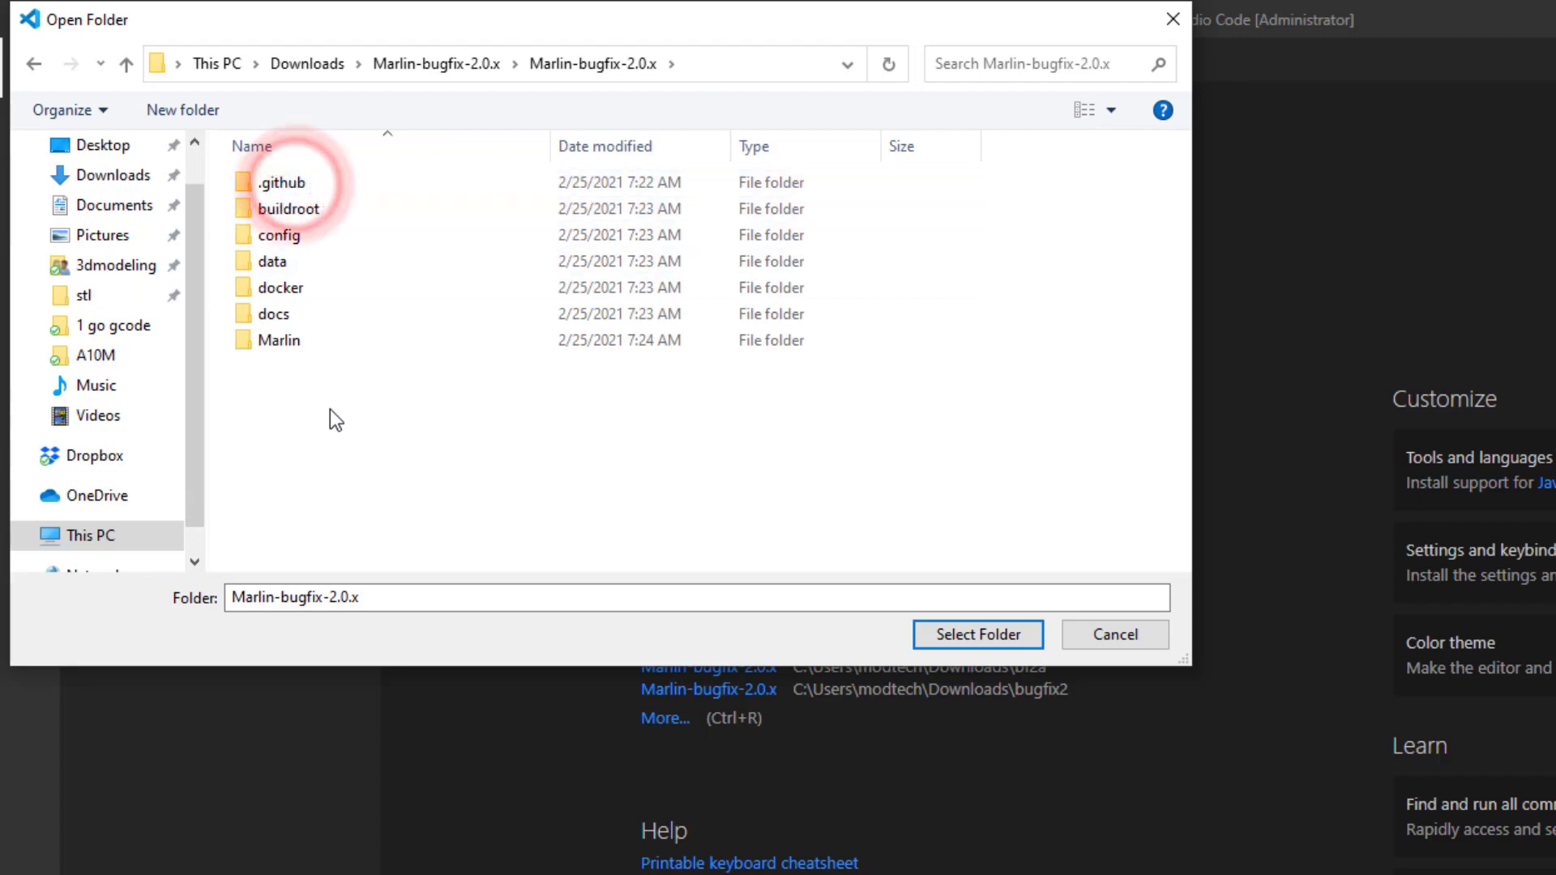
pyautogui.click(281, 341)
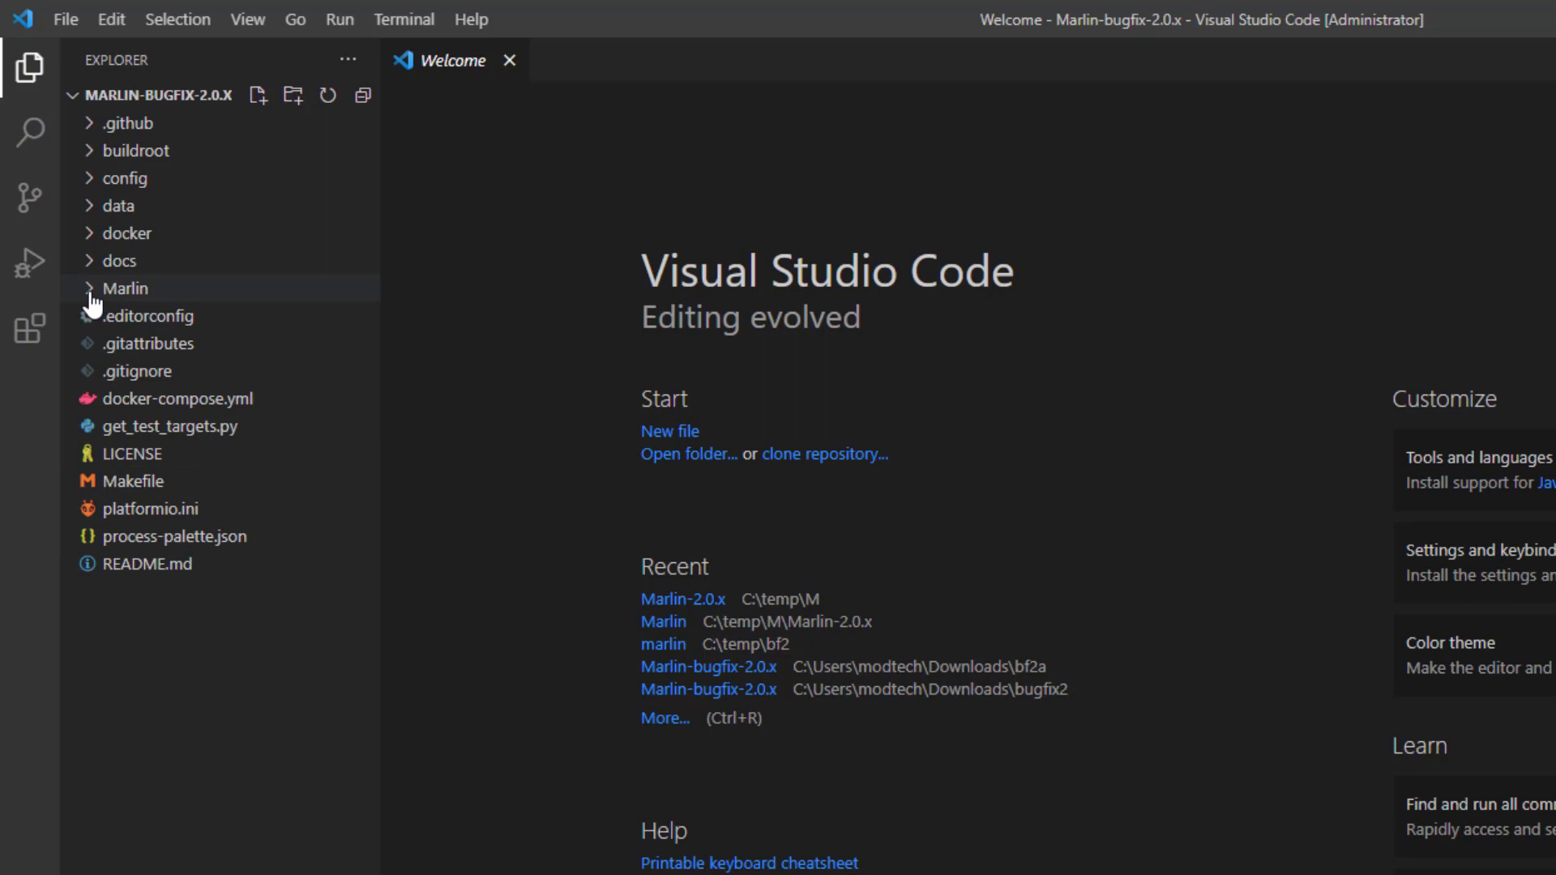
# Expand the Marlin folder and bring Configuration.h into the editor.
pyautogui.click(125, 288)
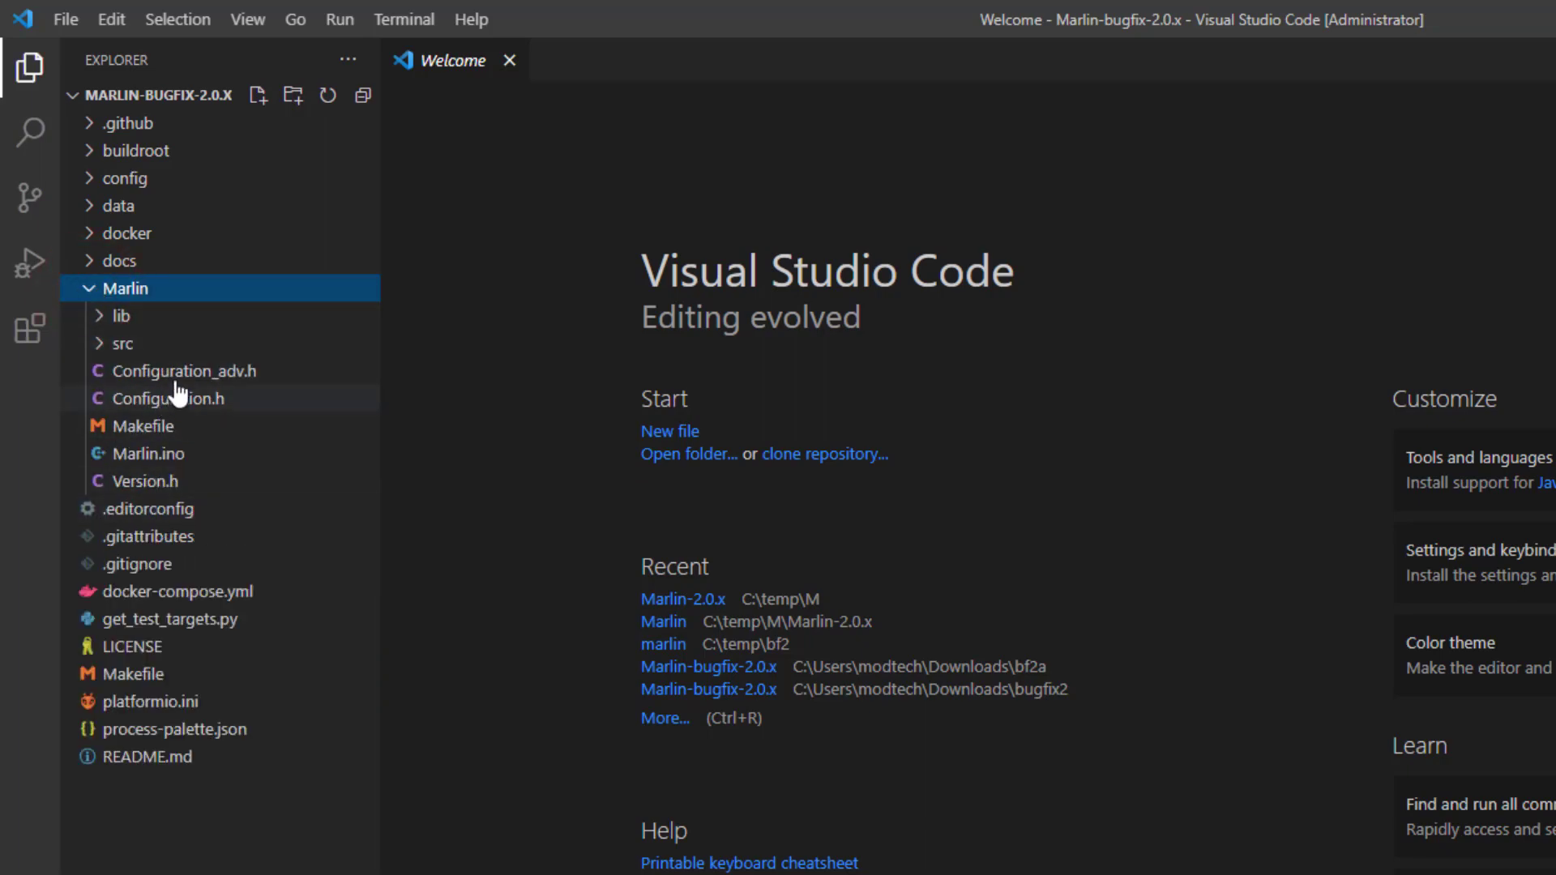
pyautogui.moveTo(184, 407)
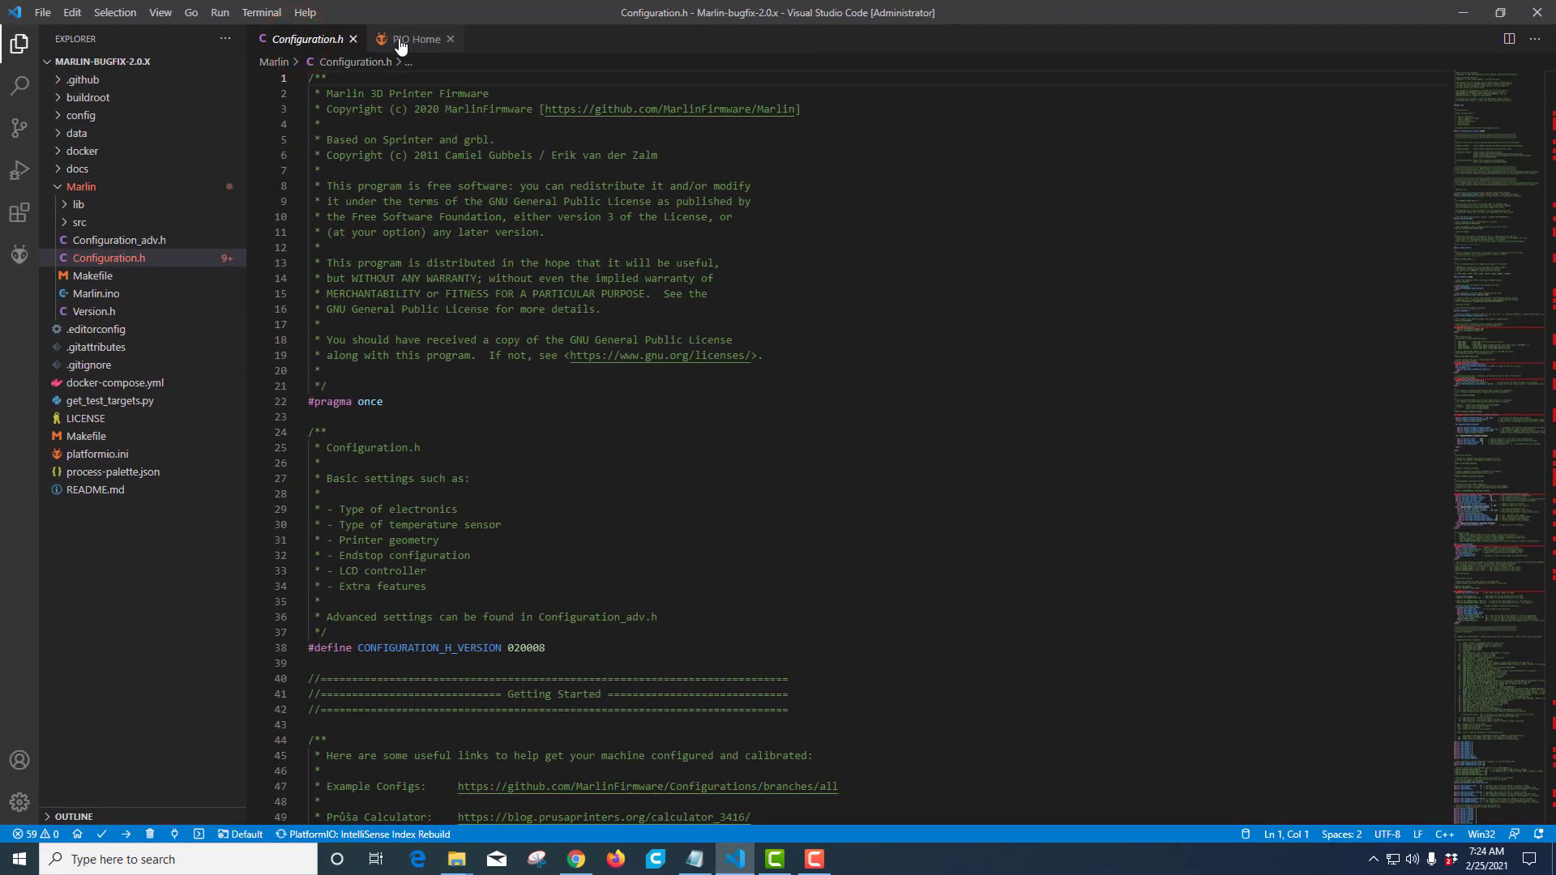
pyautogui.click(417, 39)
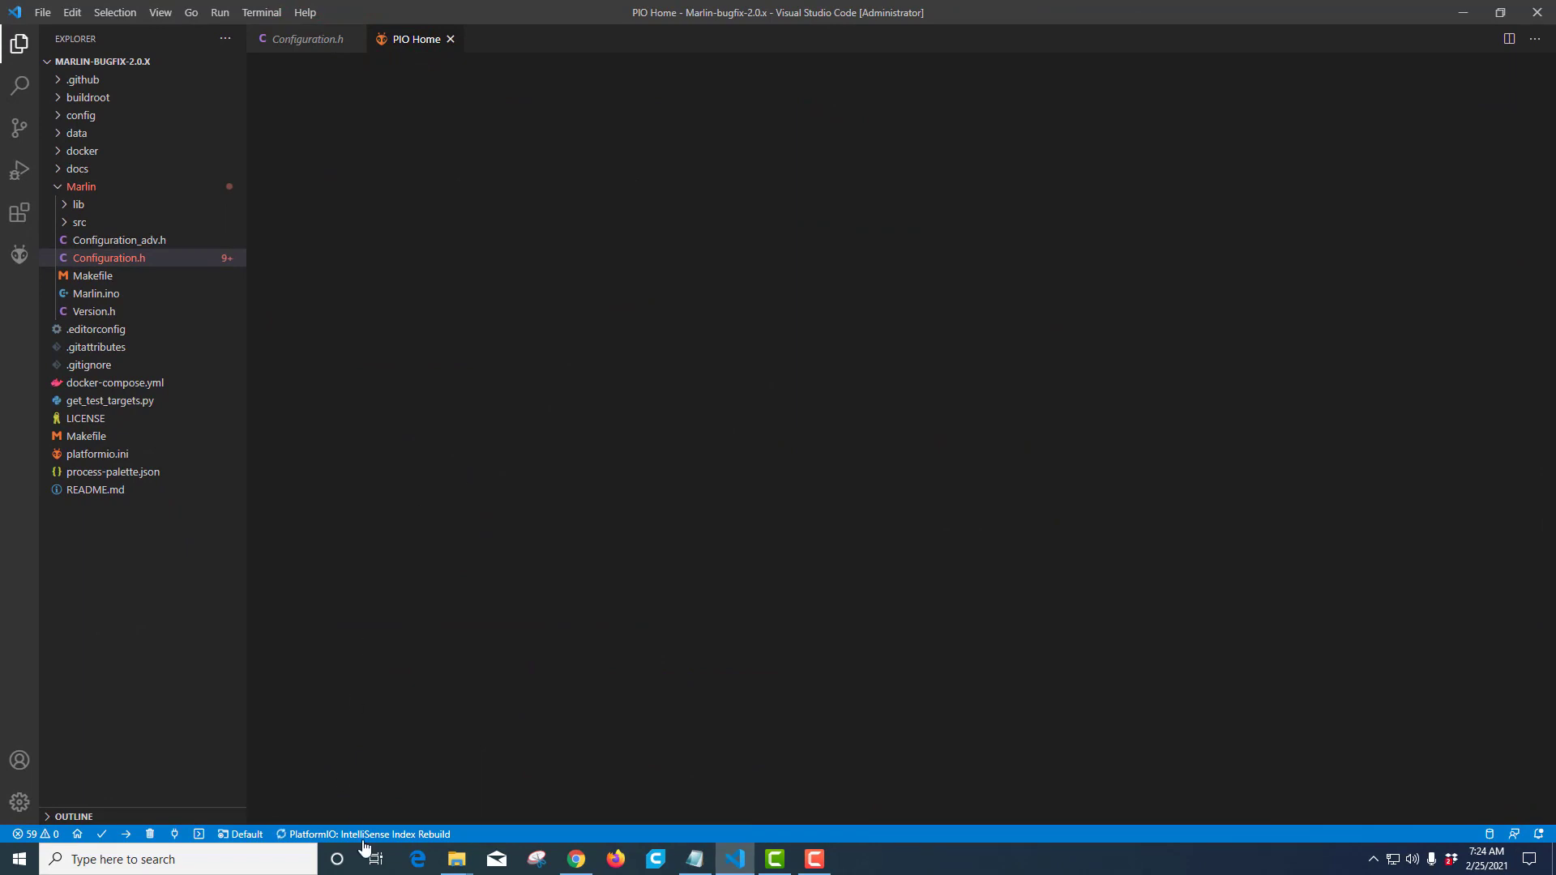
pyautogui.moveTo(331, 505)
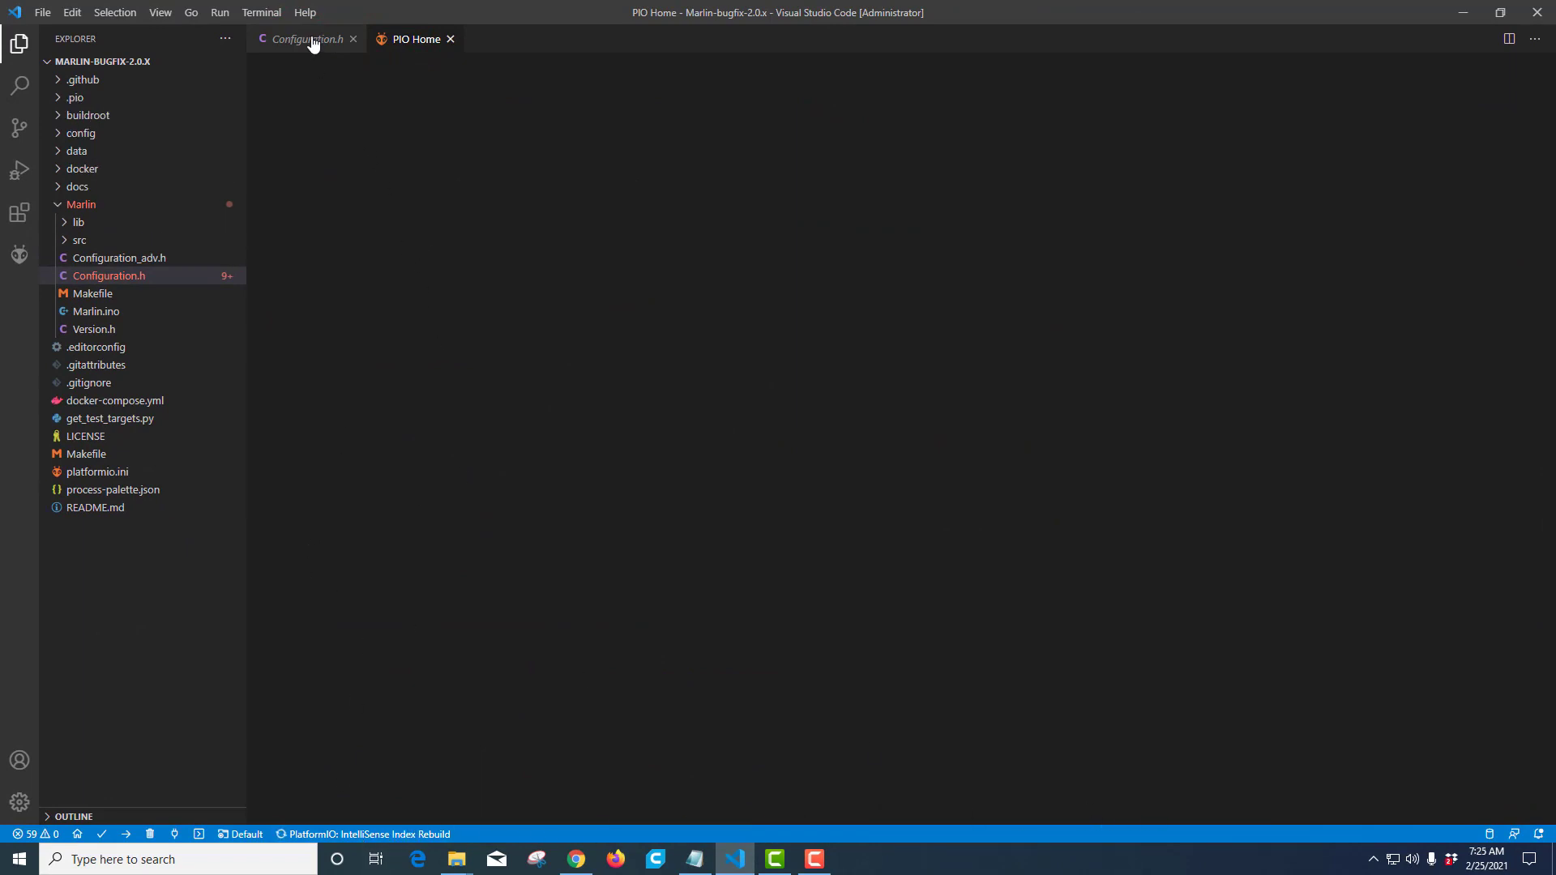
pyautogui.click(303, 39)
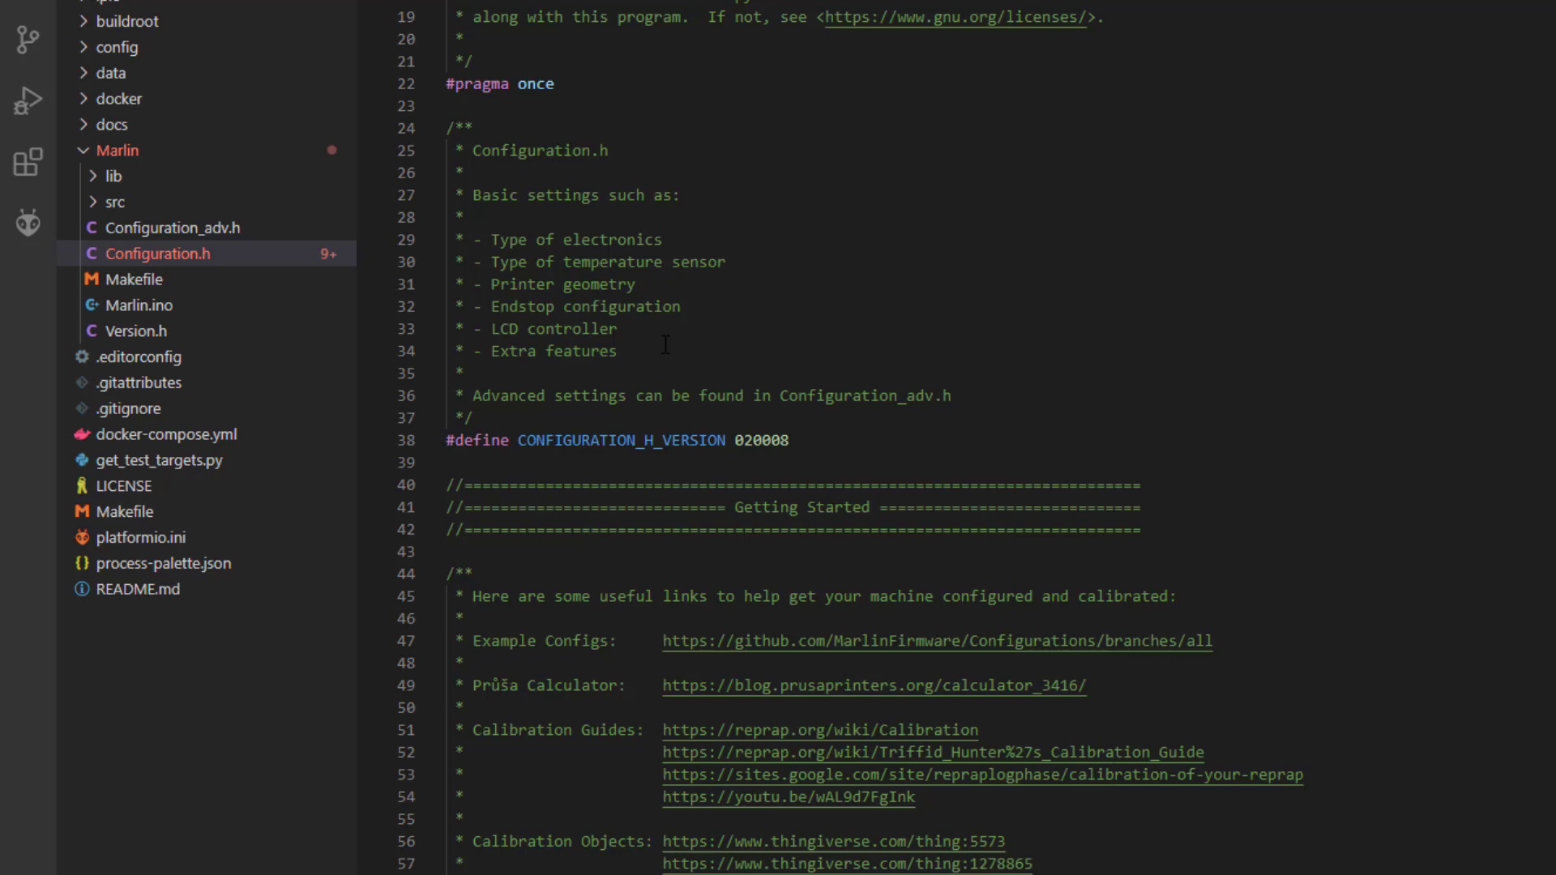
pyautogui.moveTo(616, 457)
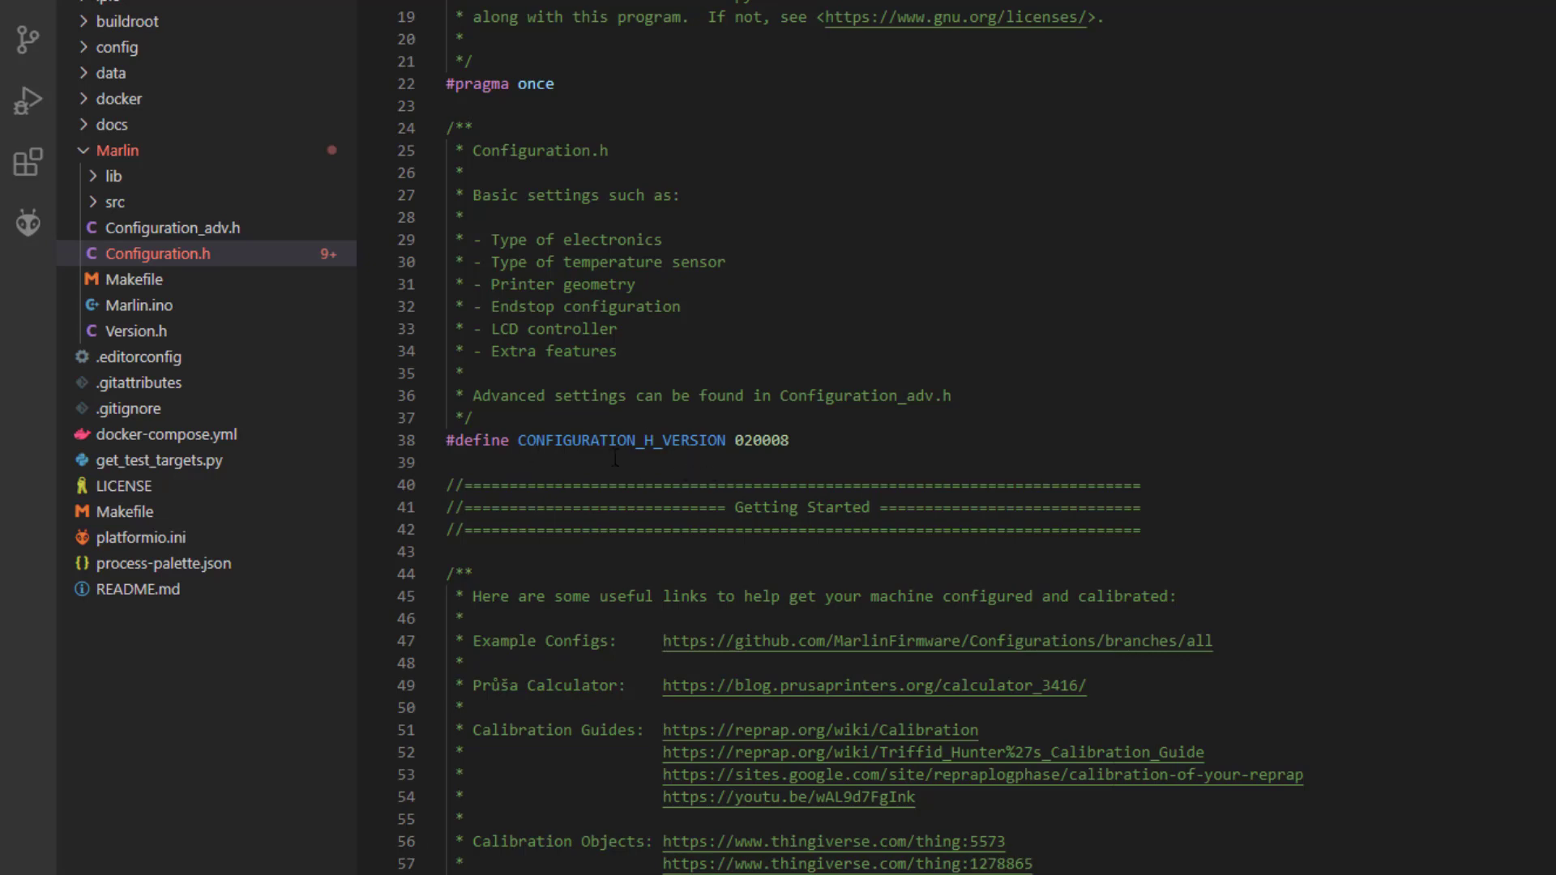
# Scroll Configuration.h down to the MOTHERBOARD BOARD_GT2560_V3 and CUSTOM_MACHINE_NAME defines.
pyautogui.scroll(-3)
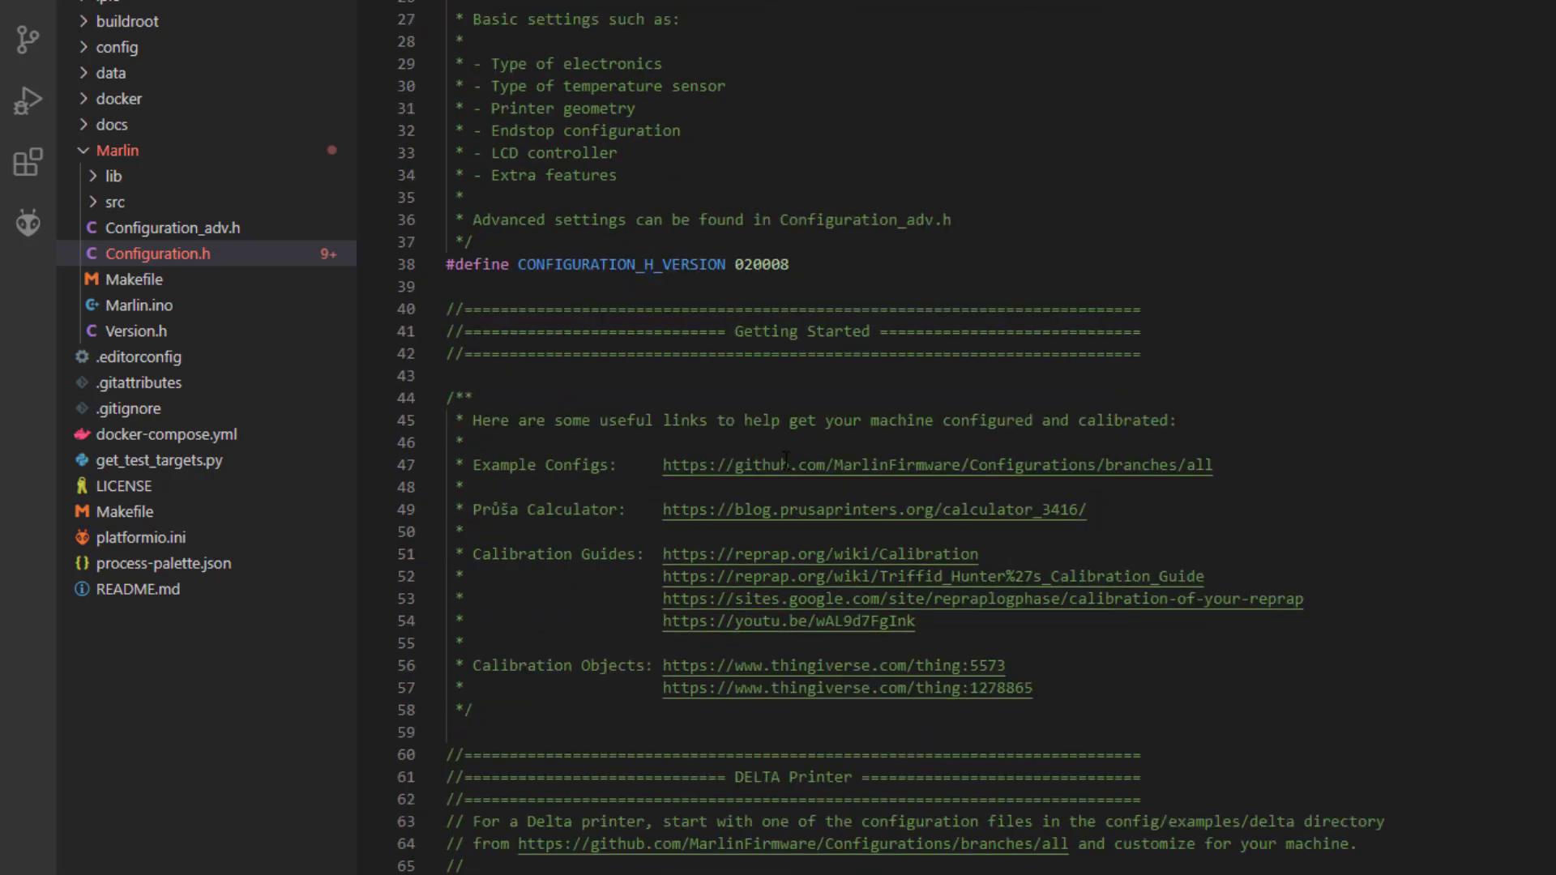
pyautogui.scroll(-3)
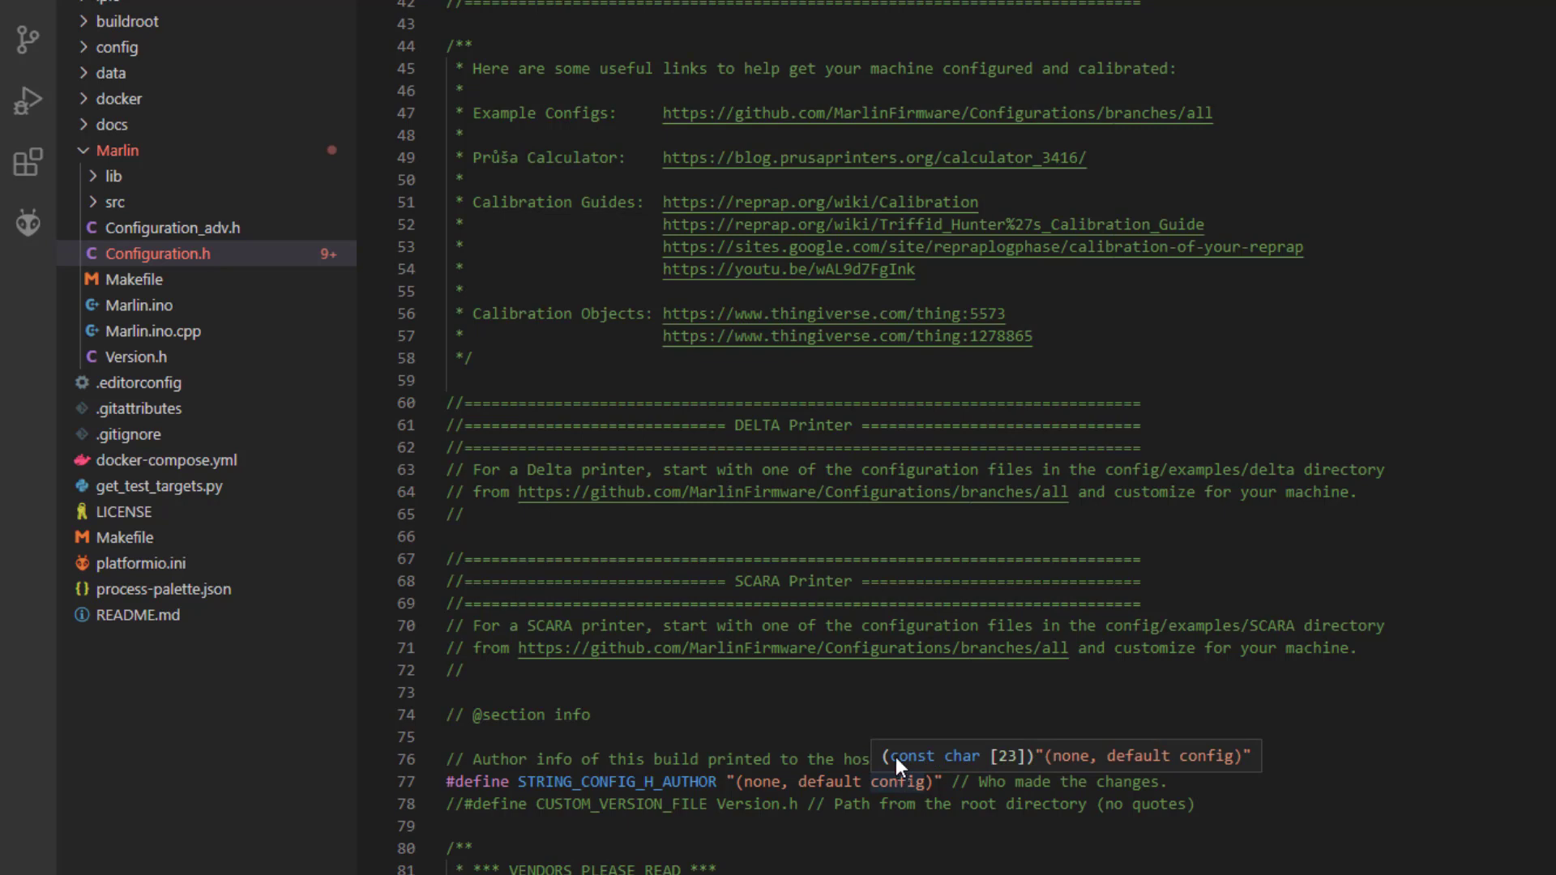
pyautogui.scroll(-3)
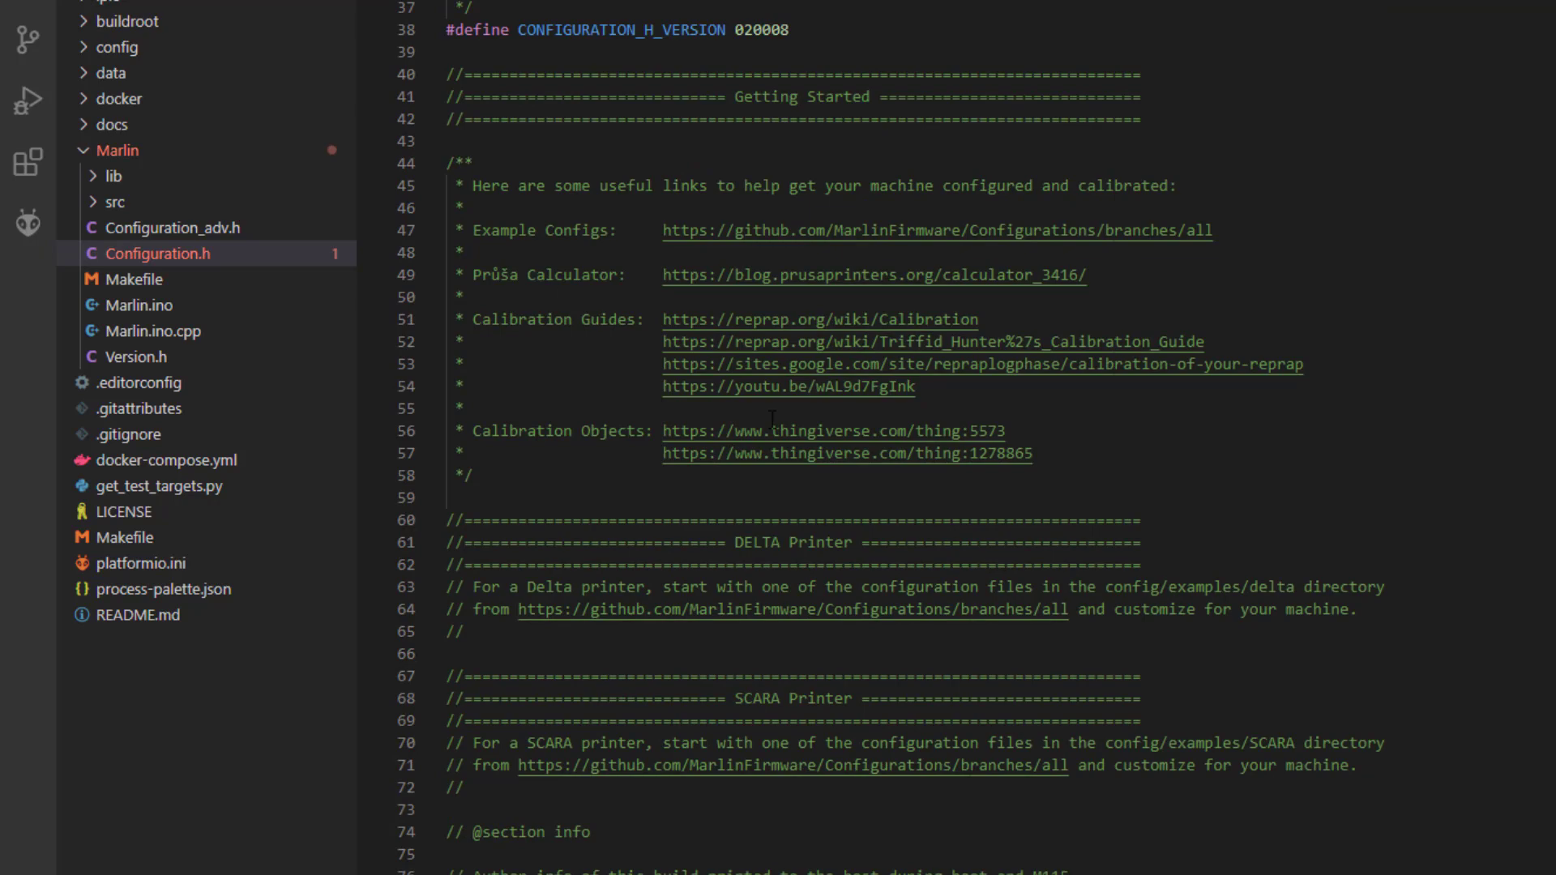
pyautogui.scroll(-3)
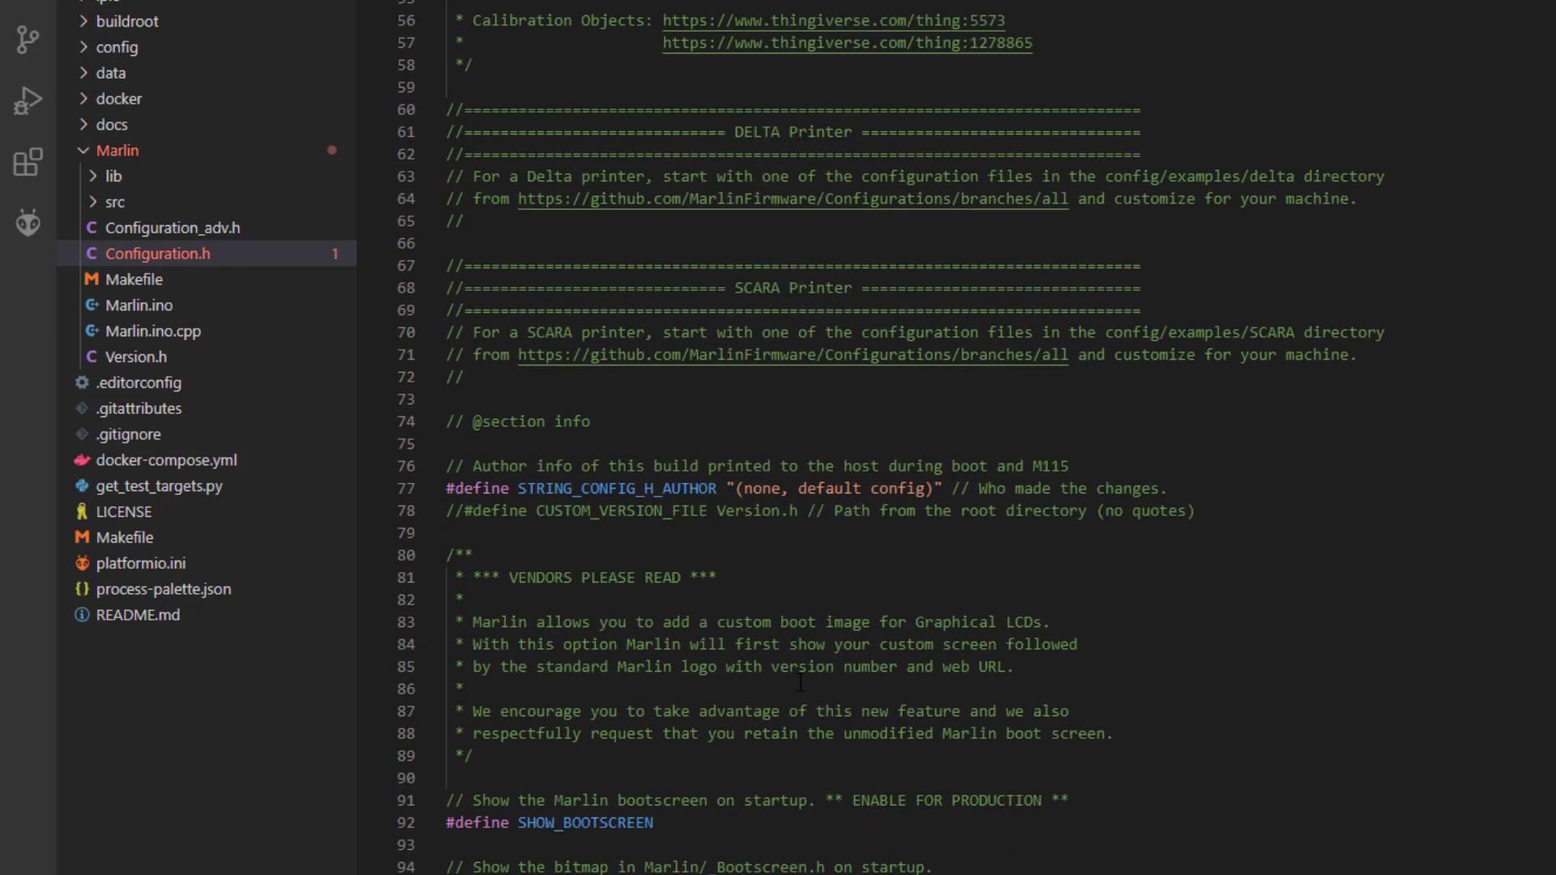
pyautogui.scroll(-3)
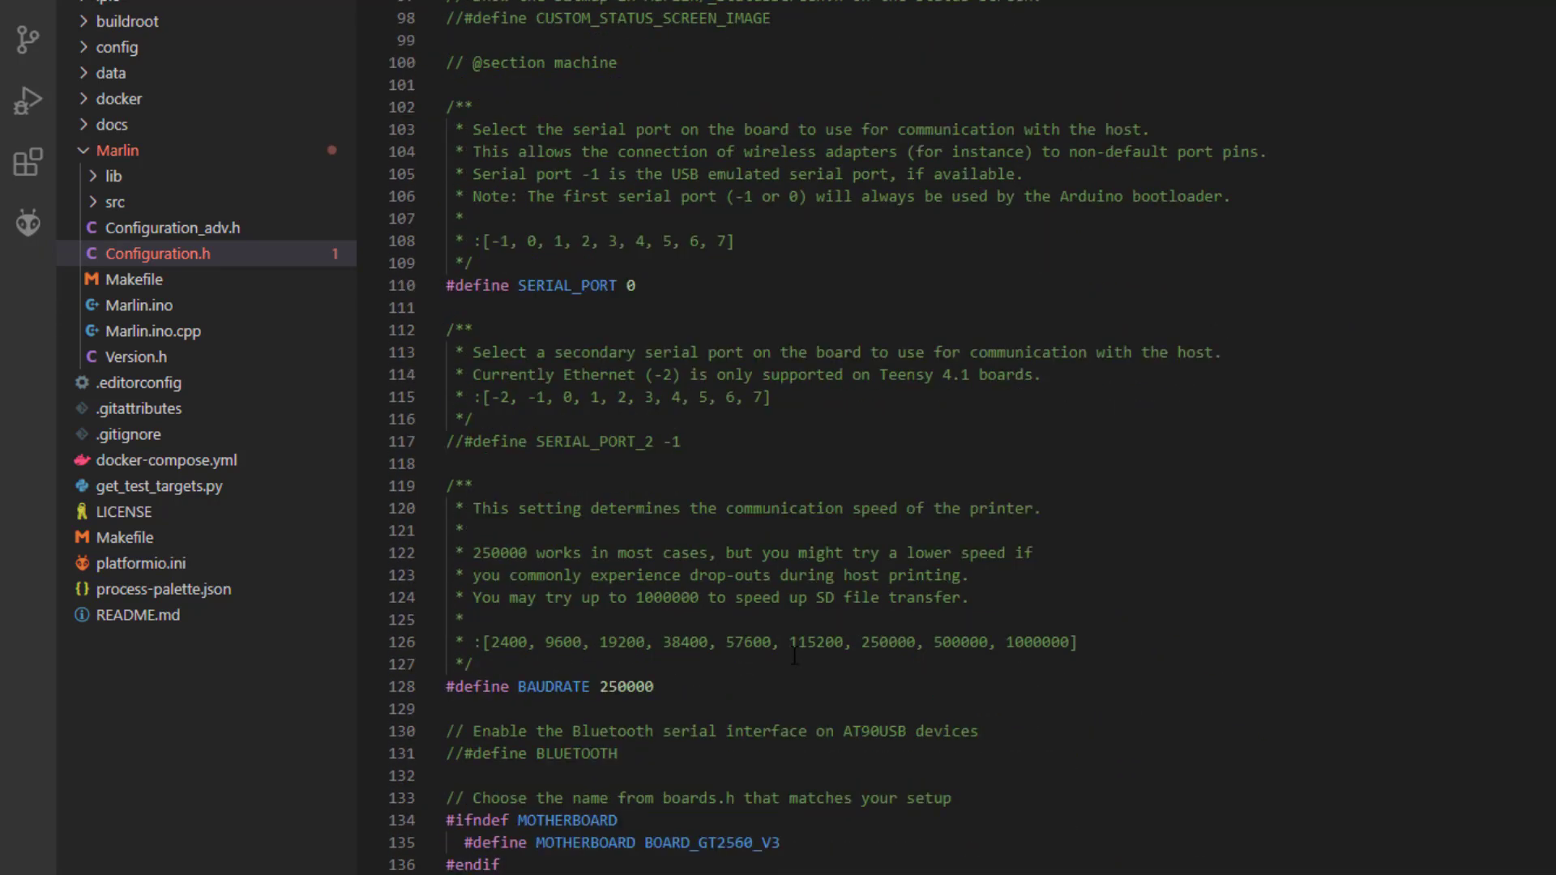
pyautogui.scroll(-3)
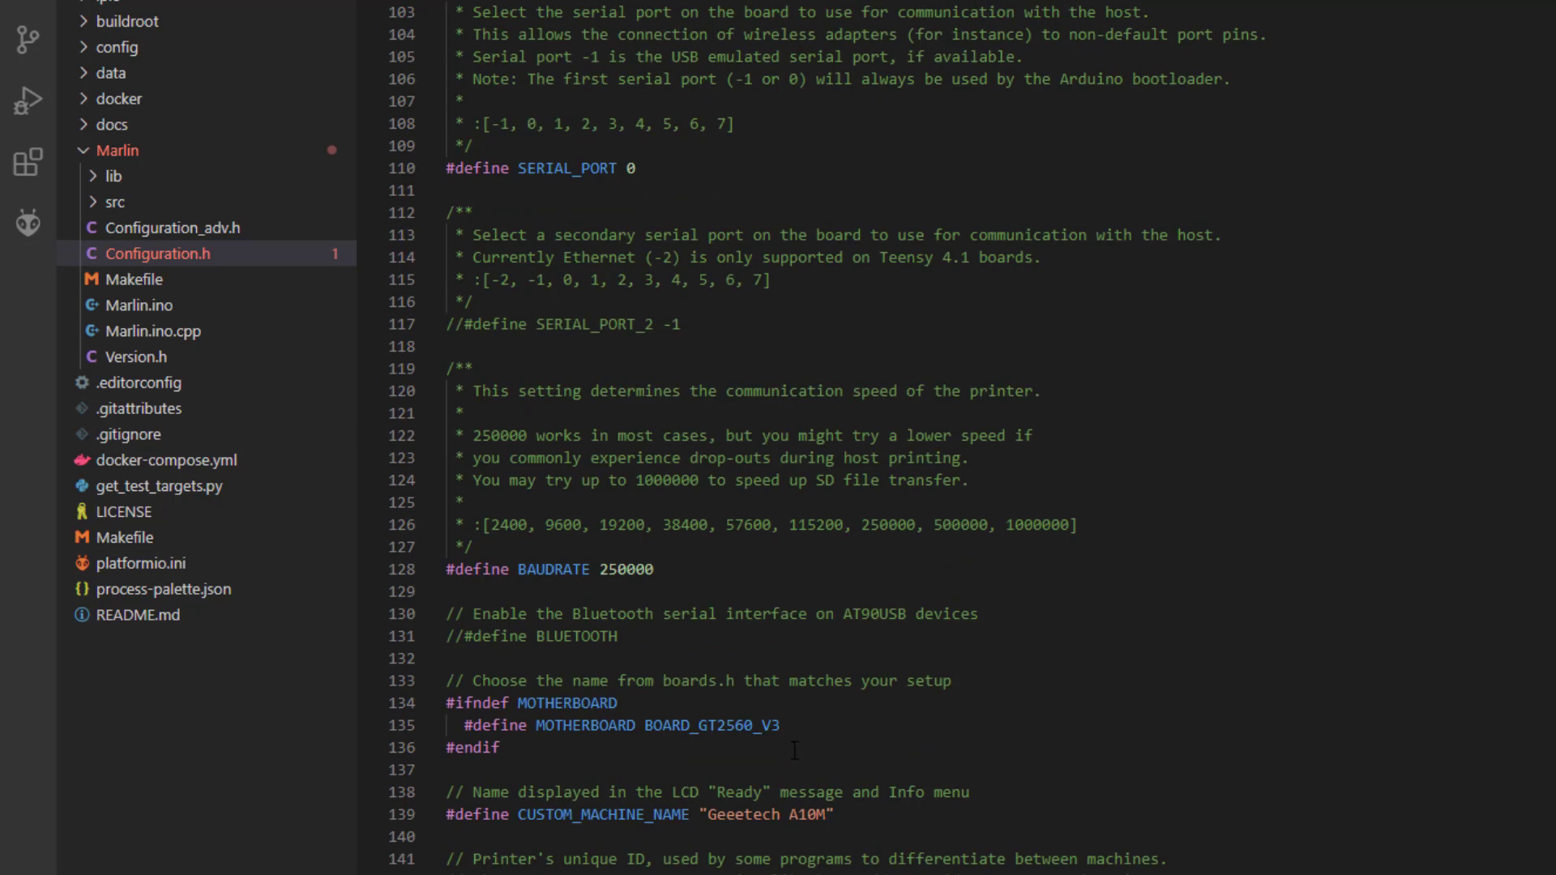
# Edit CUSTOM_MACHINE_NAME from "Geeetech A10M" to "A10Mv3".
pyautogui.doubleClick(744, 697)
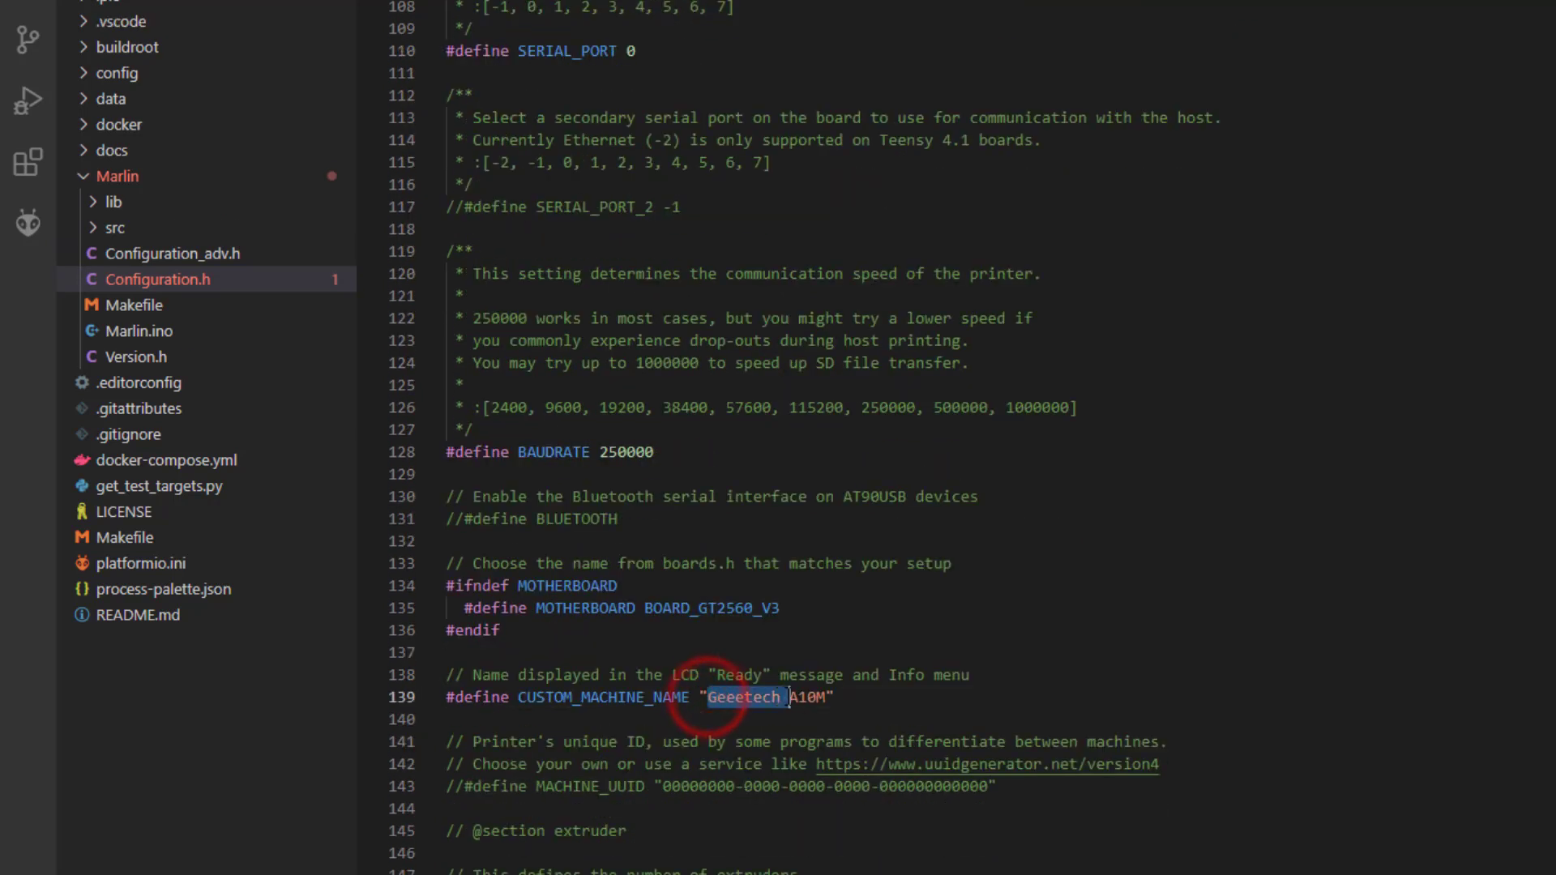
pyautogui.press('Delete')
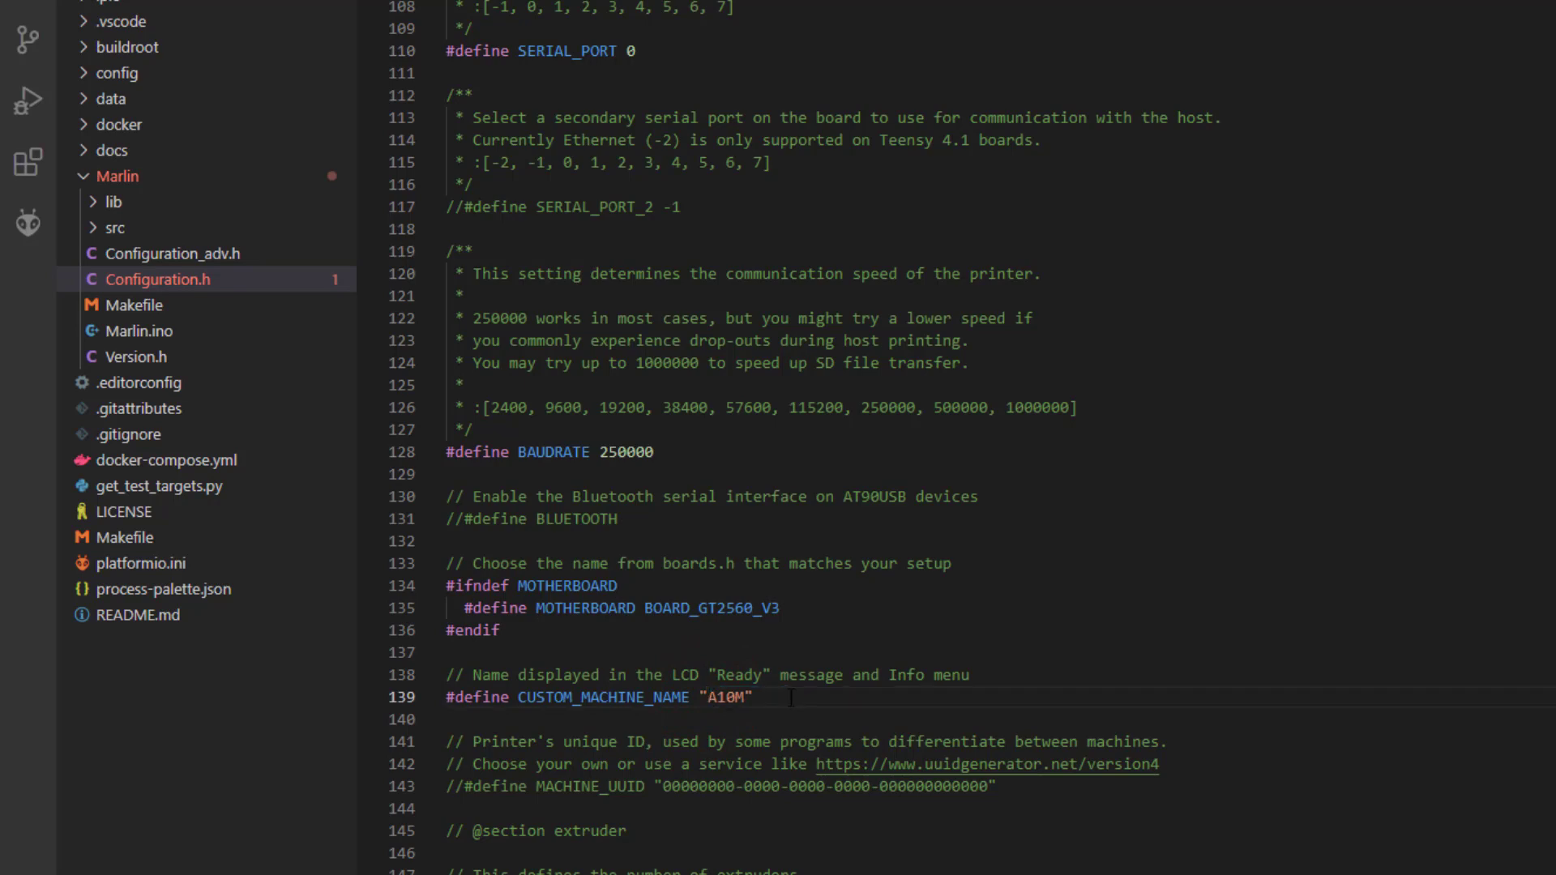
pyautogui.write('v')
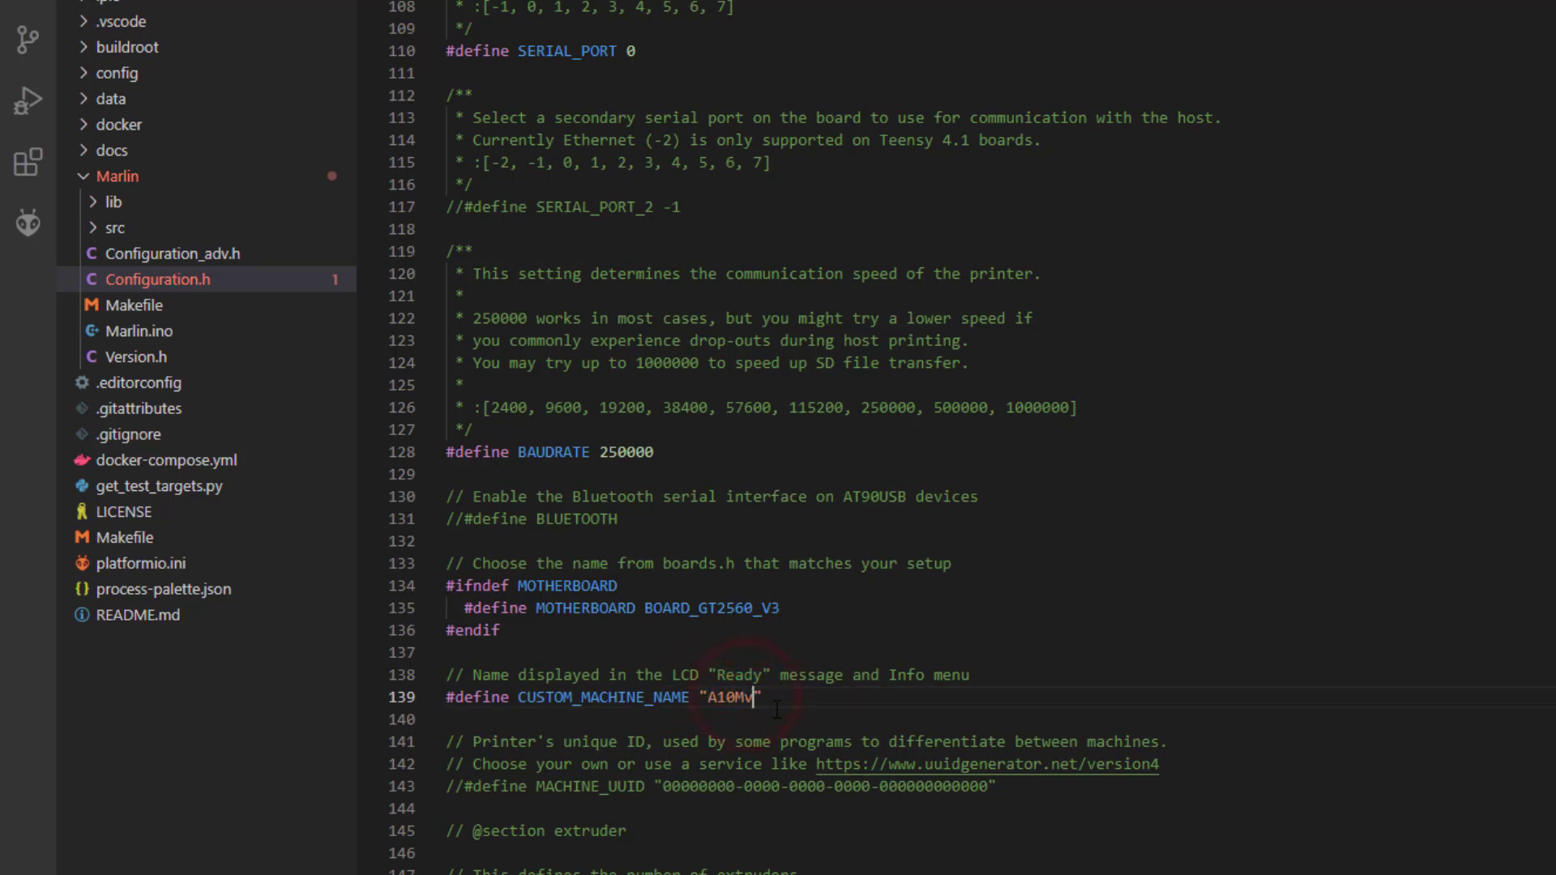
pyautogui.write('3')
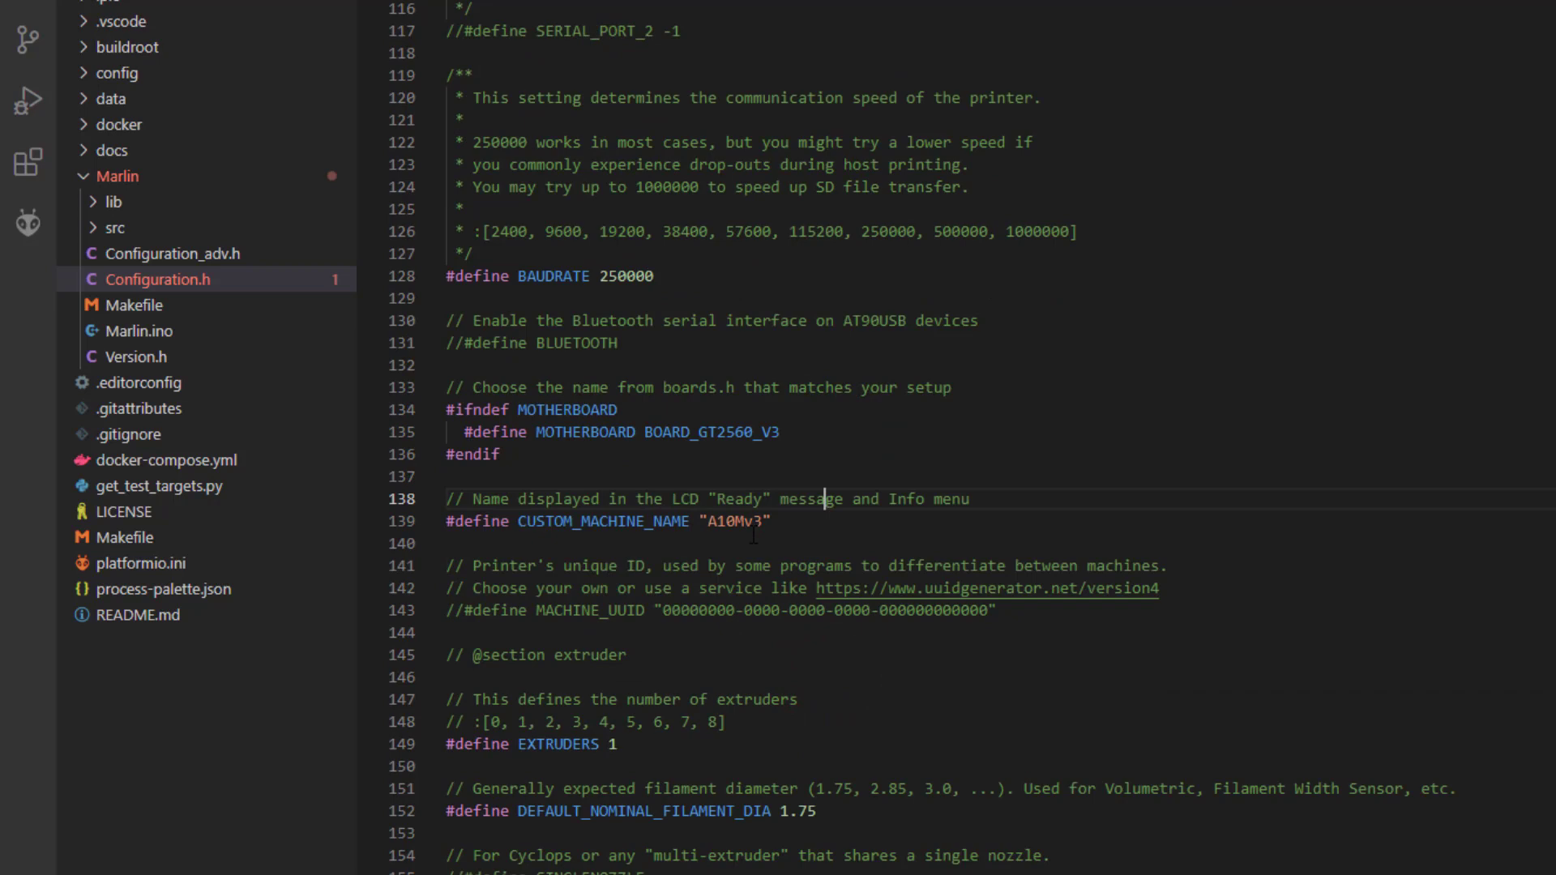
pyautogui.doubleClick(809, 497)
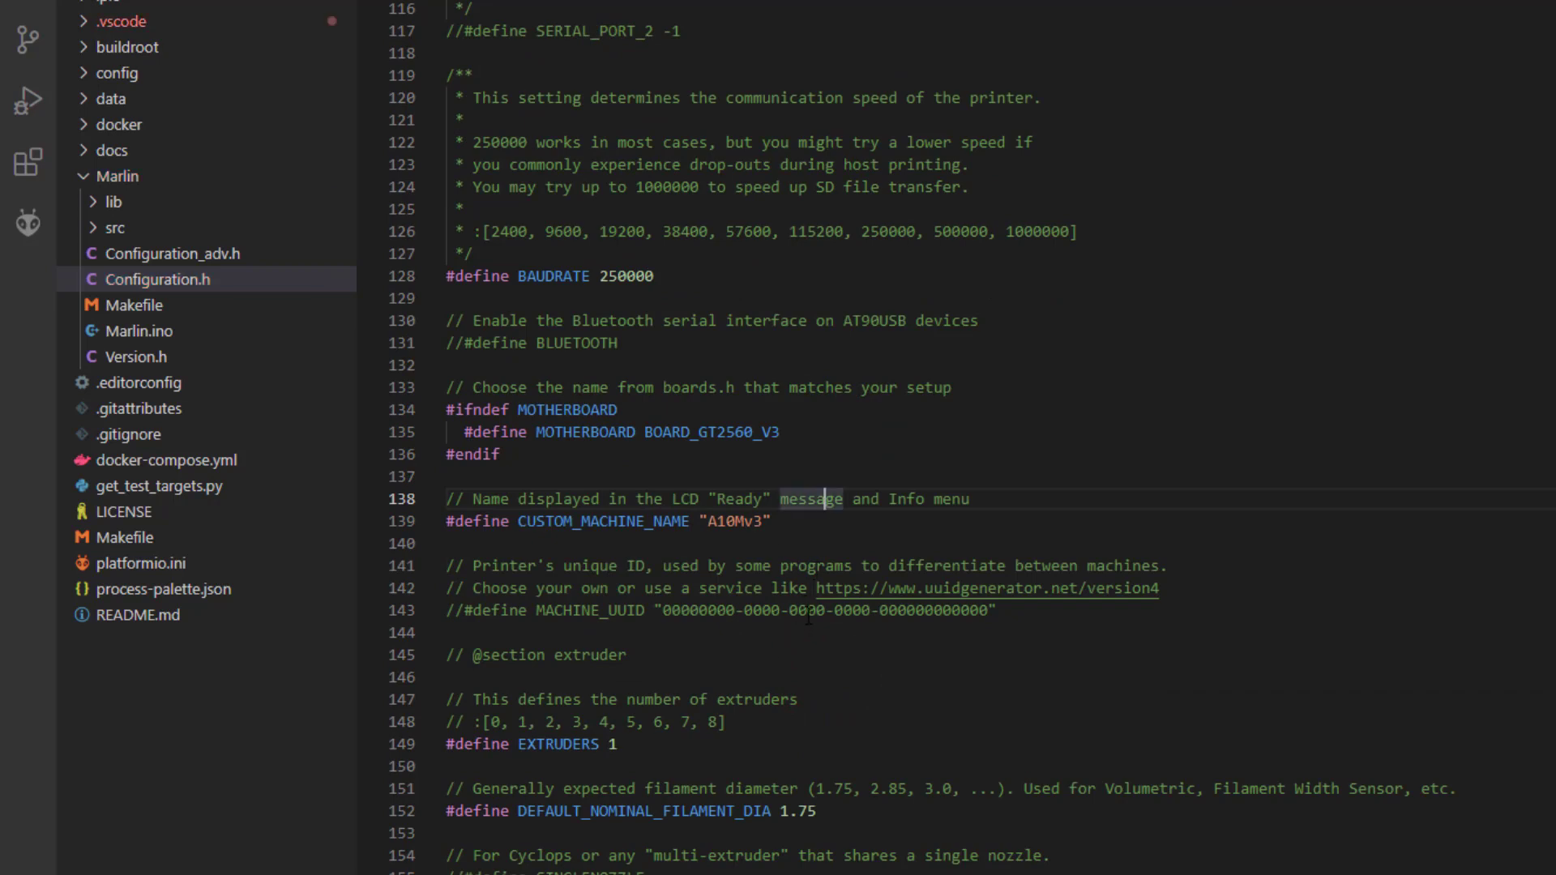
# Scroll down through the thermal settings to the PID tuning section.
pyautogui.scroll(-3)
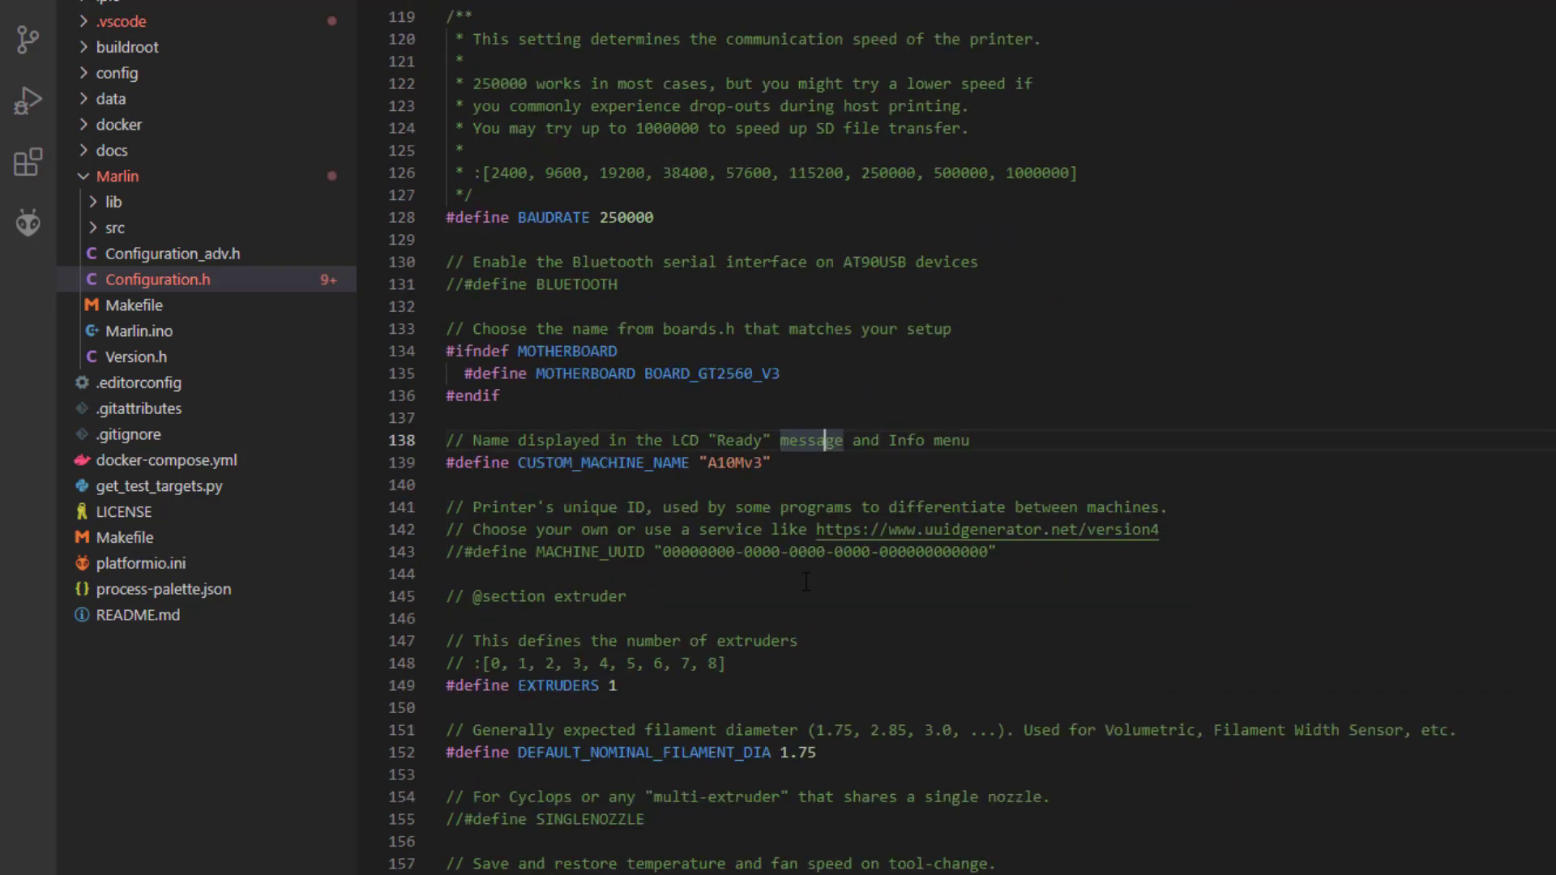
pyautogui.scroll(-3)
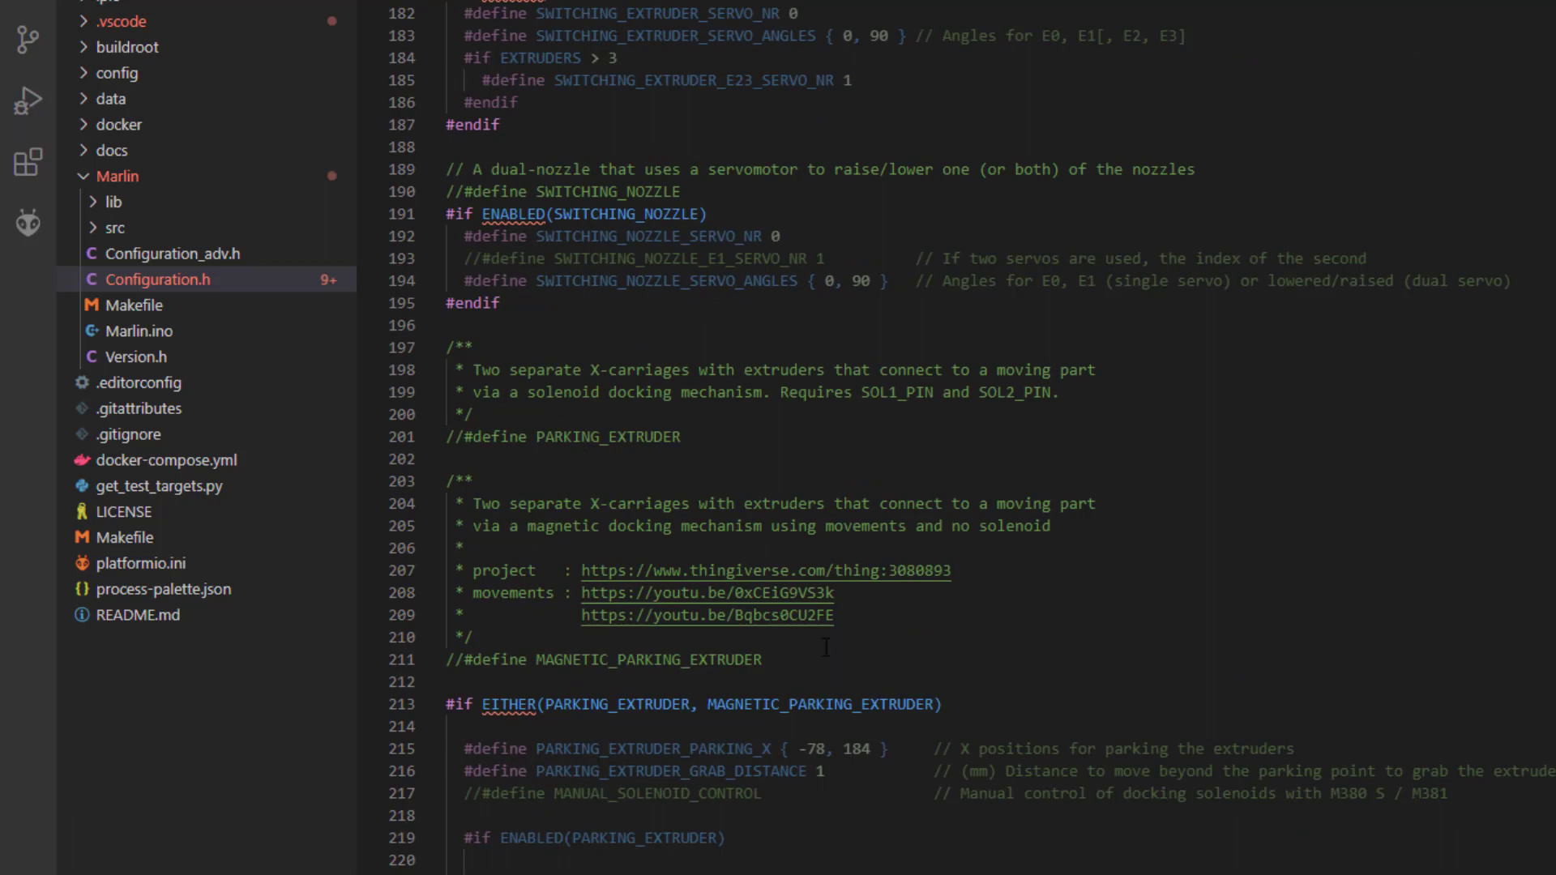
pyautogui.scroll(-3)
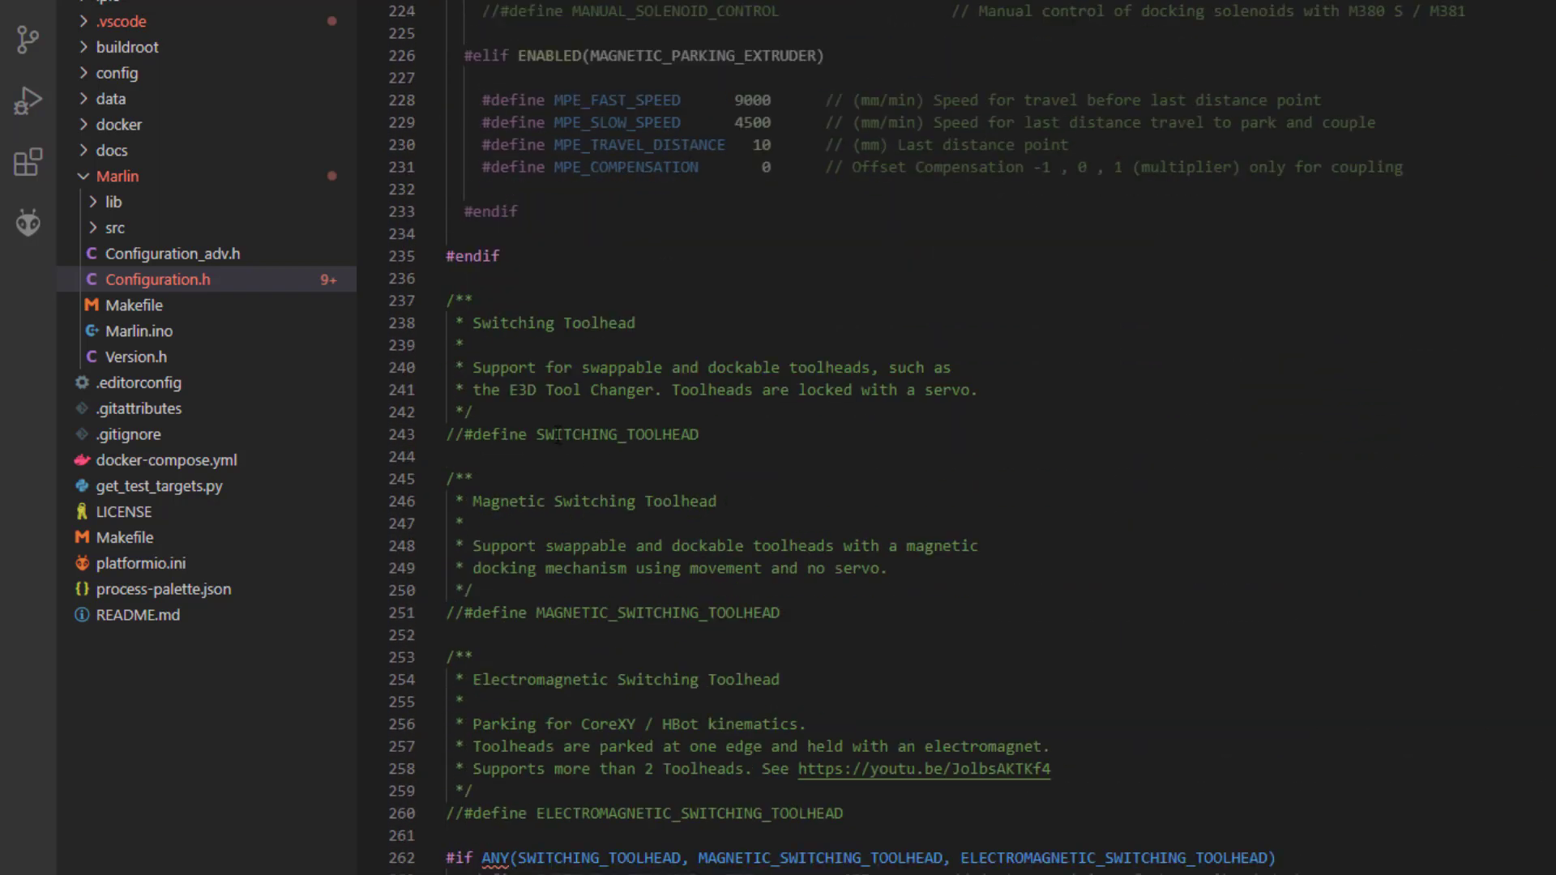
pyautogui.scroll(-3)
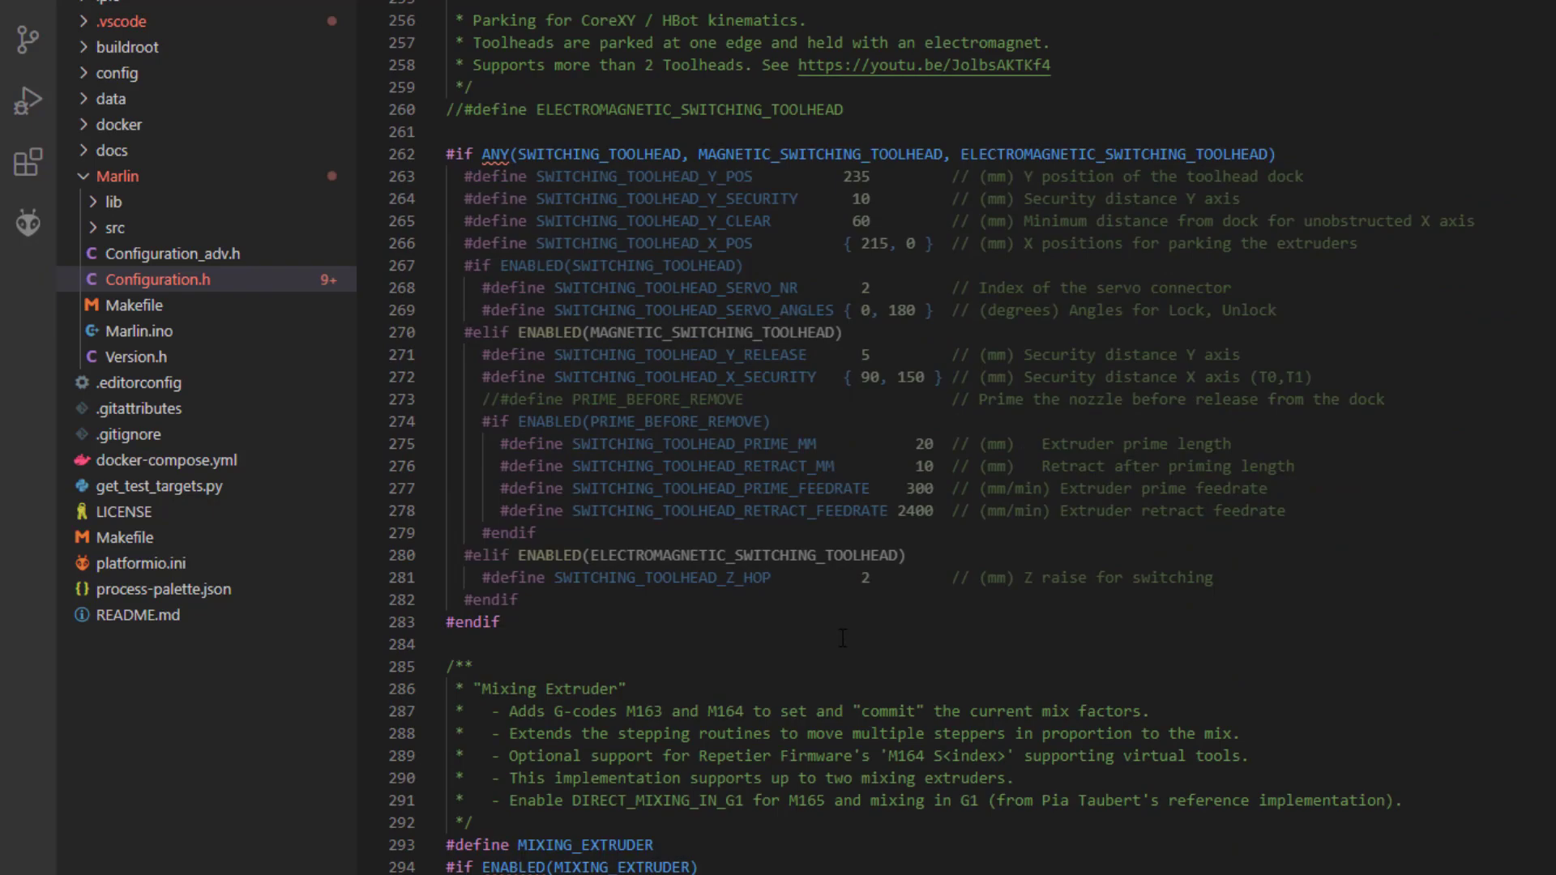
pyautogui.scroll(-3)
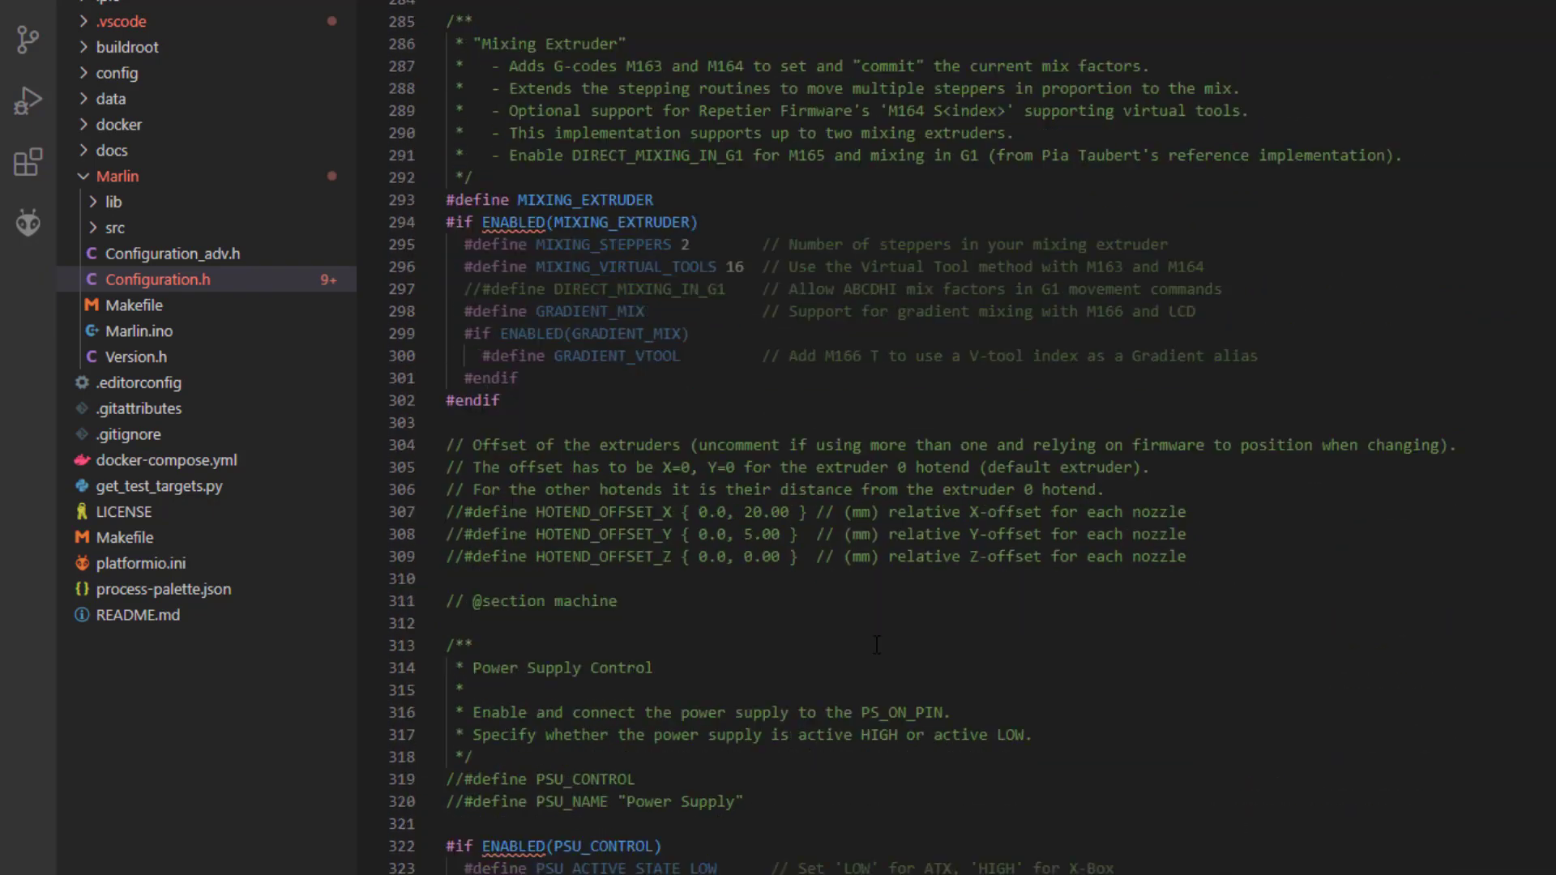
pyautogui.scroll(-3)
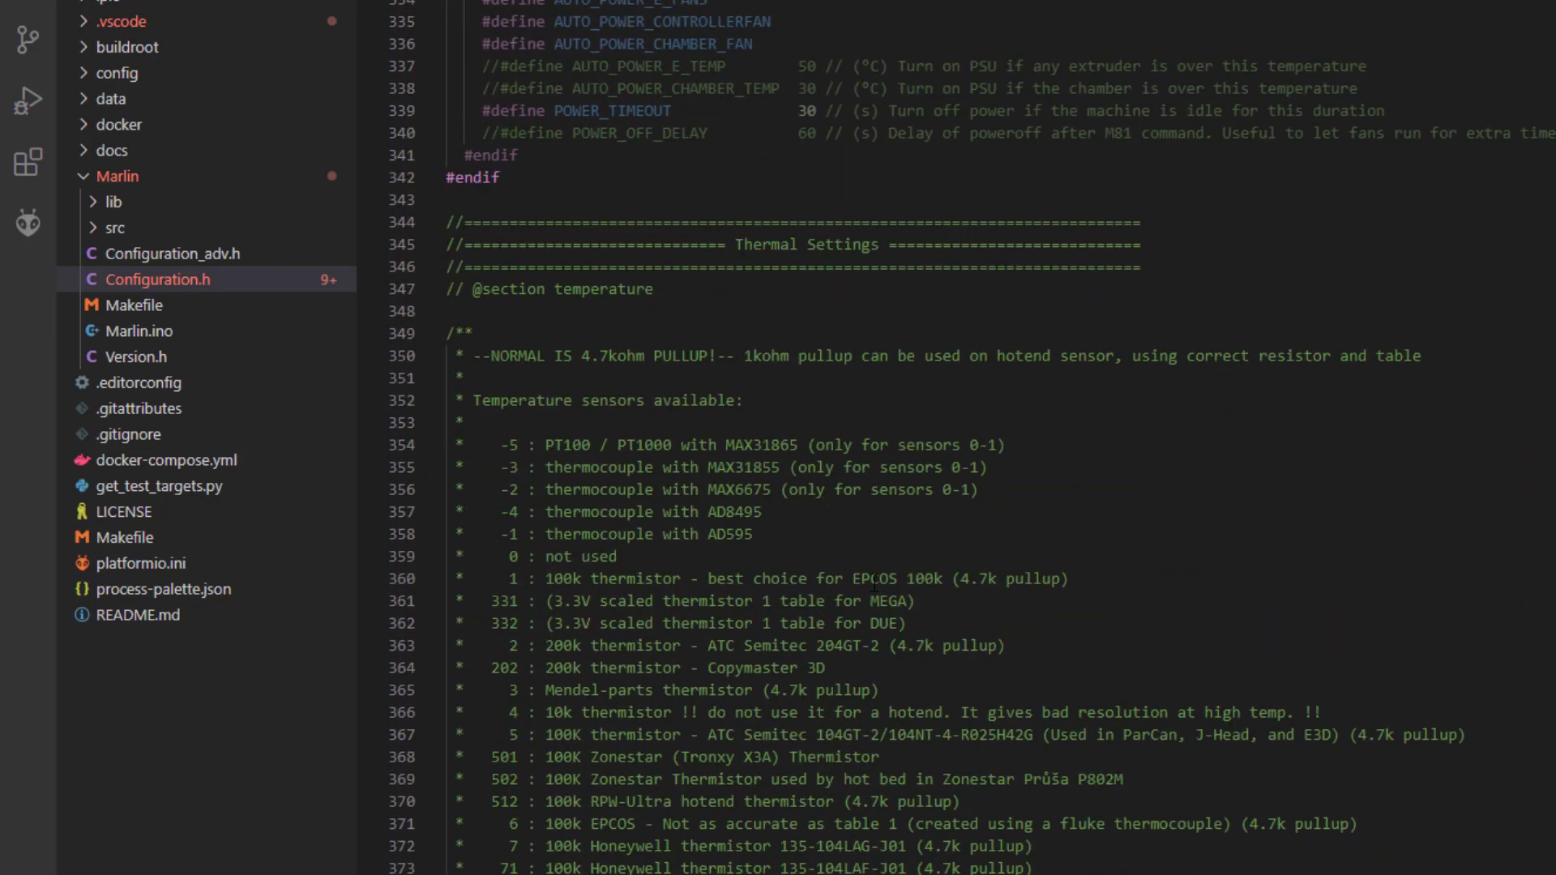
pyautogui.scroll(-3)
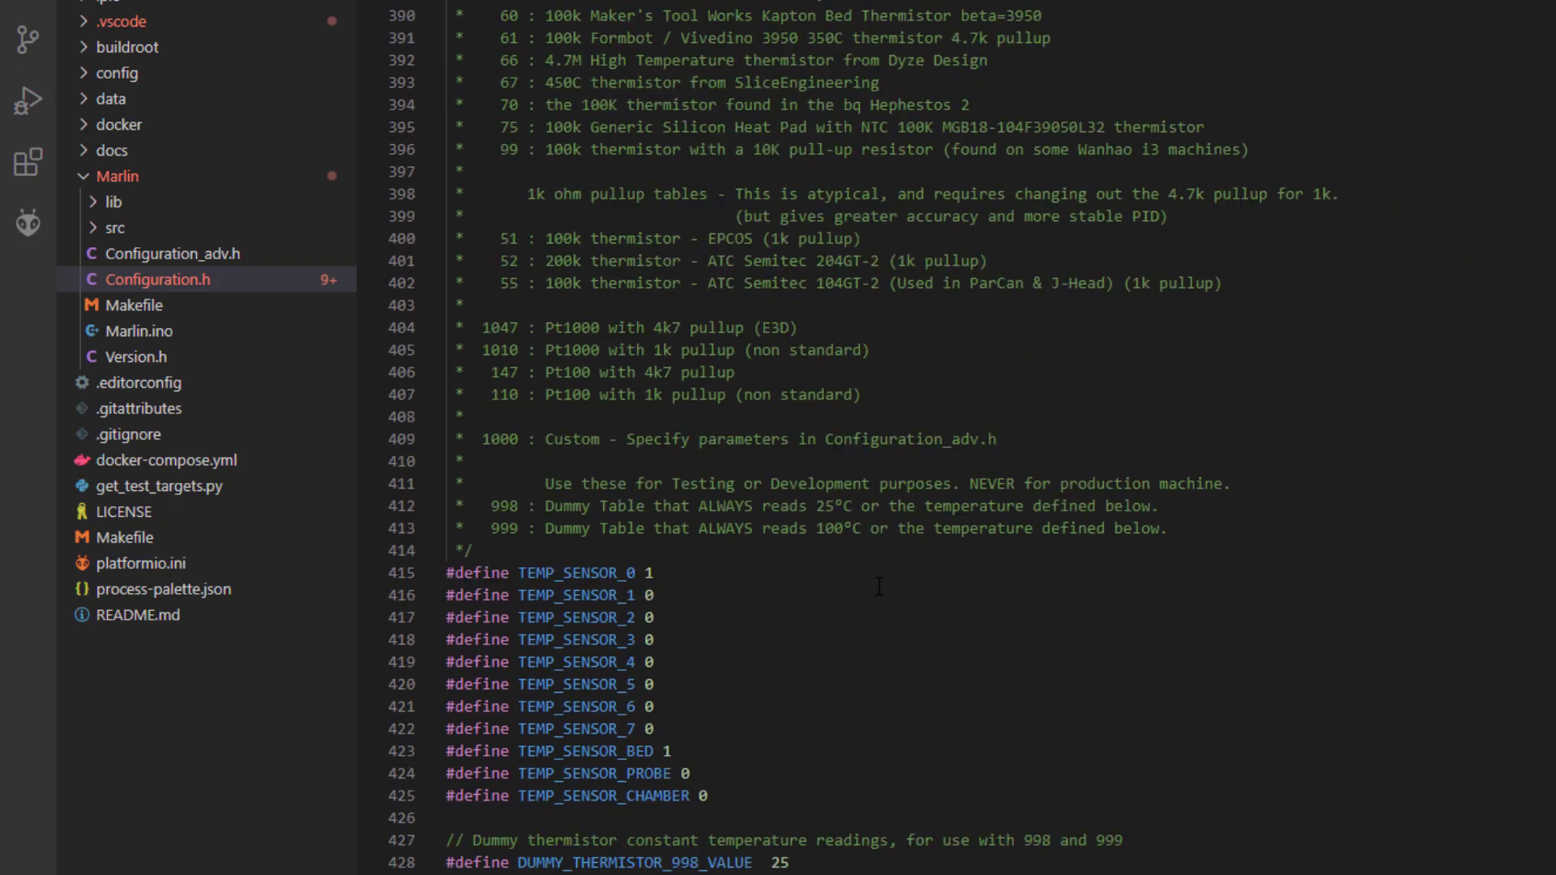
pyautogui.scroll(-3)
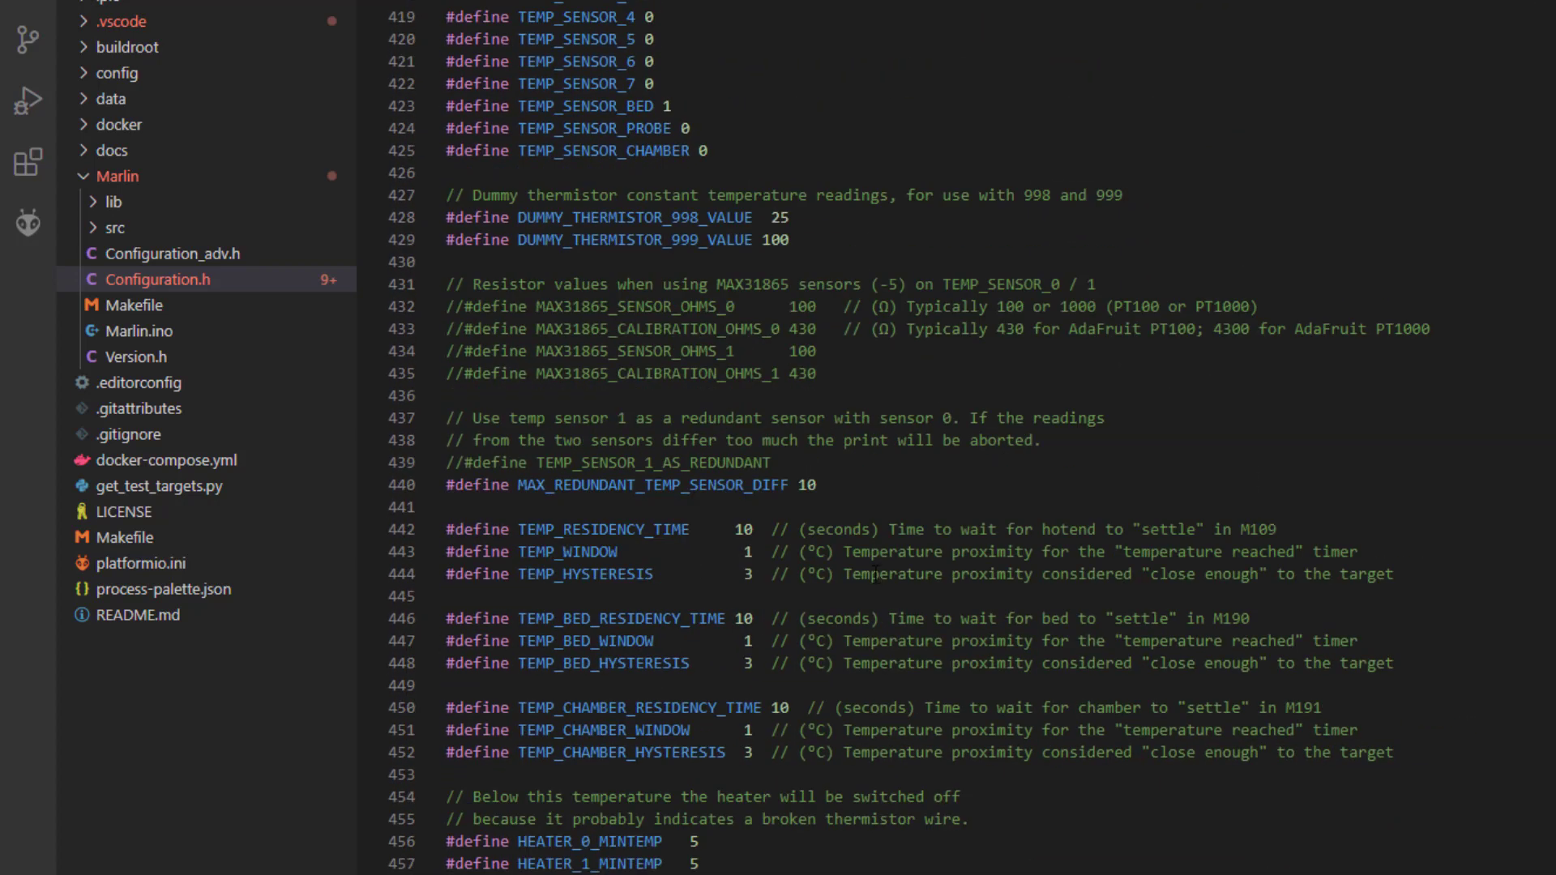
pyautogui.scroll(-3)
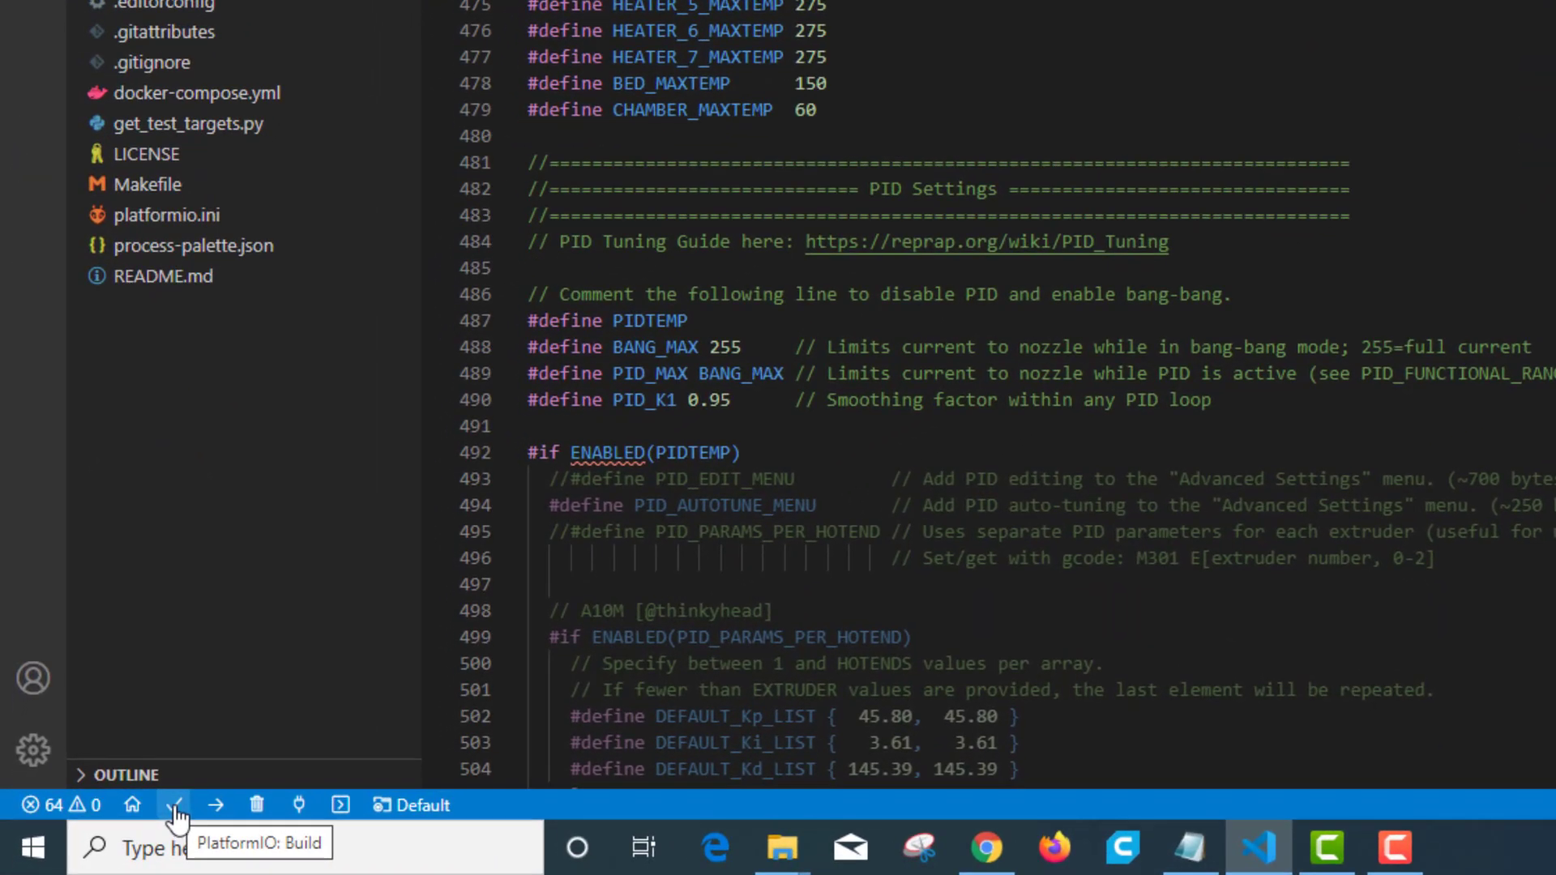
# Build the firmware for mega2560 with PlatformIO to SUCCESS, then start the upload to the printer.
pyautogui.click(176, 806)
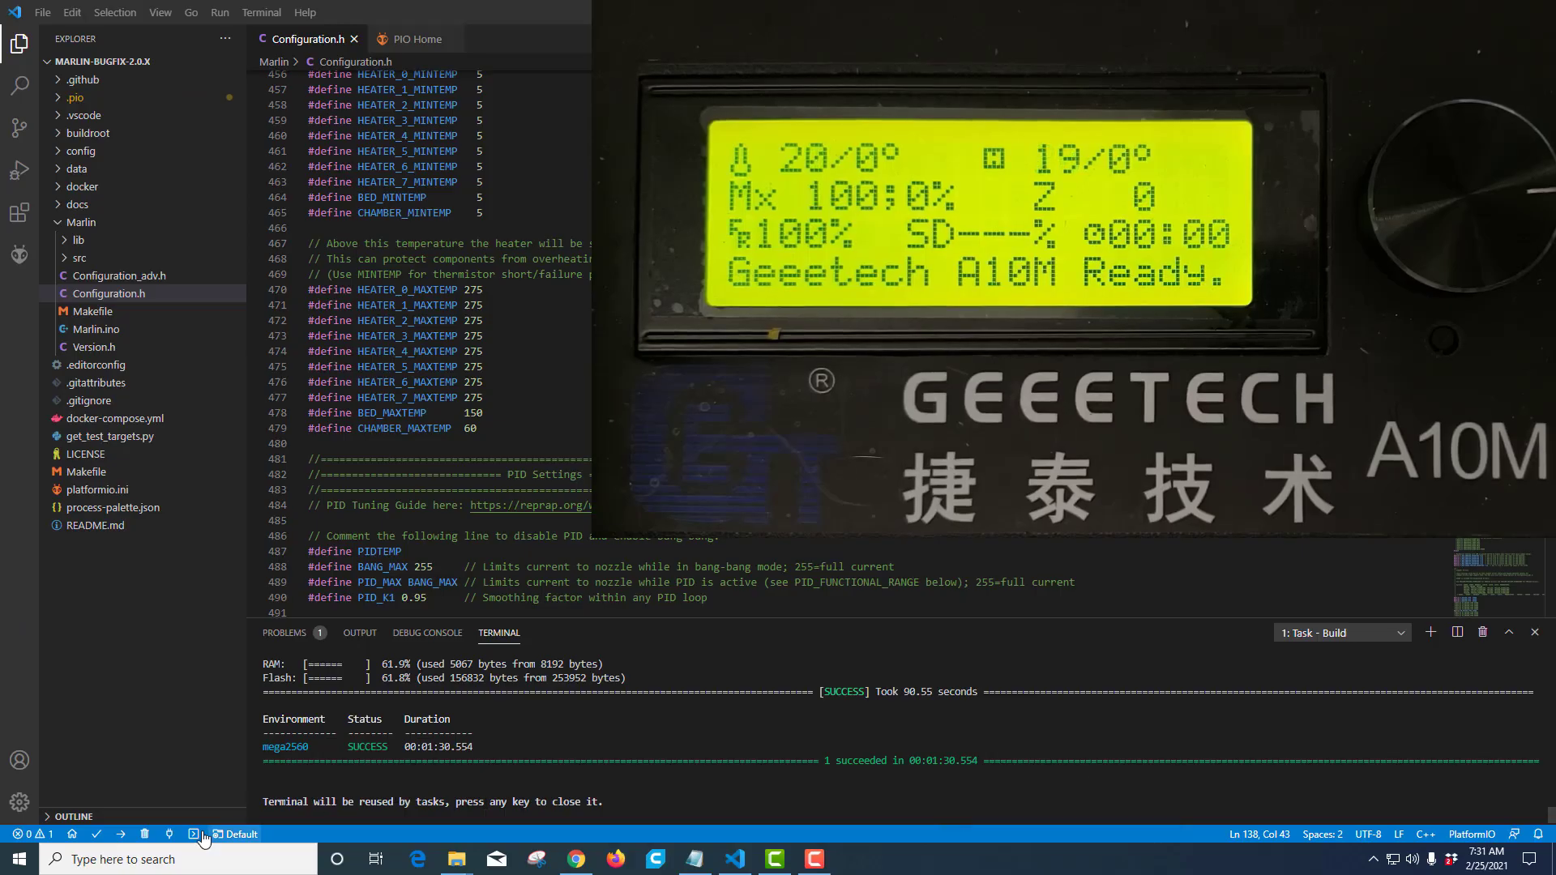
pyautogui.moveTo(123, 835)
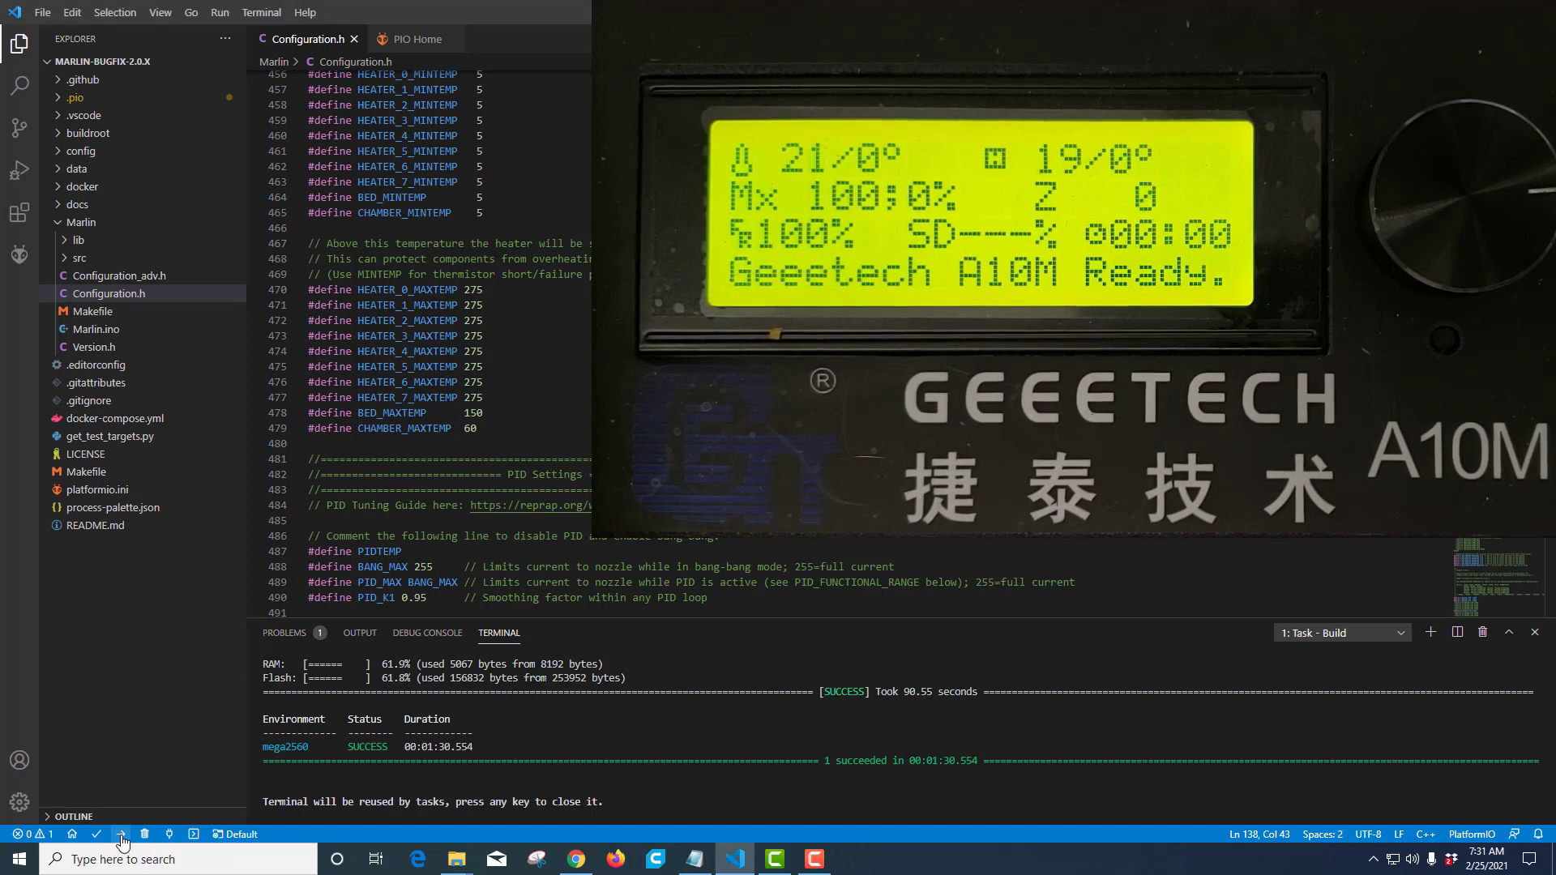
pyautogui.click(121, 833)
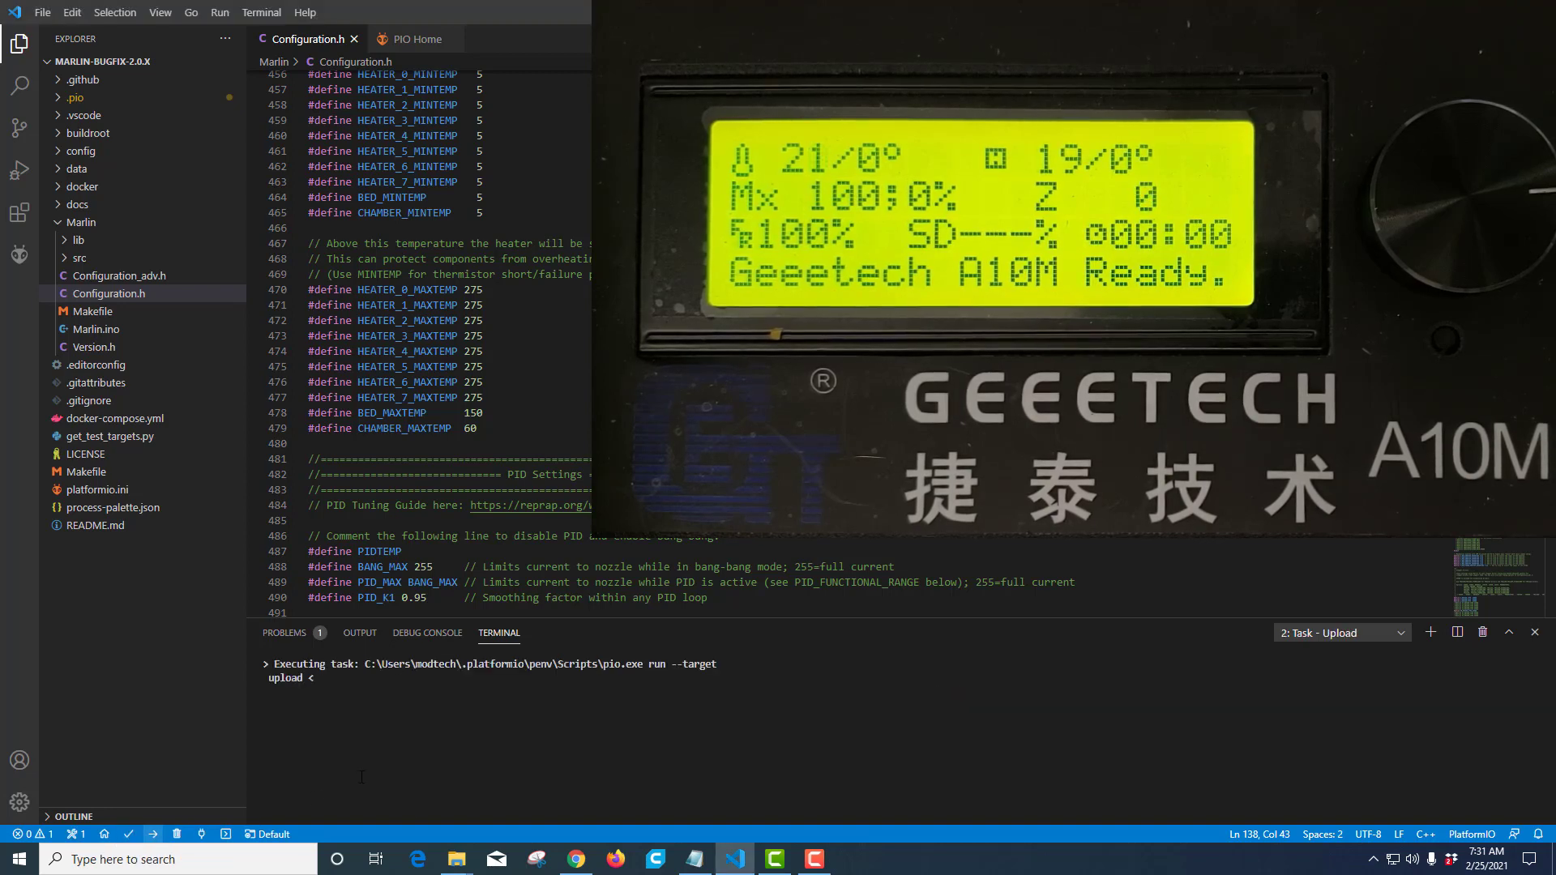